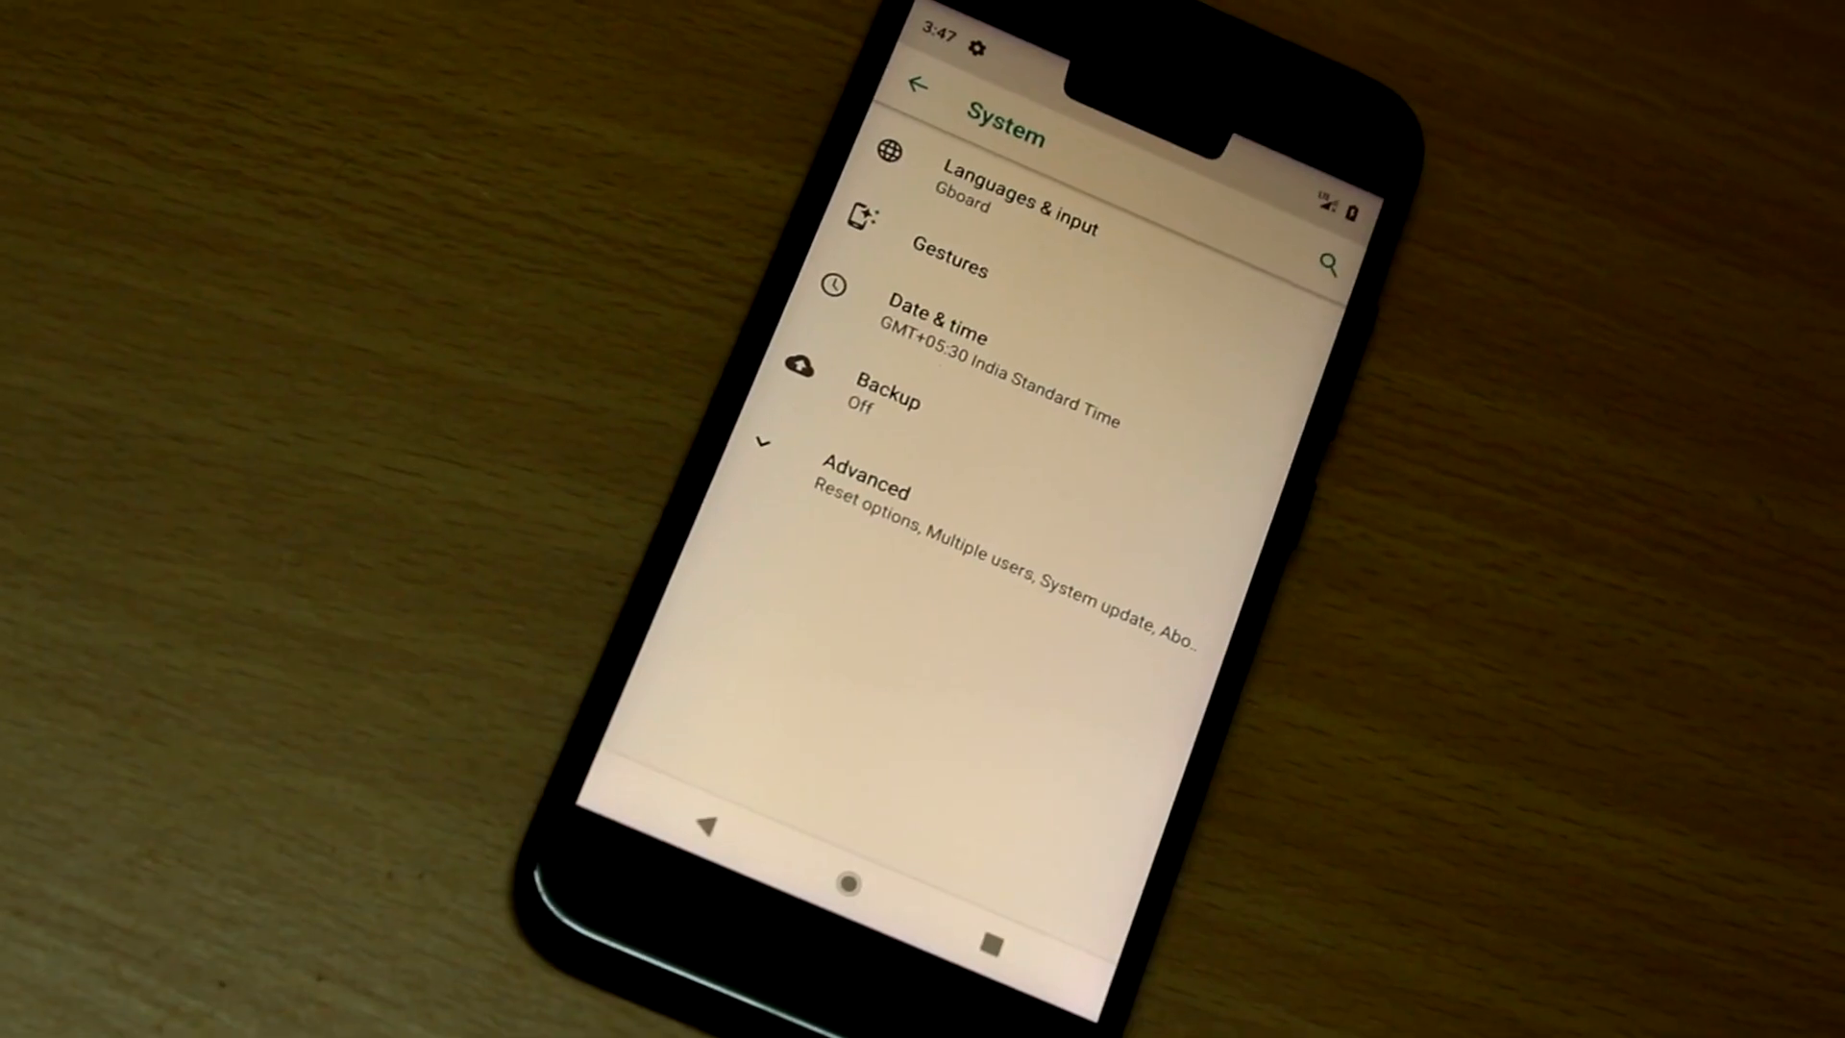
# - Expand Advanced under System settings and reveal the Quick Settings 'Drag to add tiles' editor
pyautogui.click(865, 482)
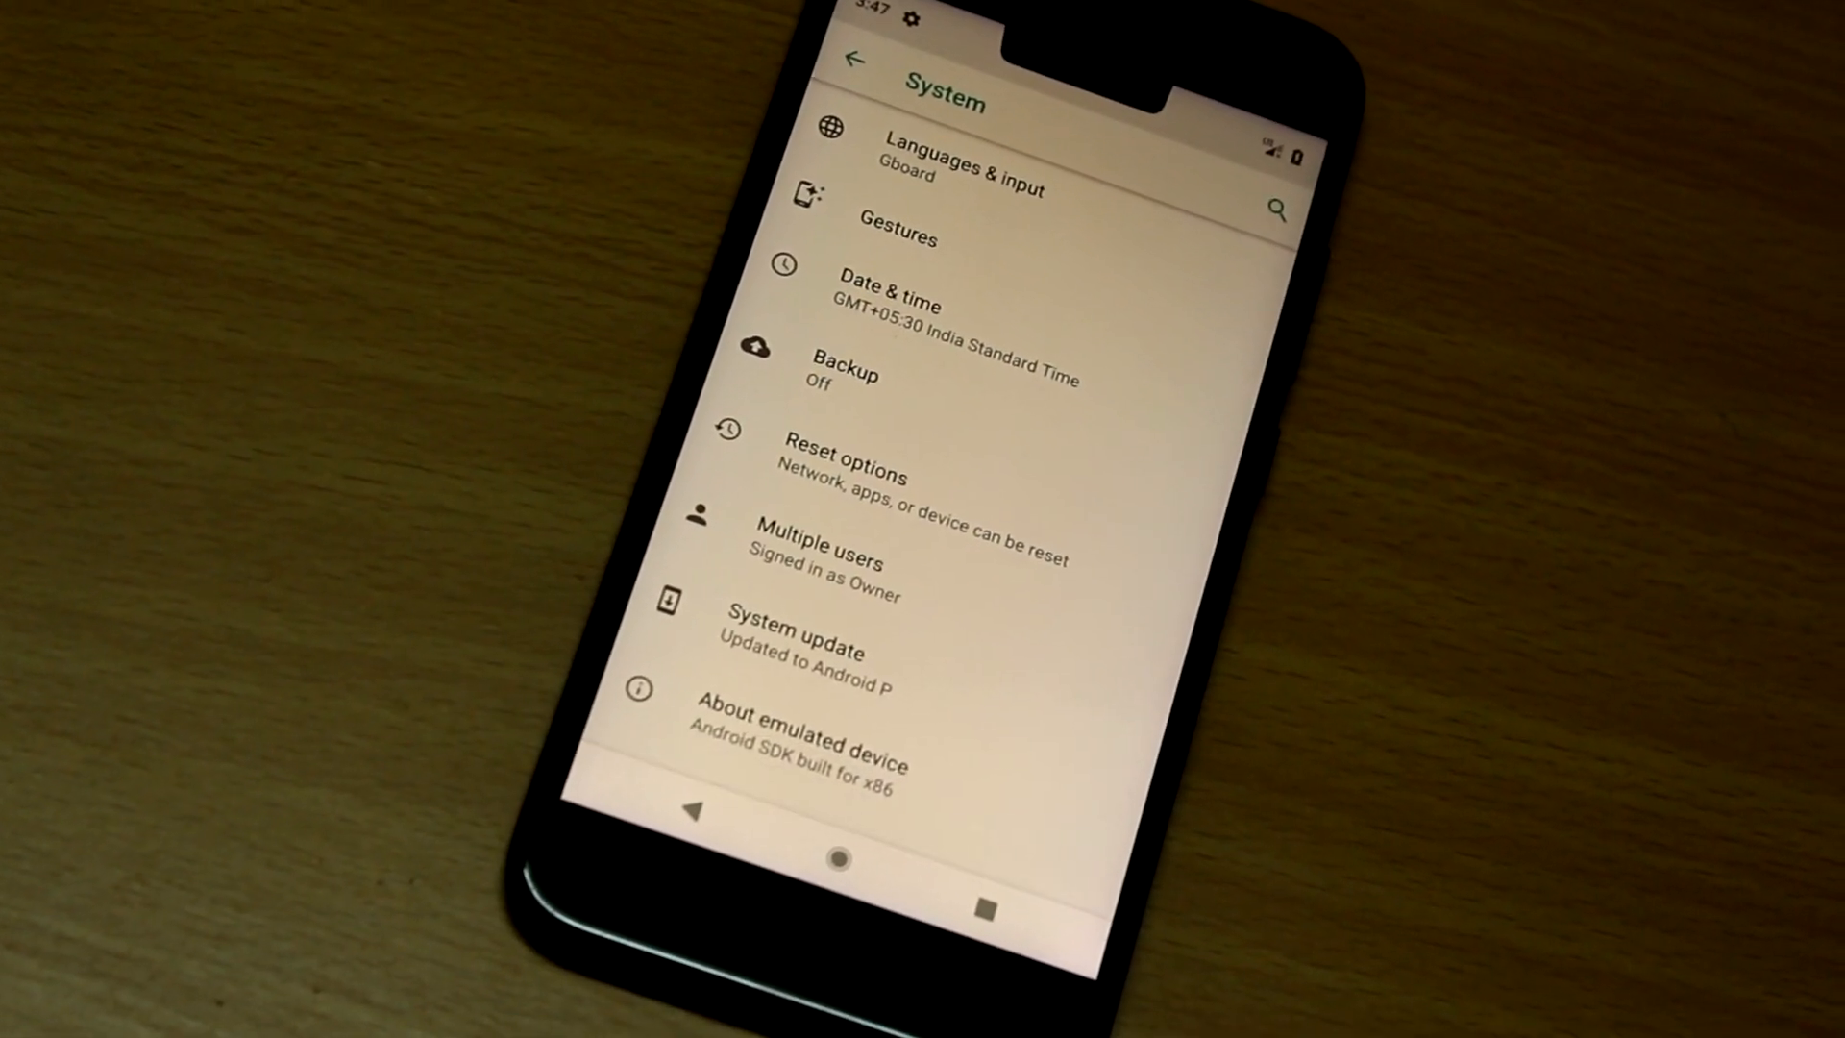
pyautogui.click(824, 740)
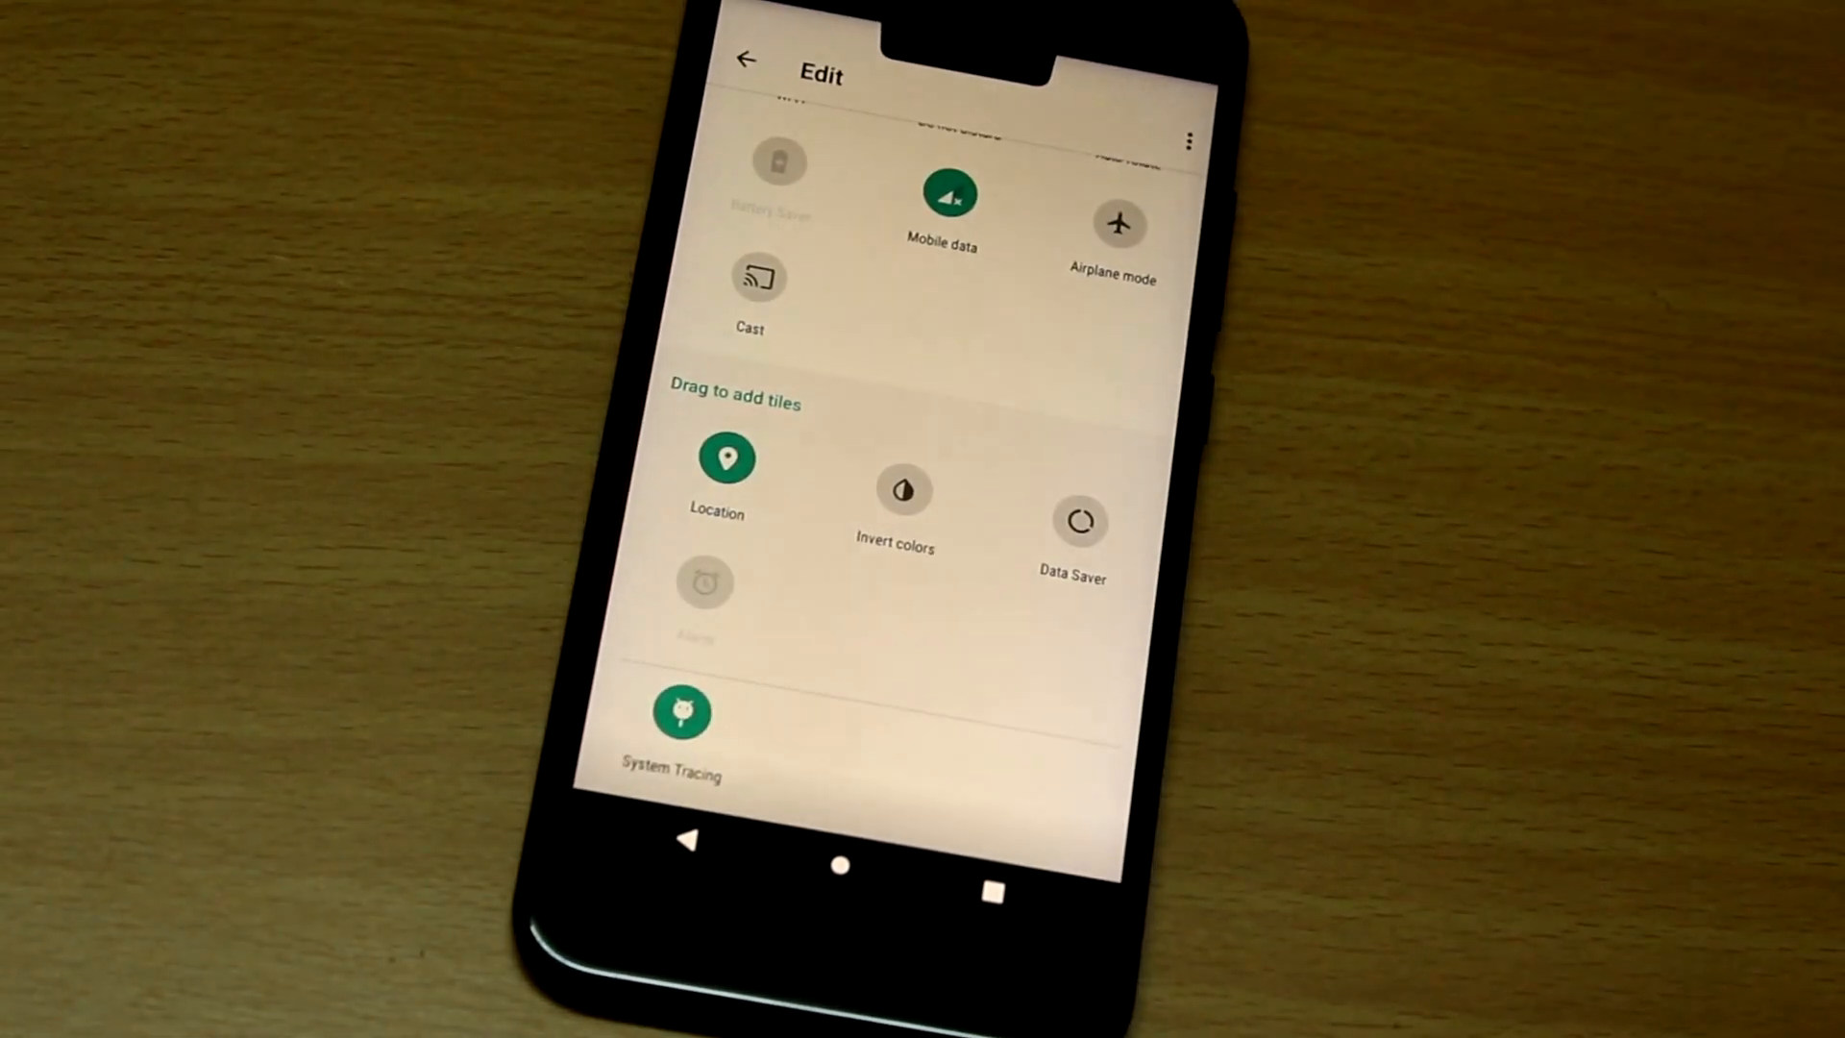
pyautogui.click(744, 60)
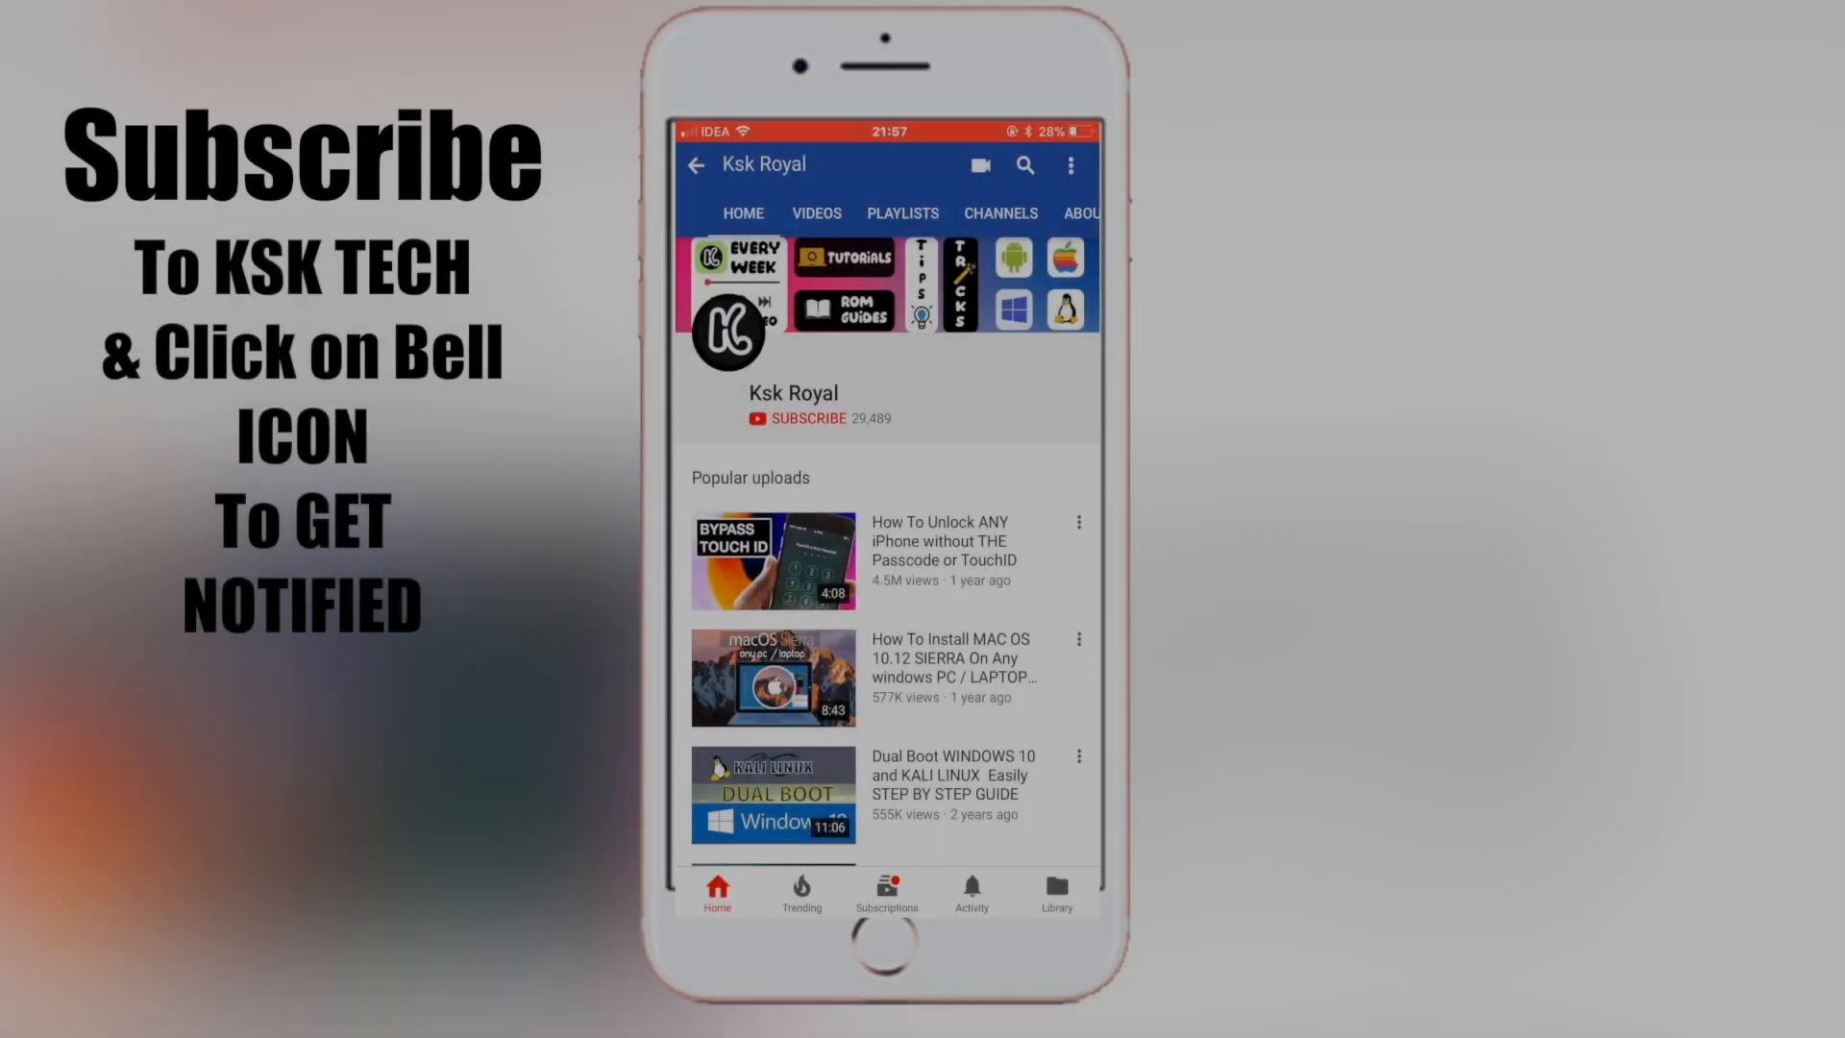
pyautogui.click(809, 417)
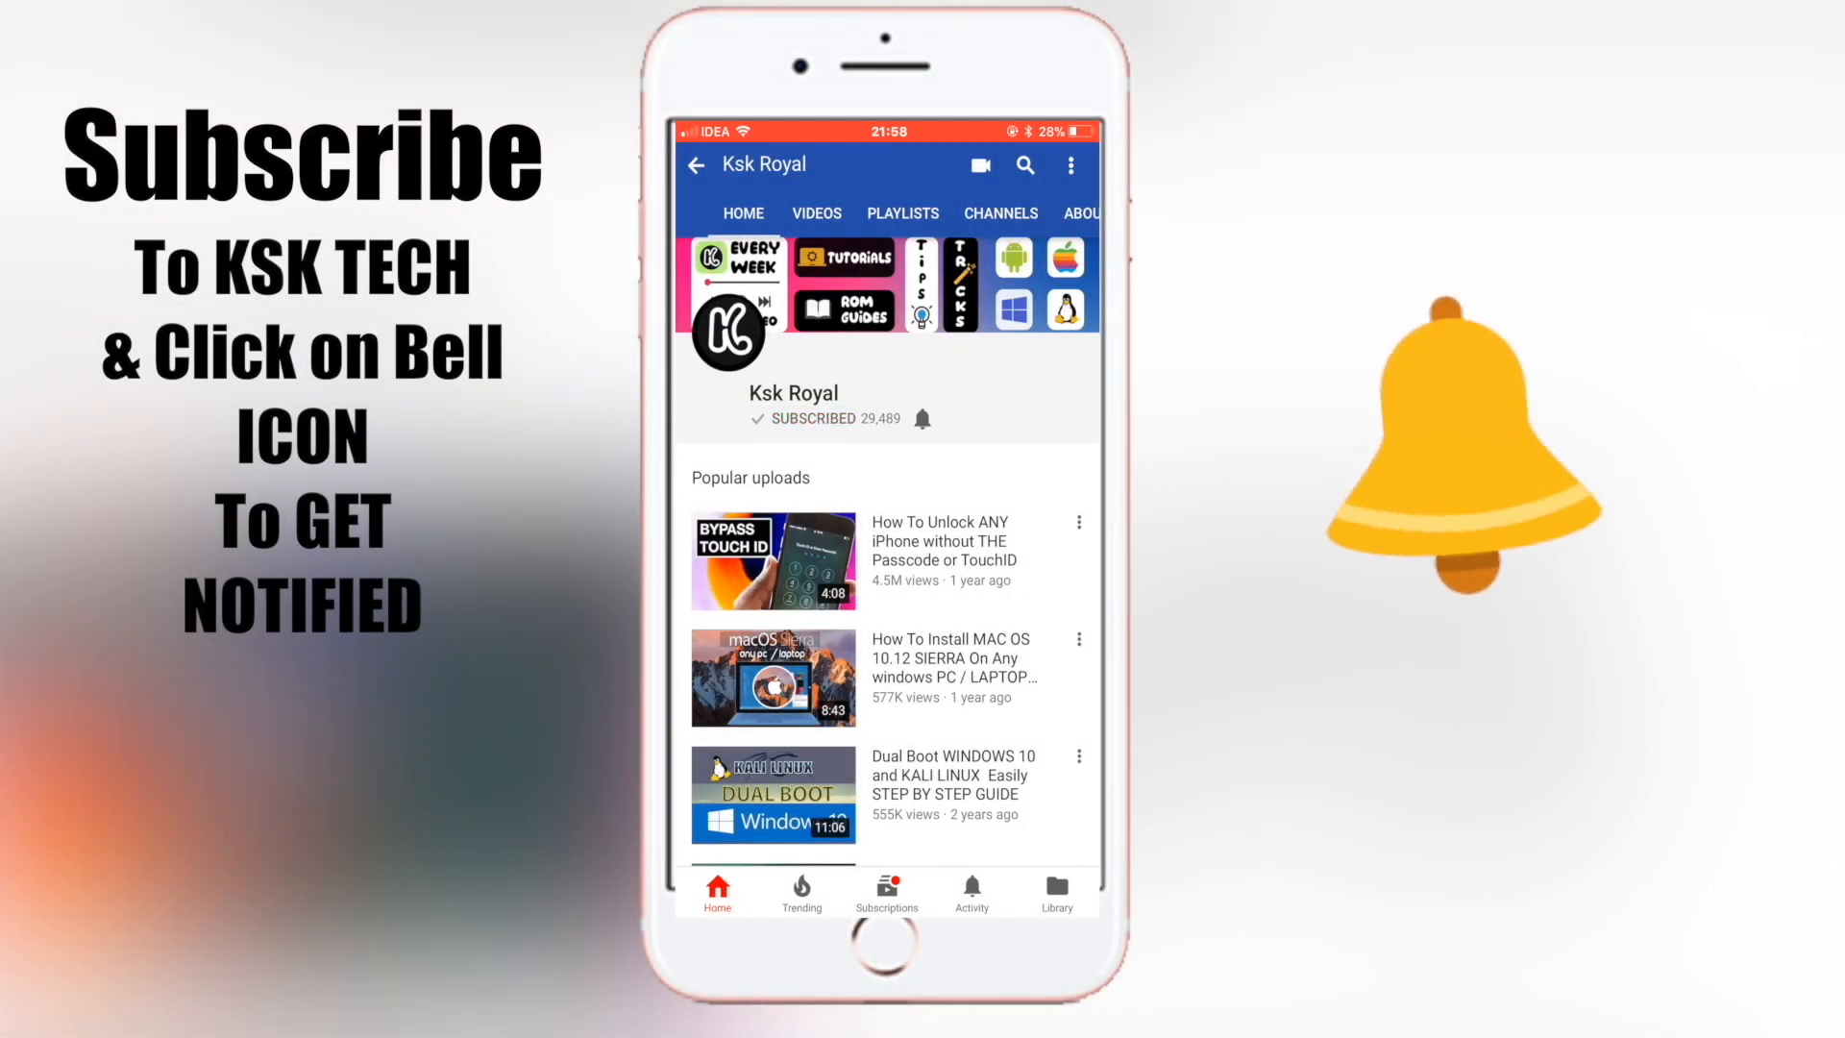
pyautogui.click(922, 419)
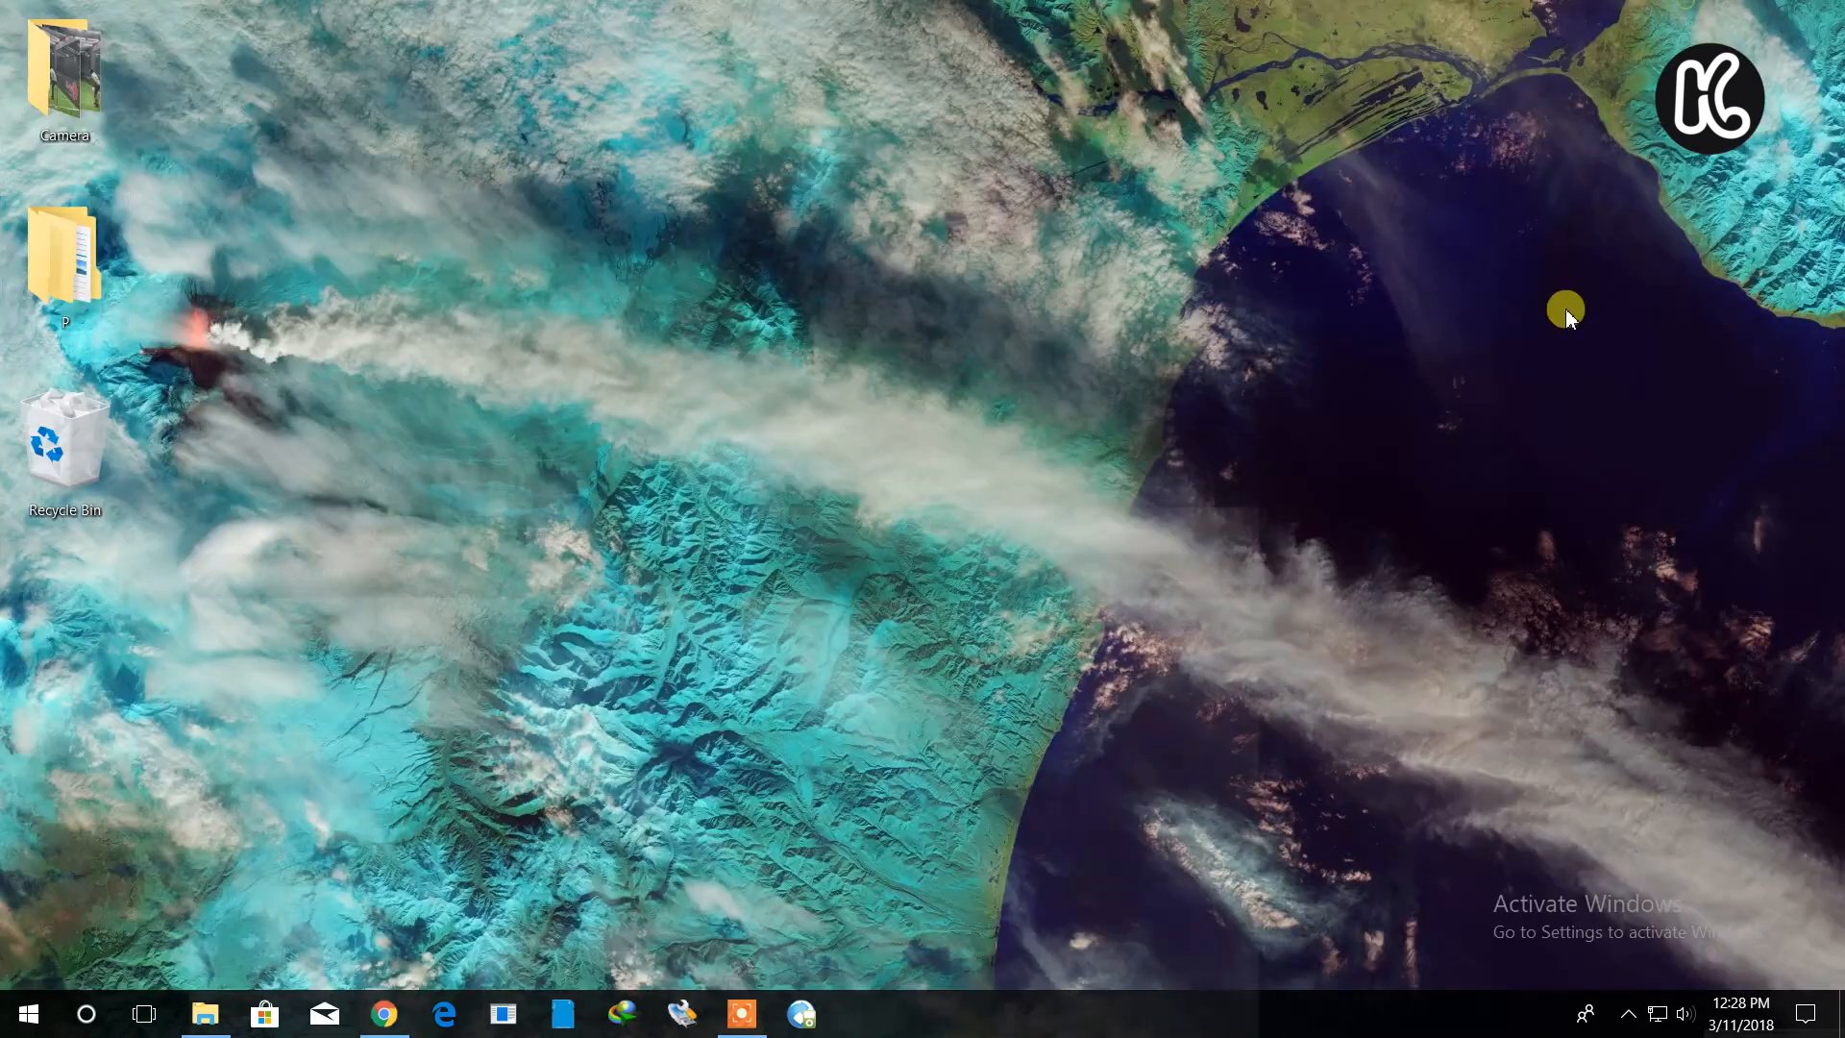
# - Extract the Android Studio zip here and browse into android-studio > bin
pyautogui.rightClick(544, 259)
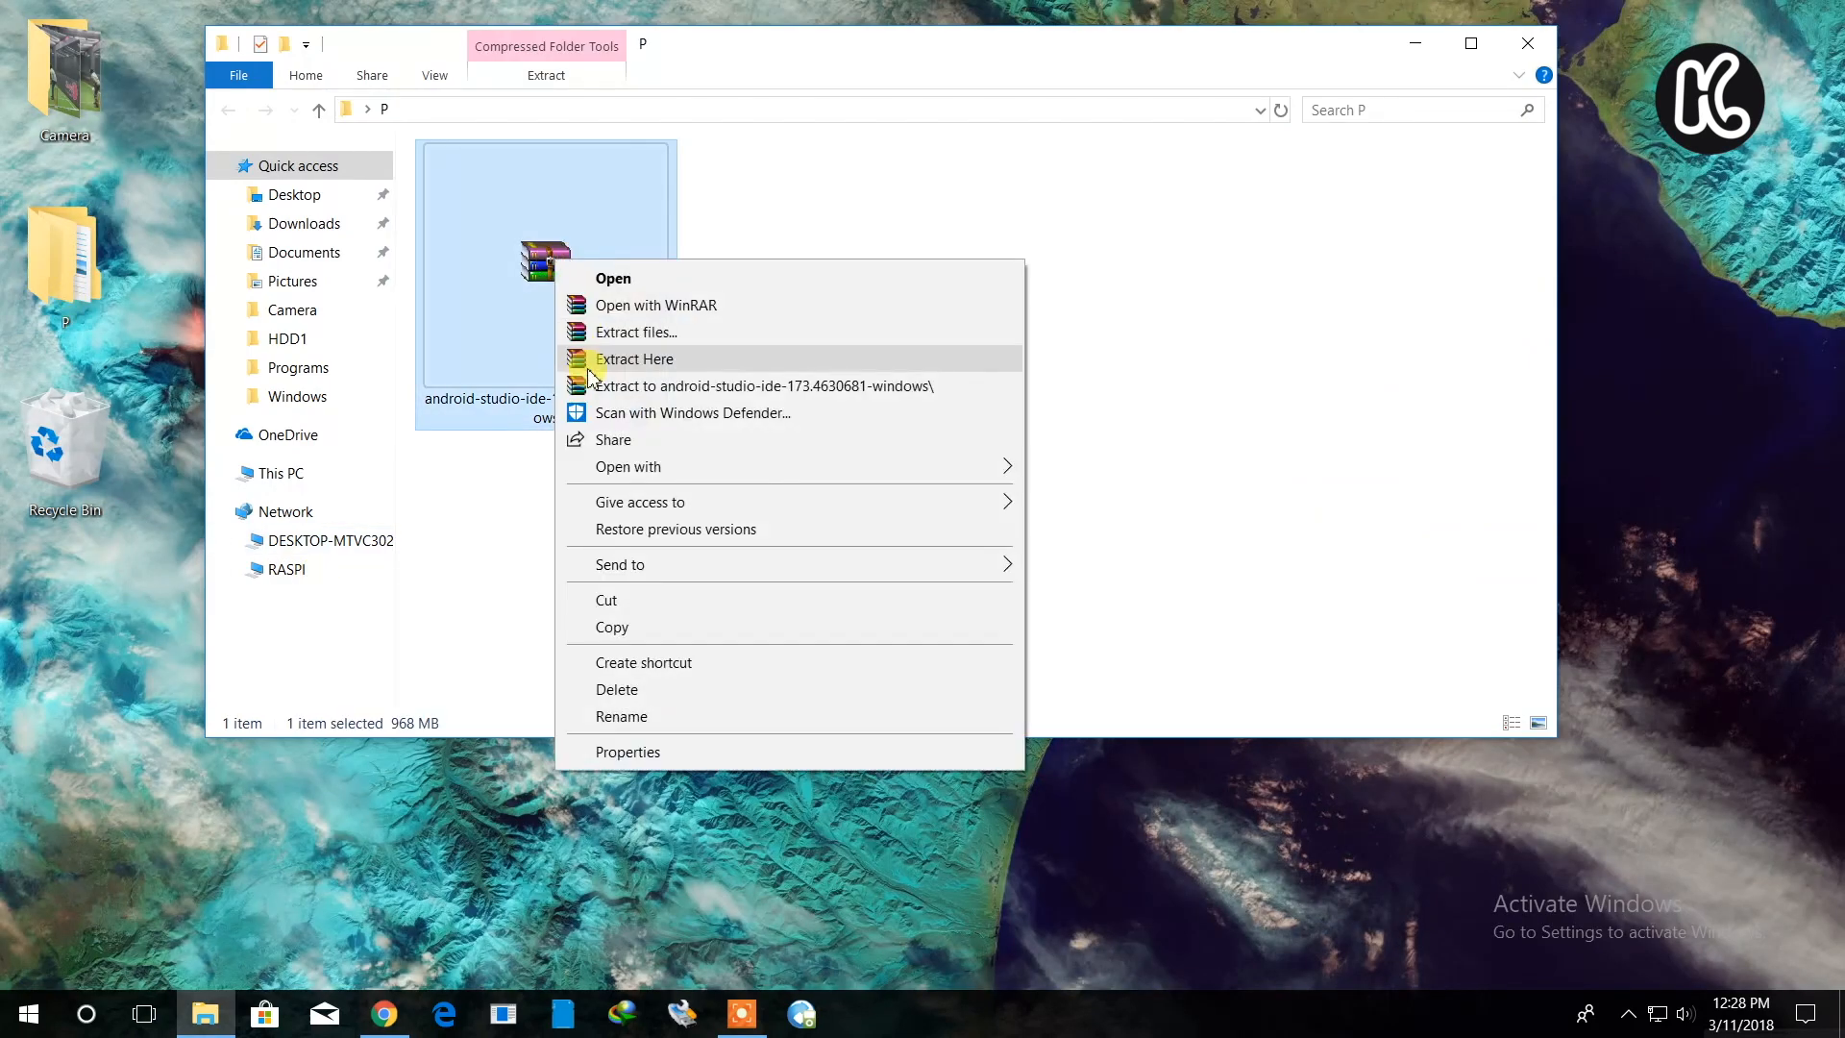
pyautogui.click(636, 359)
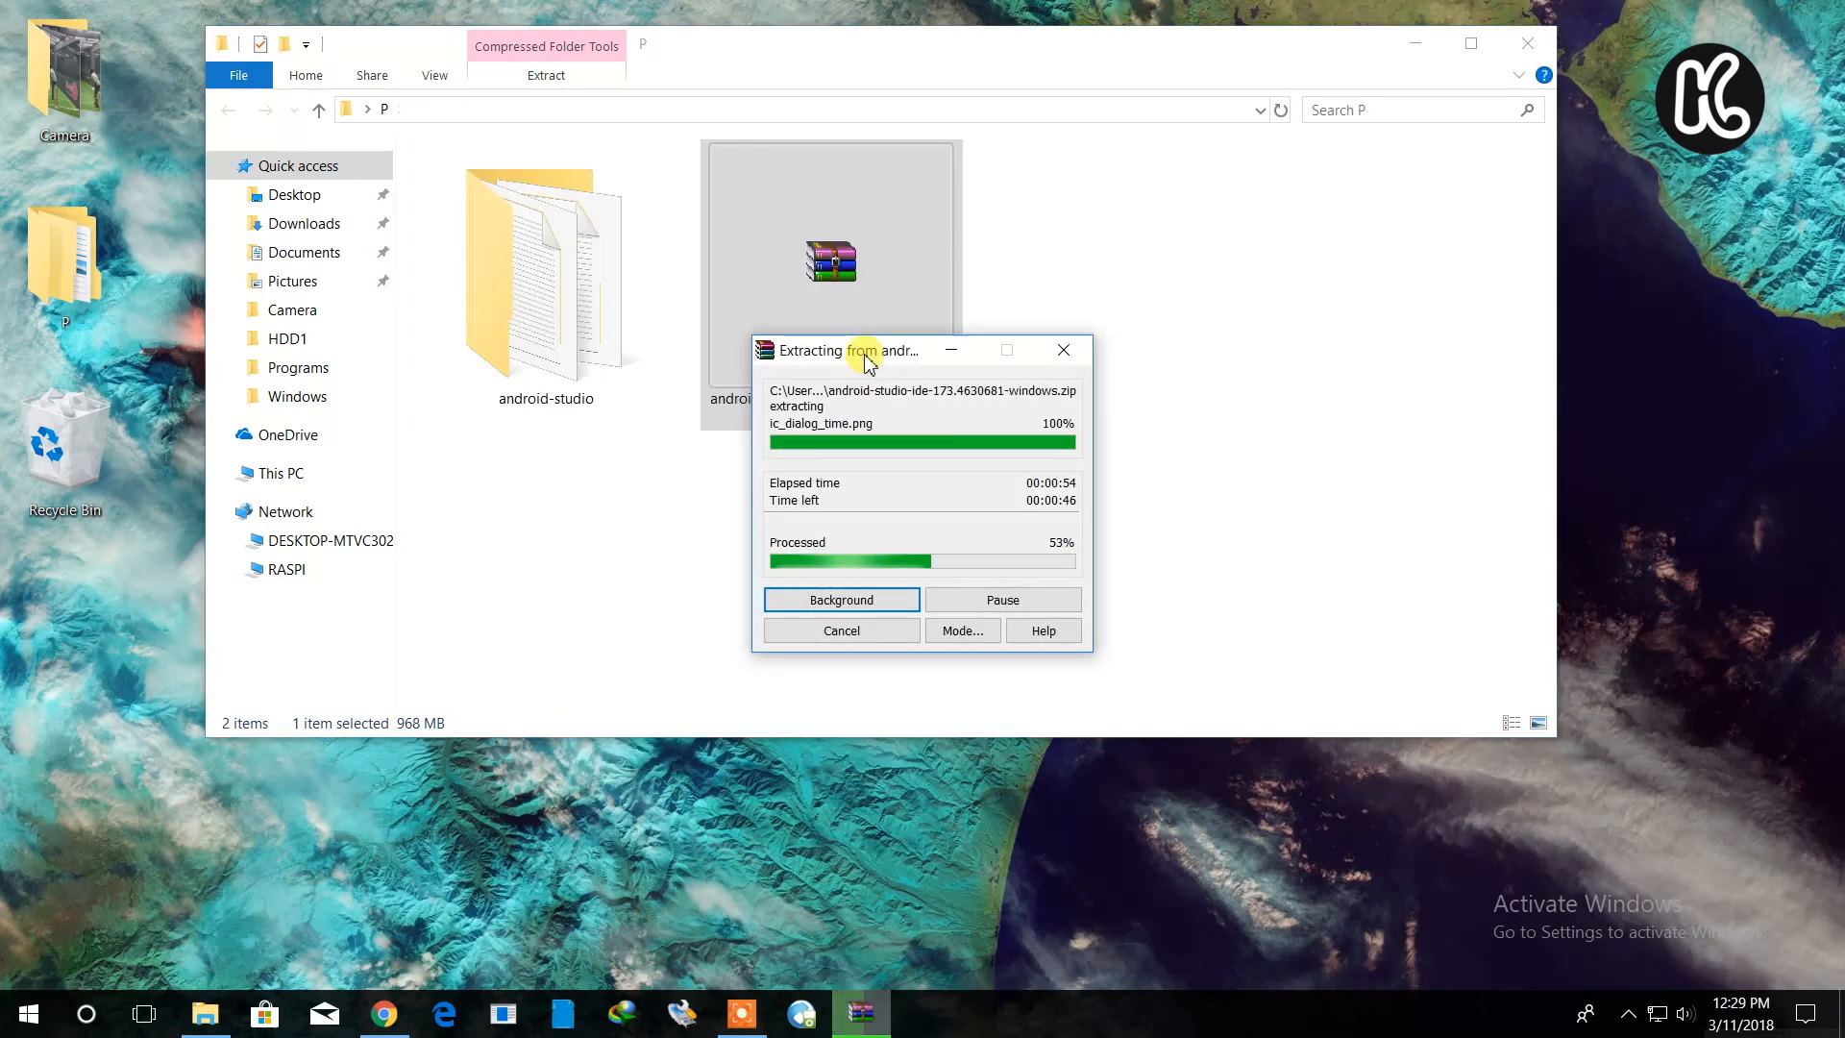
pyautogui.click(840, 599)
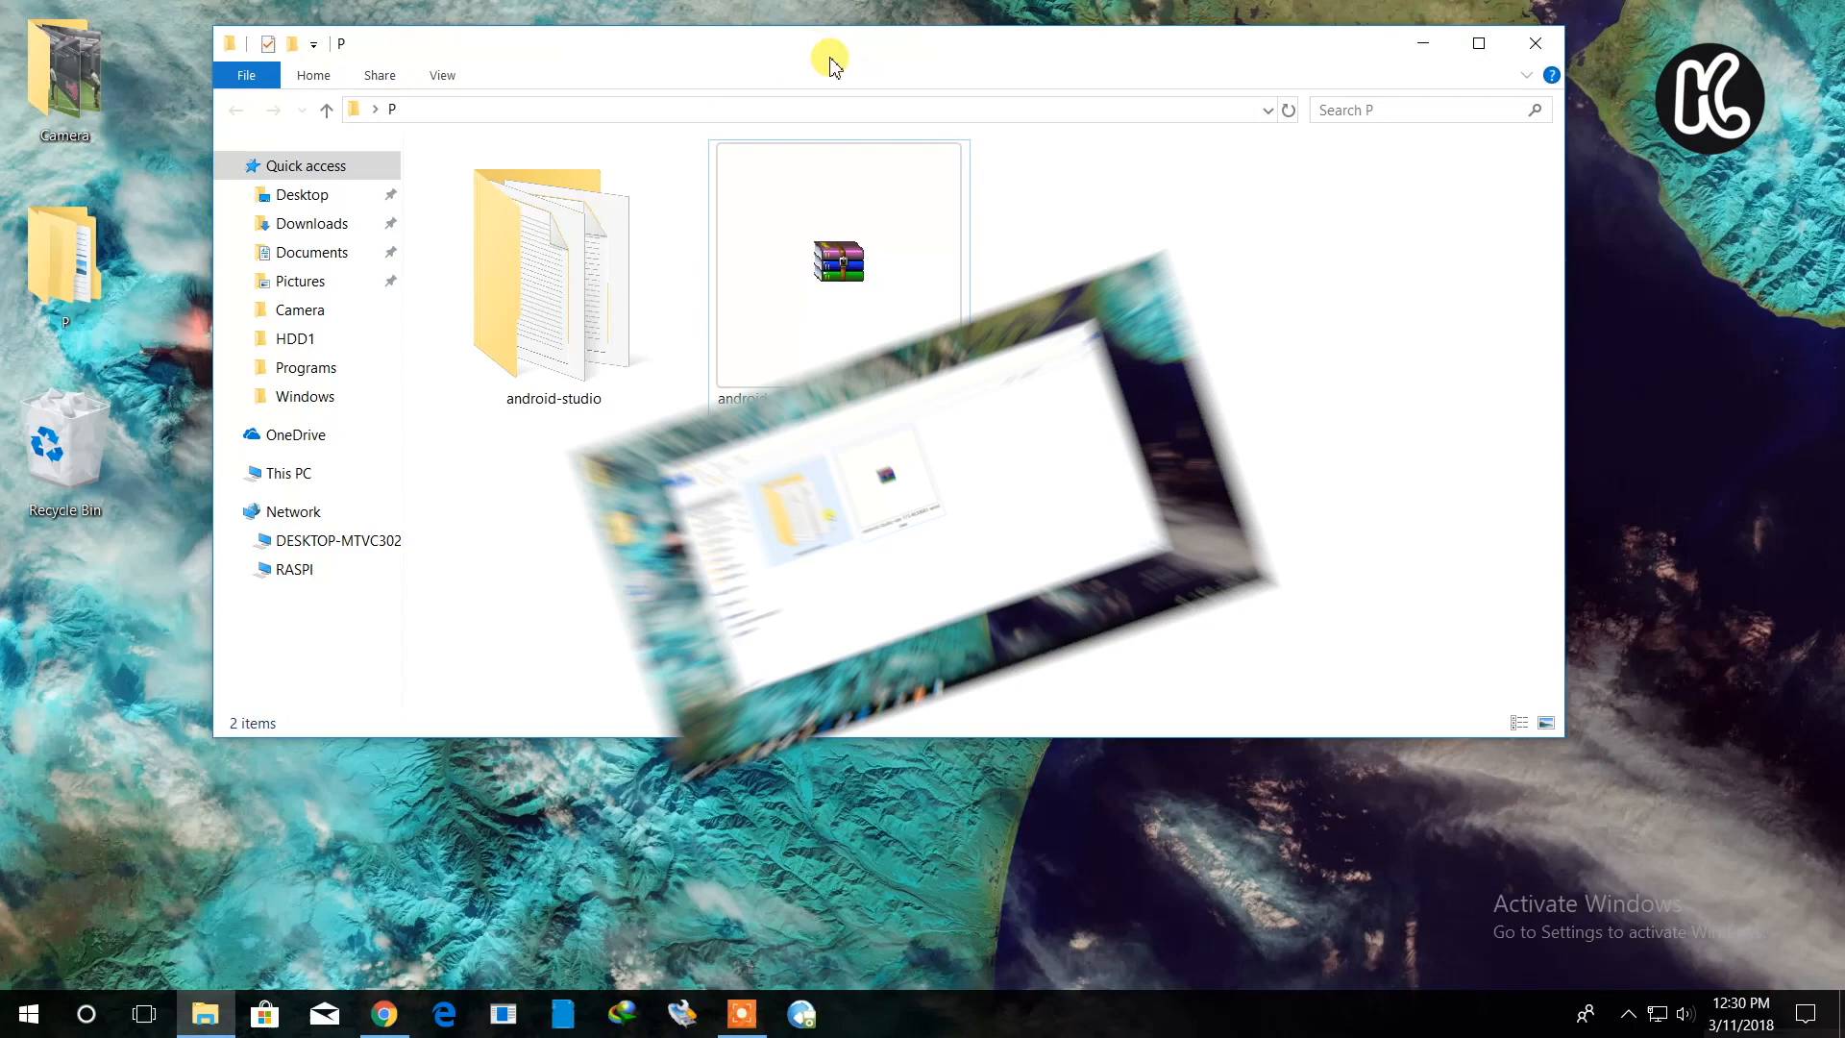
pyautogui.doubleClick(552, 271)
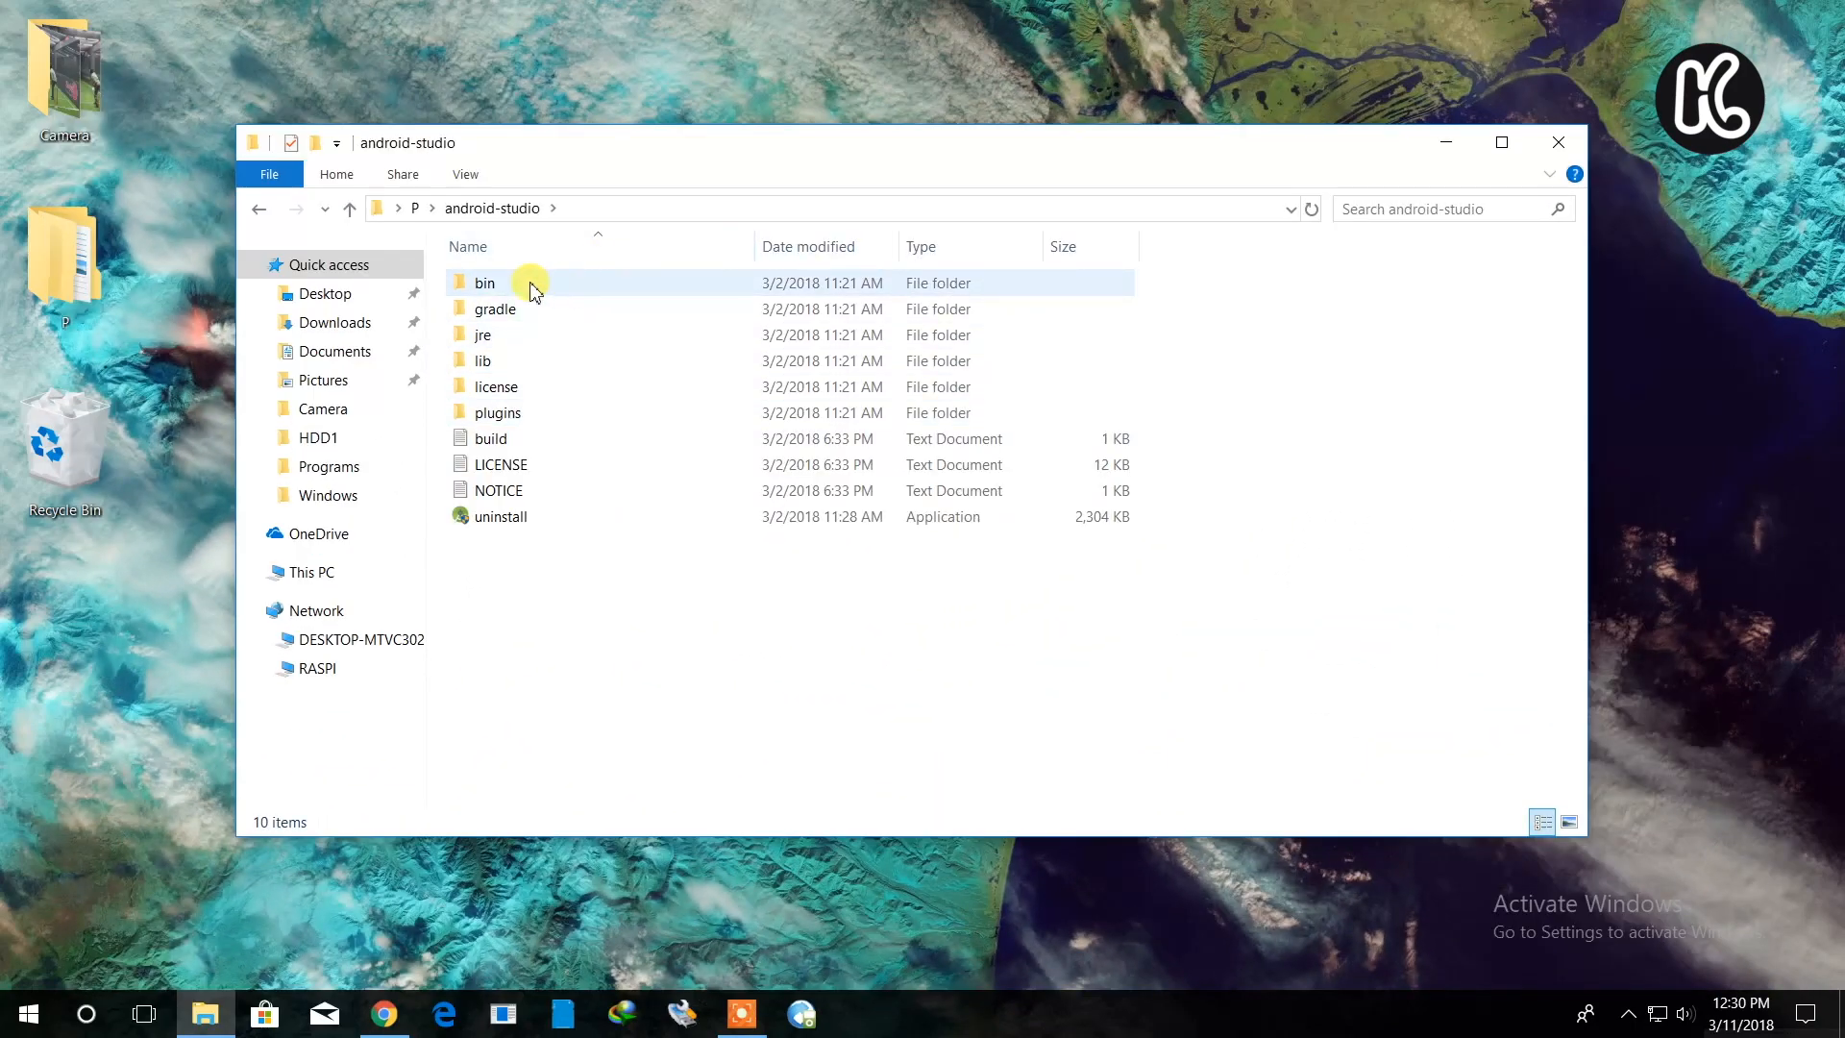
pyautogui.doubleClick(485, 283)
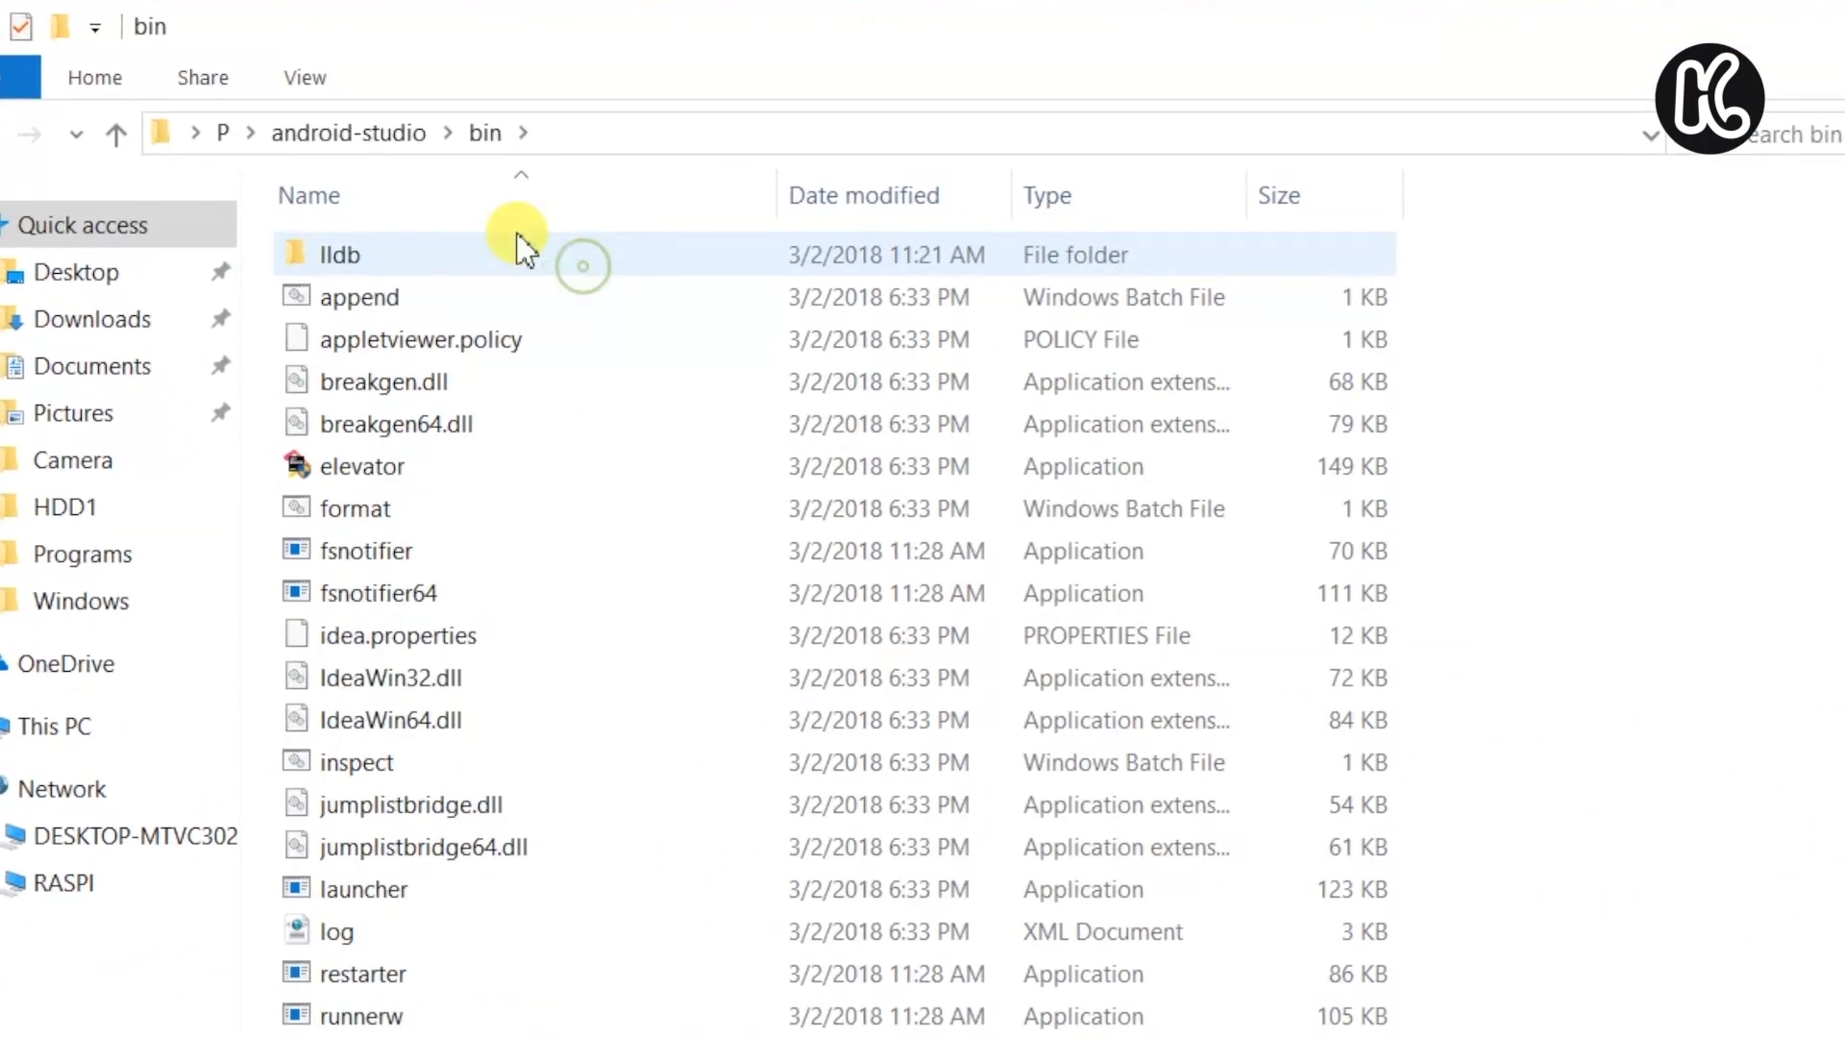
pyautogui.scroll(-3)
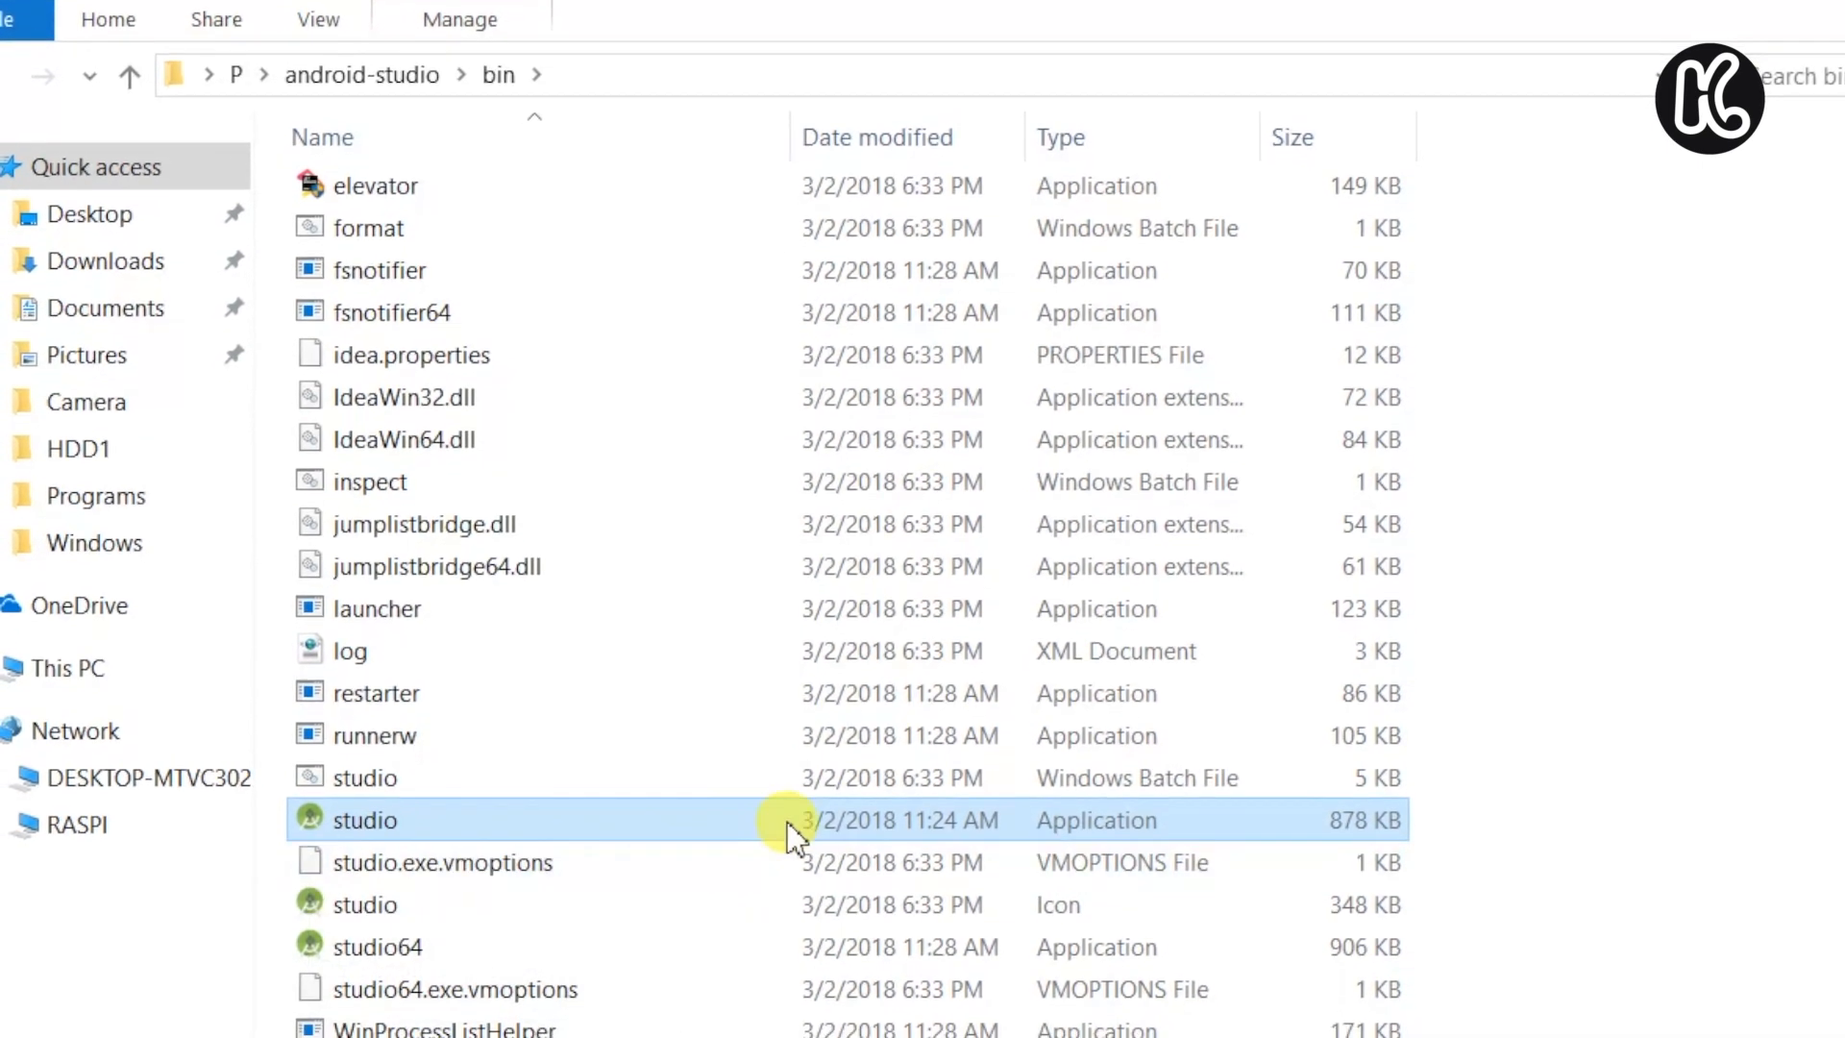
pyautogui.moveTo(793, 820)
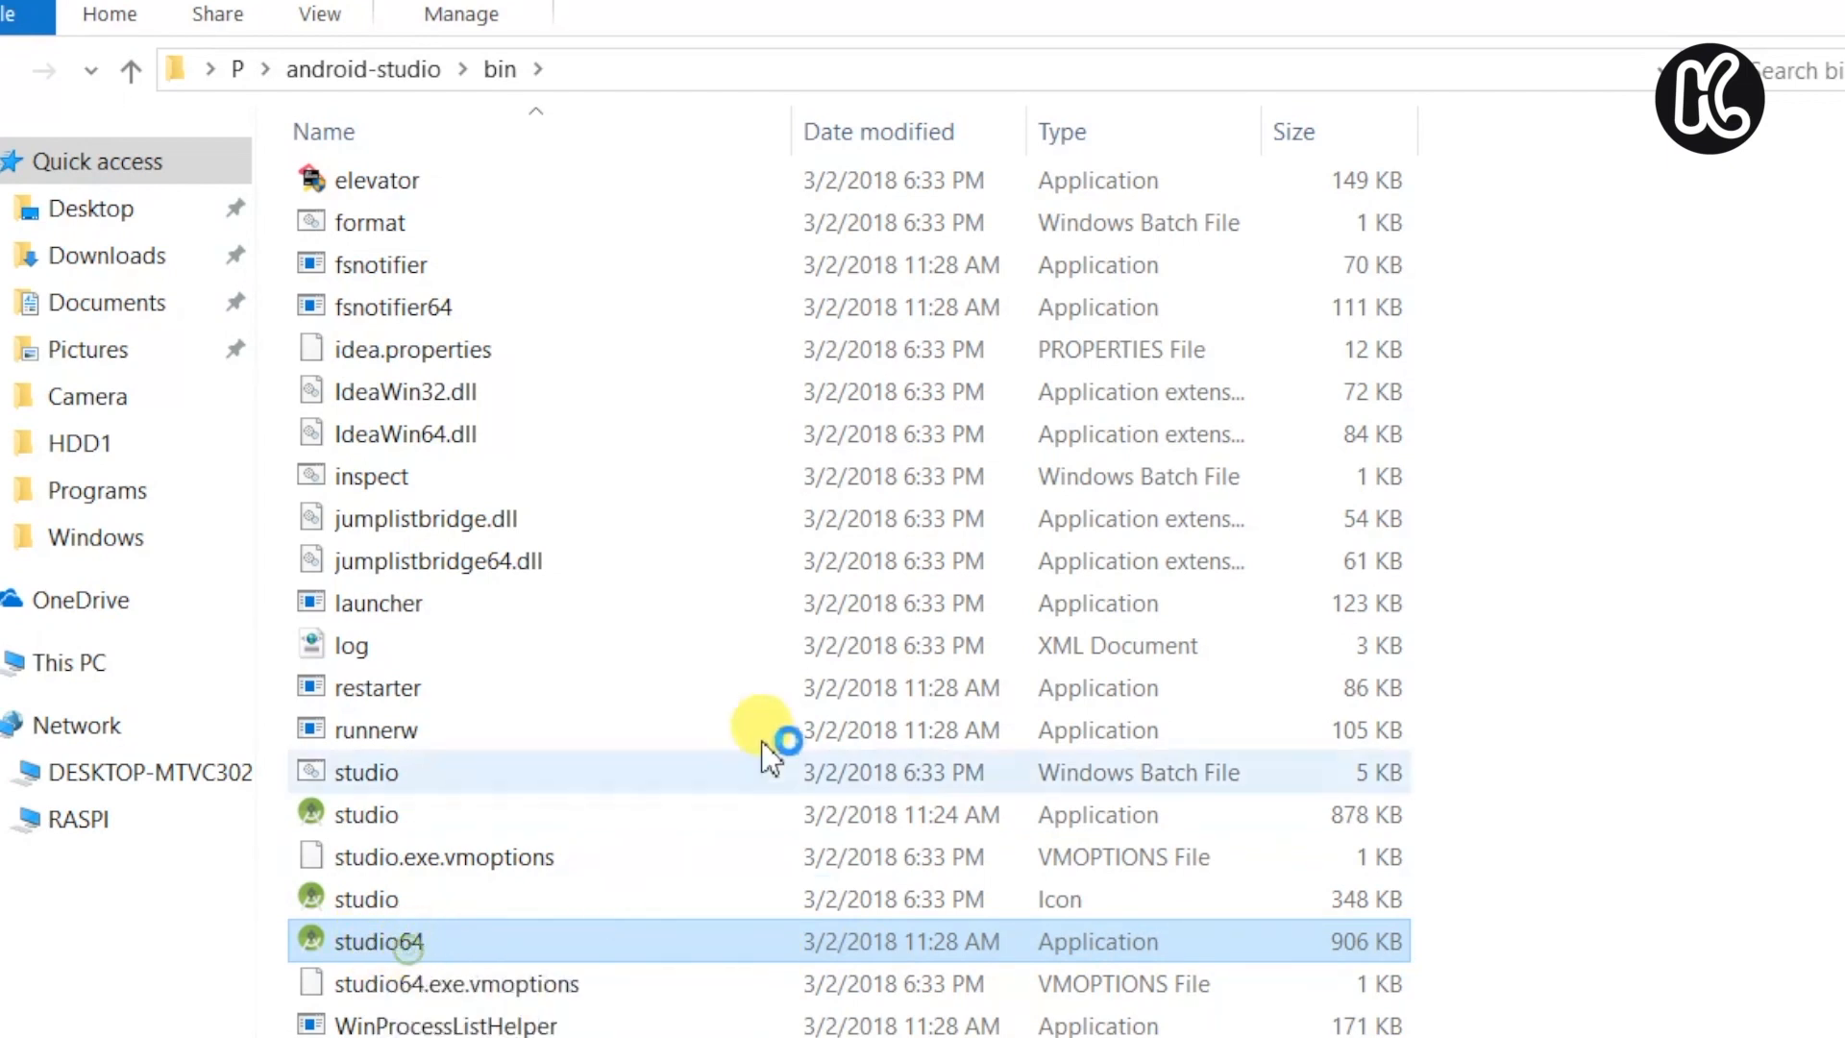
# - Launch studio64.exe and decline importing previous settings
pyautogui.doubleClick(378, 942)
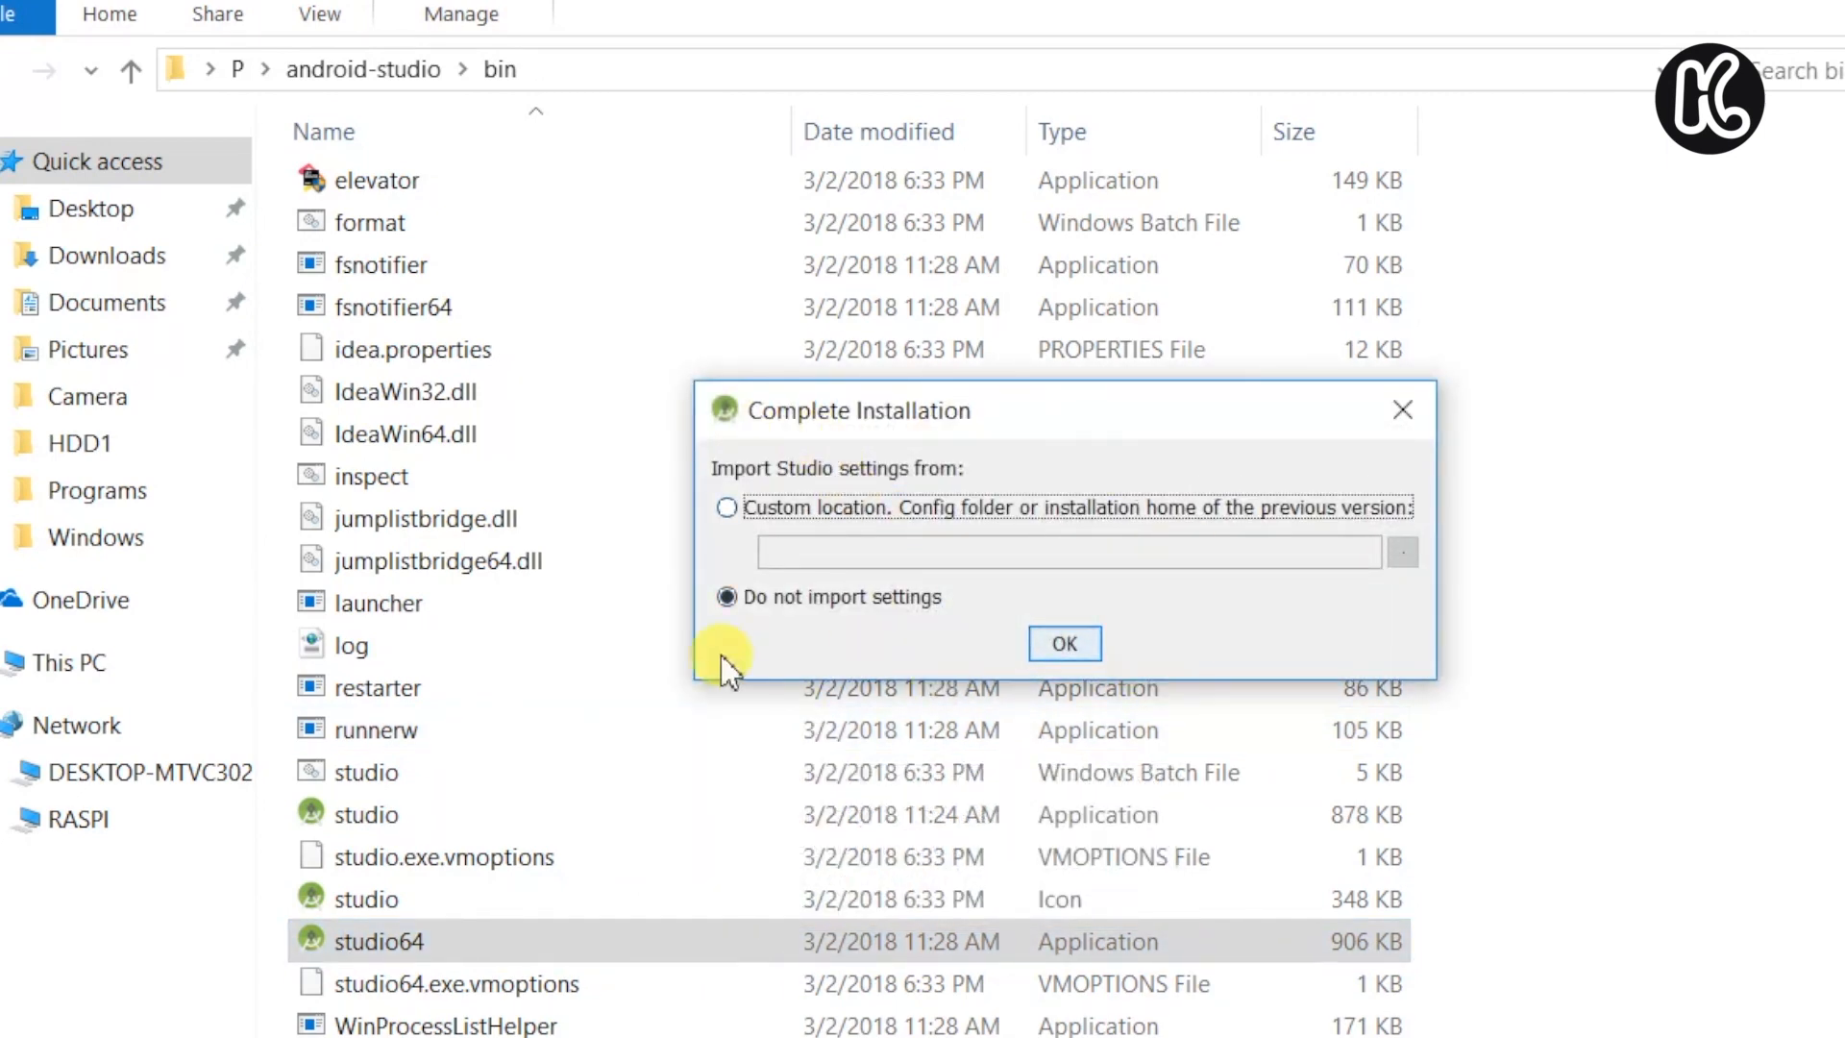
pyautogui.click(1061, 644)
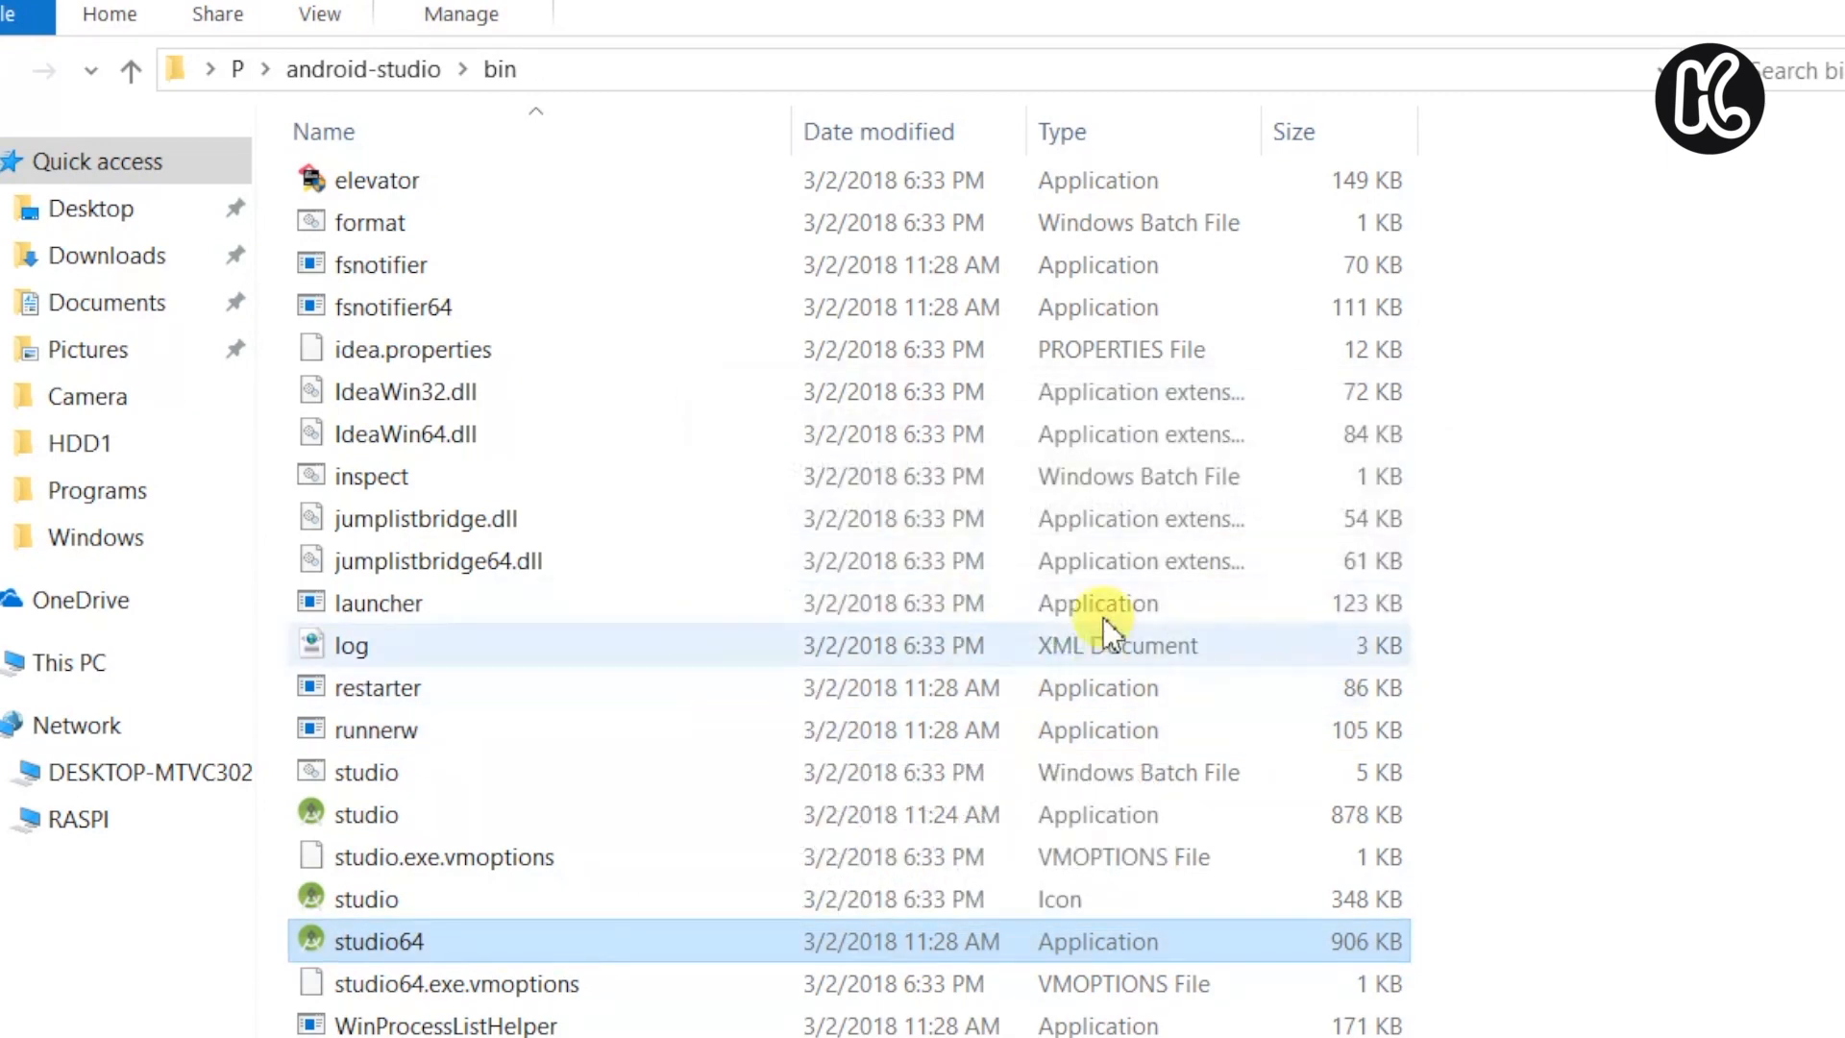
pyautogui.doubleClick(379, 939)
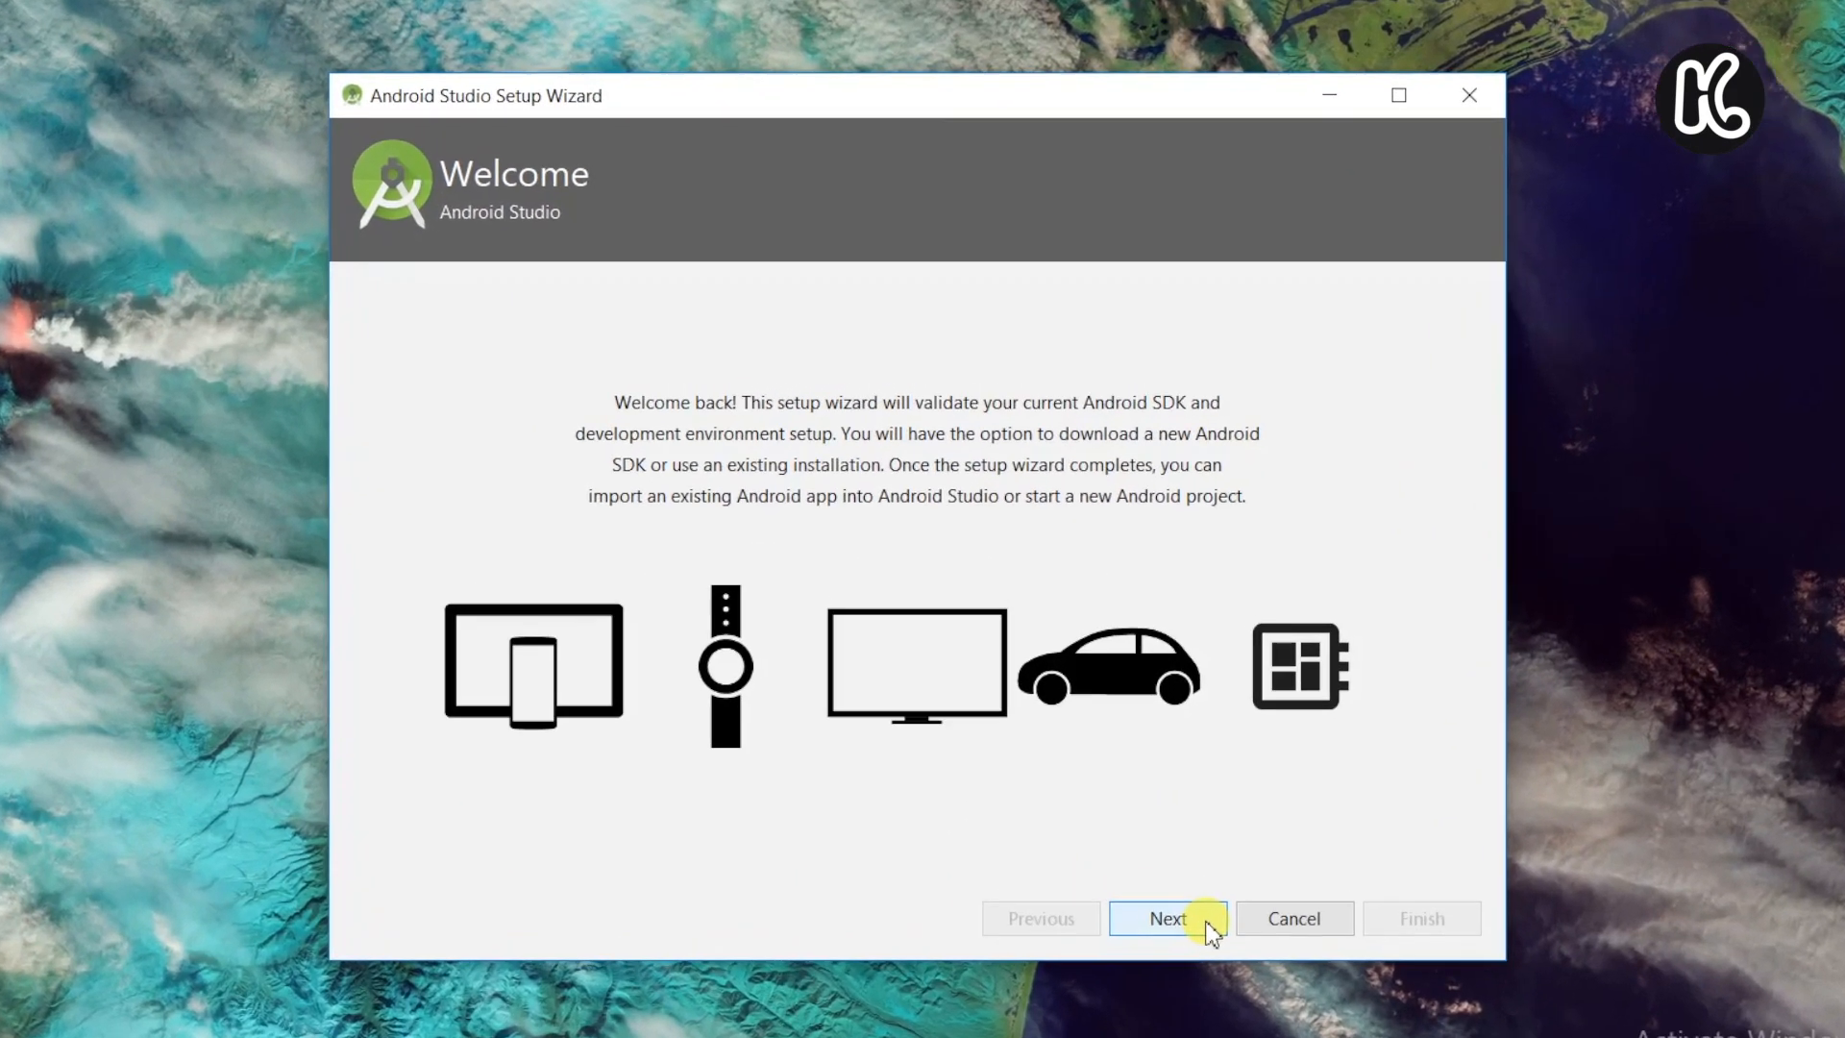
# - Complete the Setup Wizard with a Standard install and IntelliJ theme, finishing after components download
pyautogui.click(1167, 919)
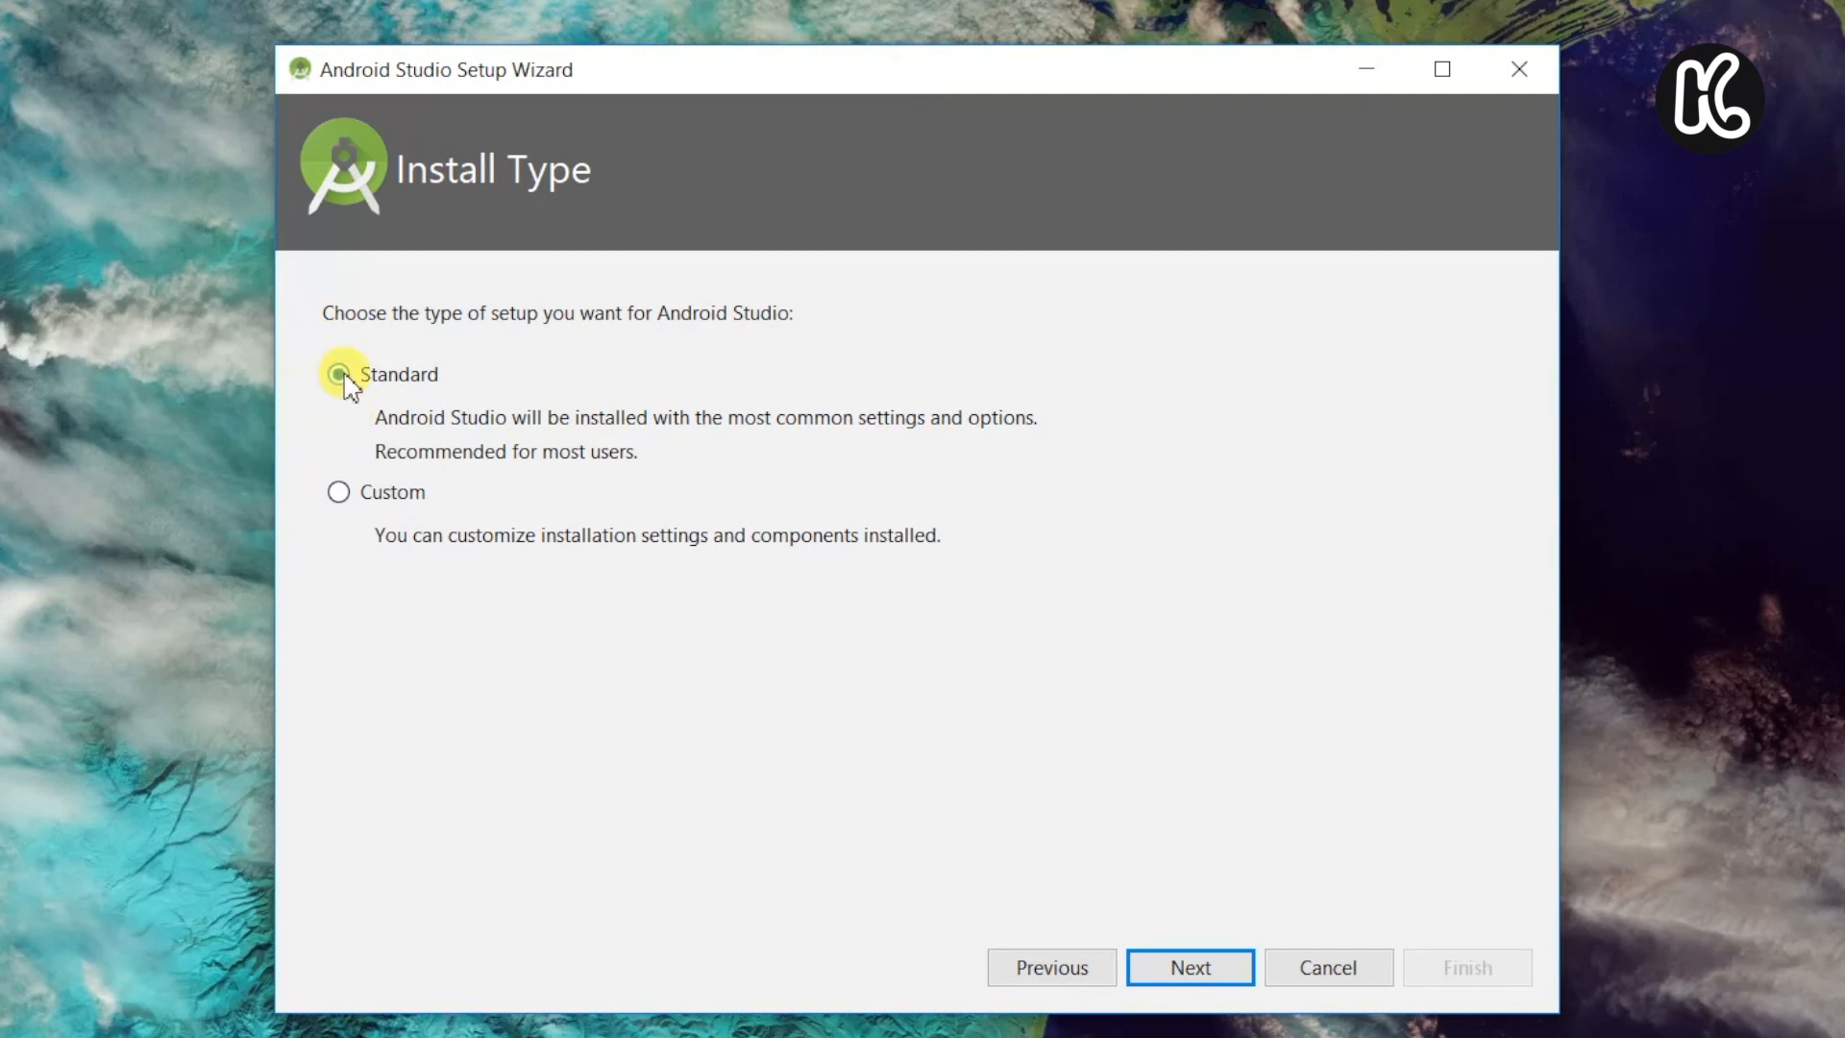
pyautogui.click(1190, 967)
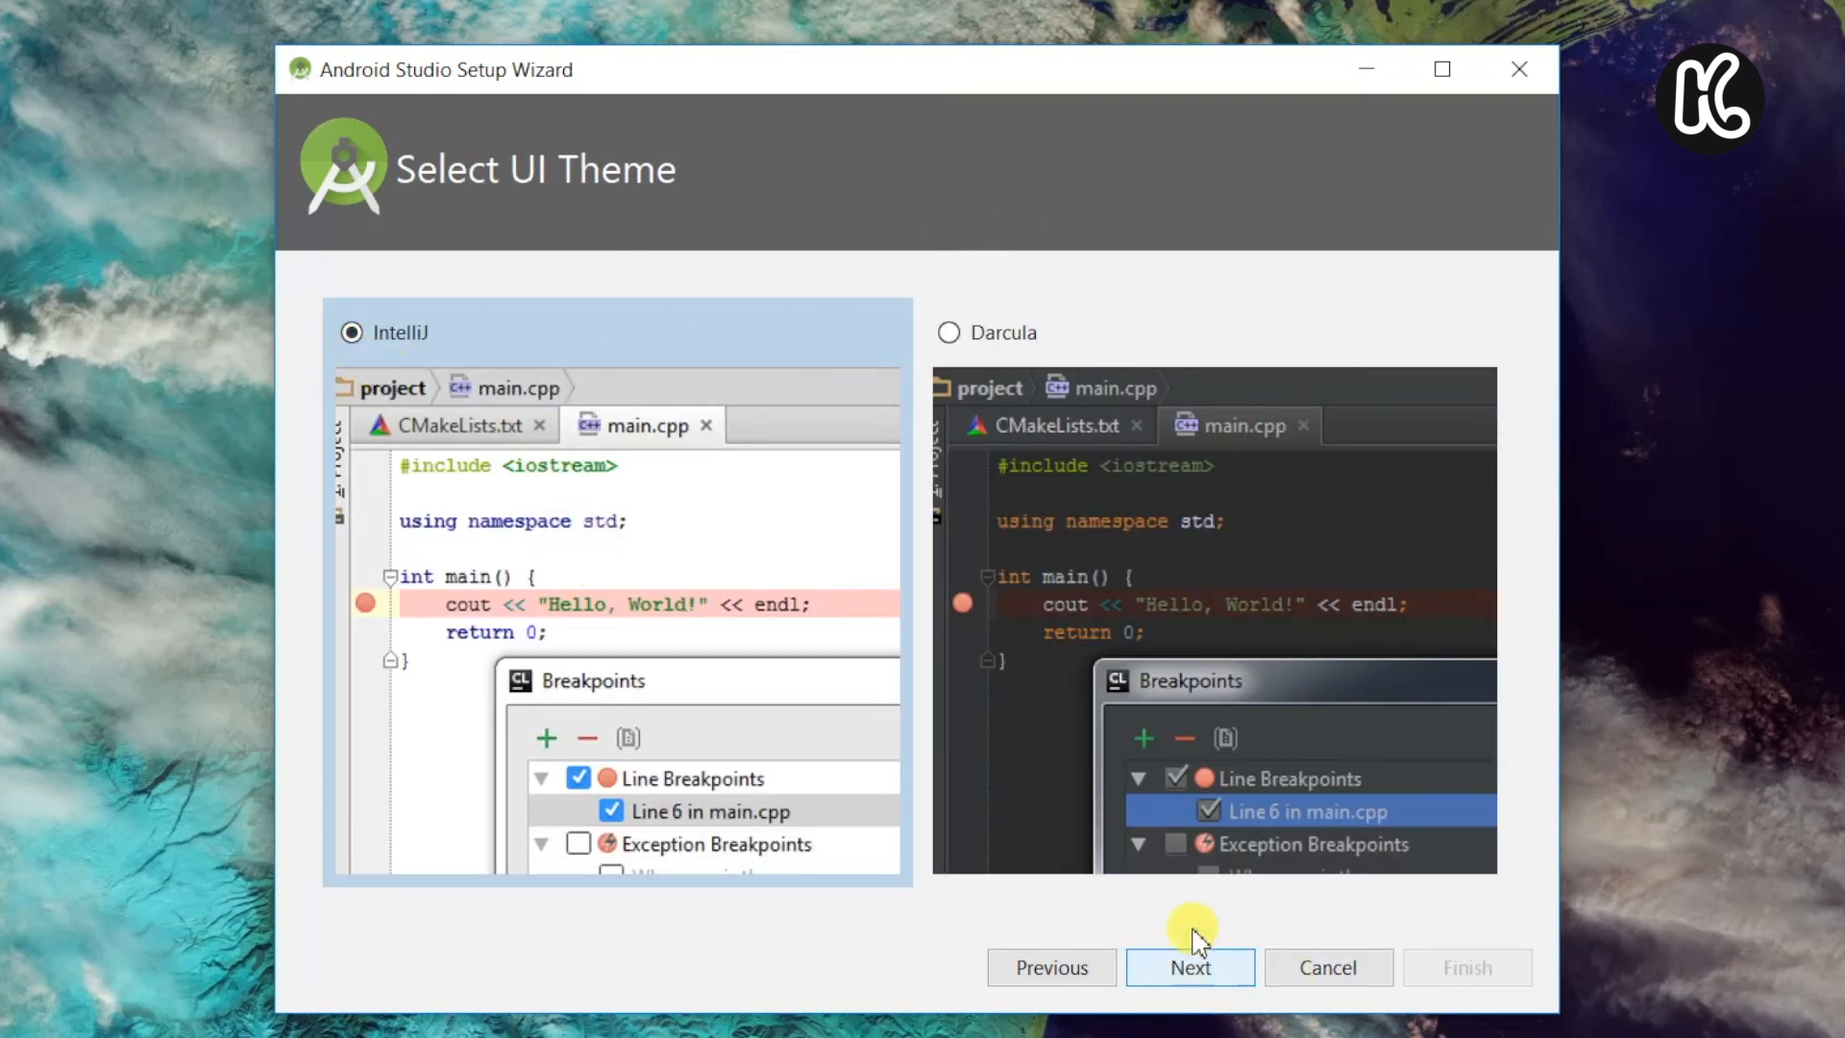
pyautogui.click(1190, 967)
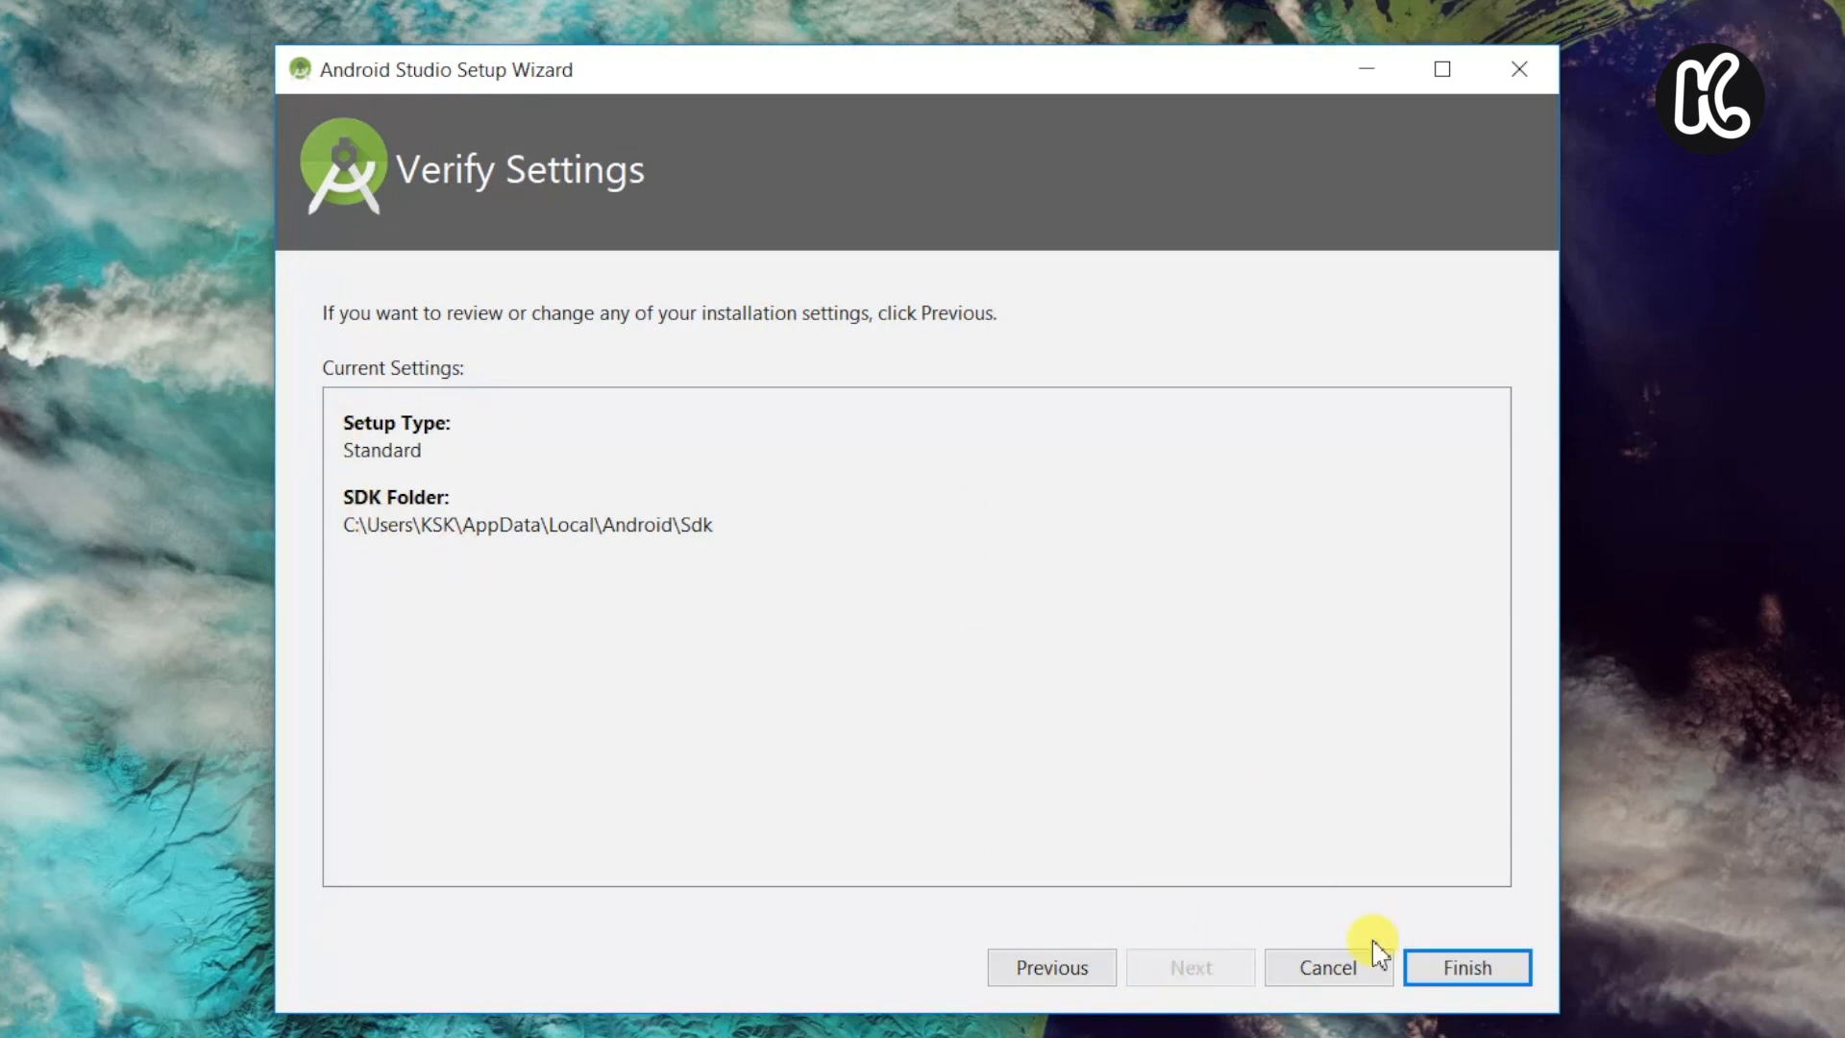
pyautogui.click(1464, 967)
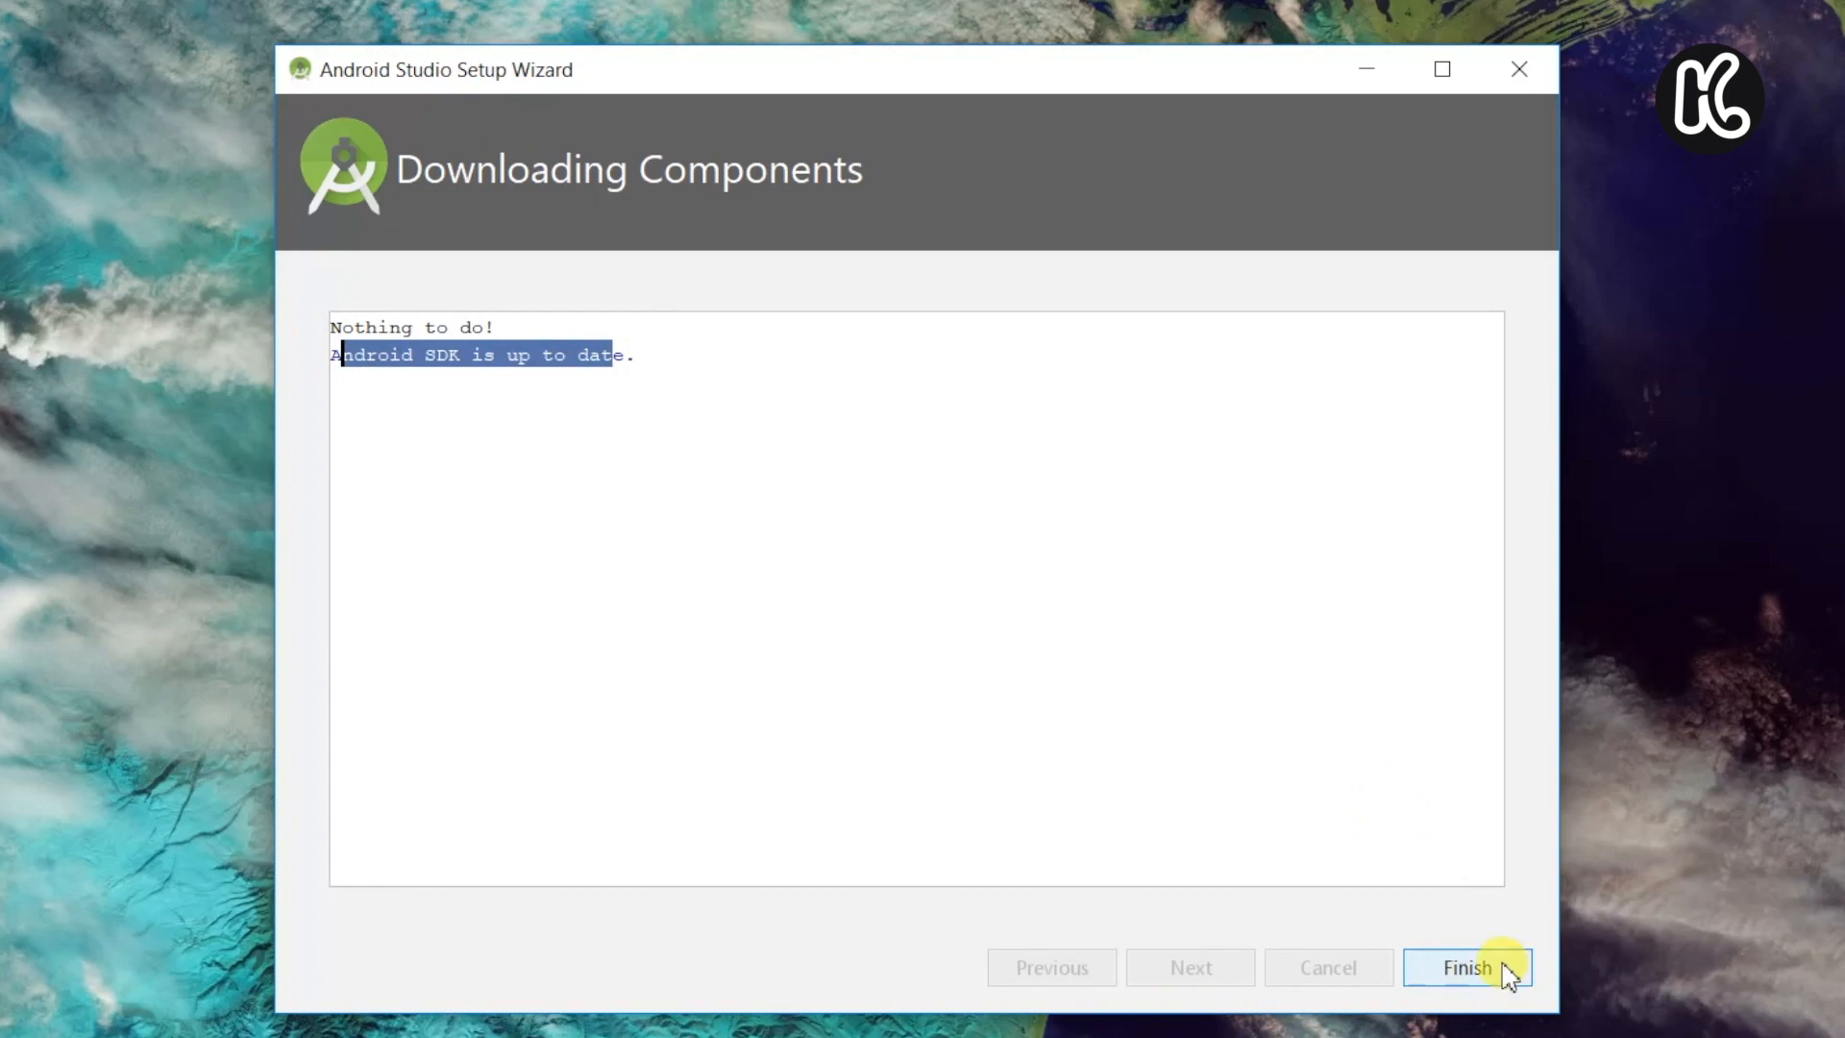
pyautogui.click(1466, 967)
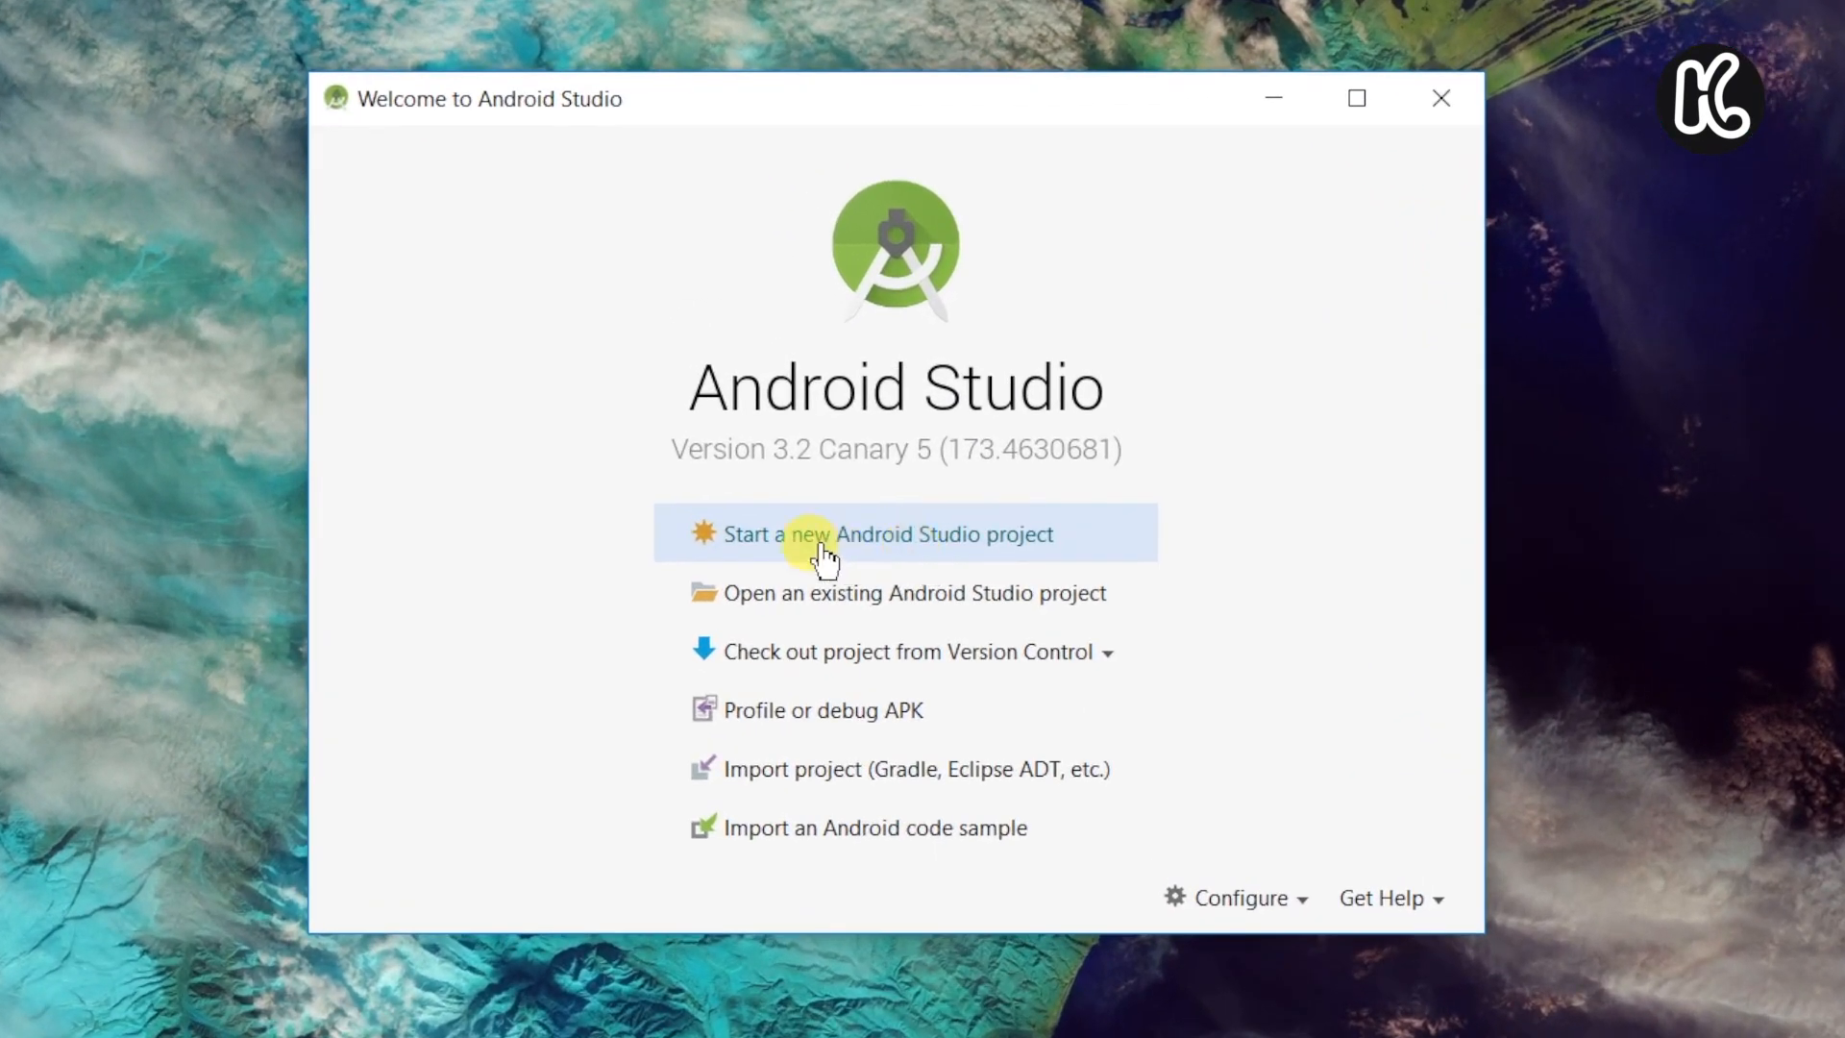
# - Start a new project with default name, Phone and Tablet API 15 and the Empty Activity template
pyautogui.click(888, 532)
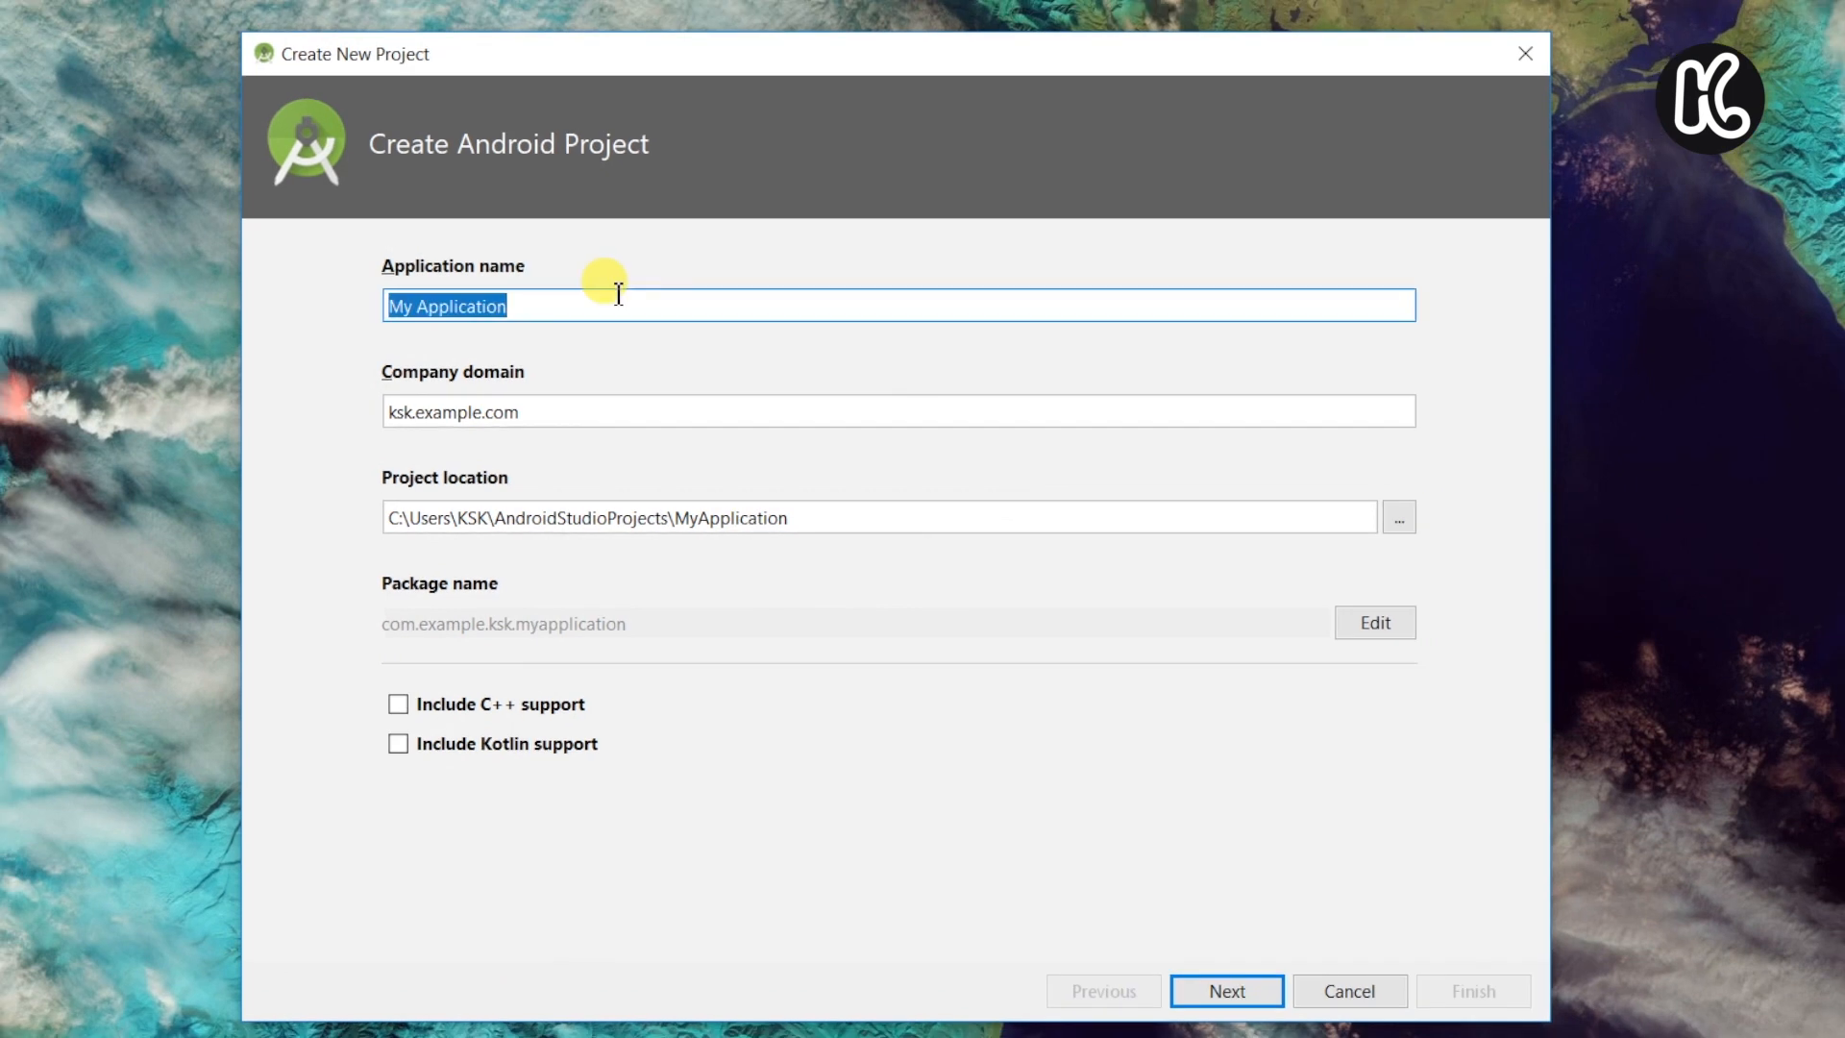
pyautogui.moveTo(411, 458)
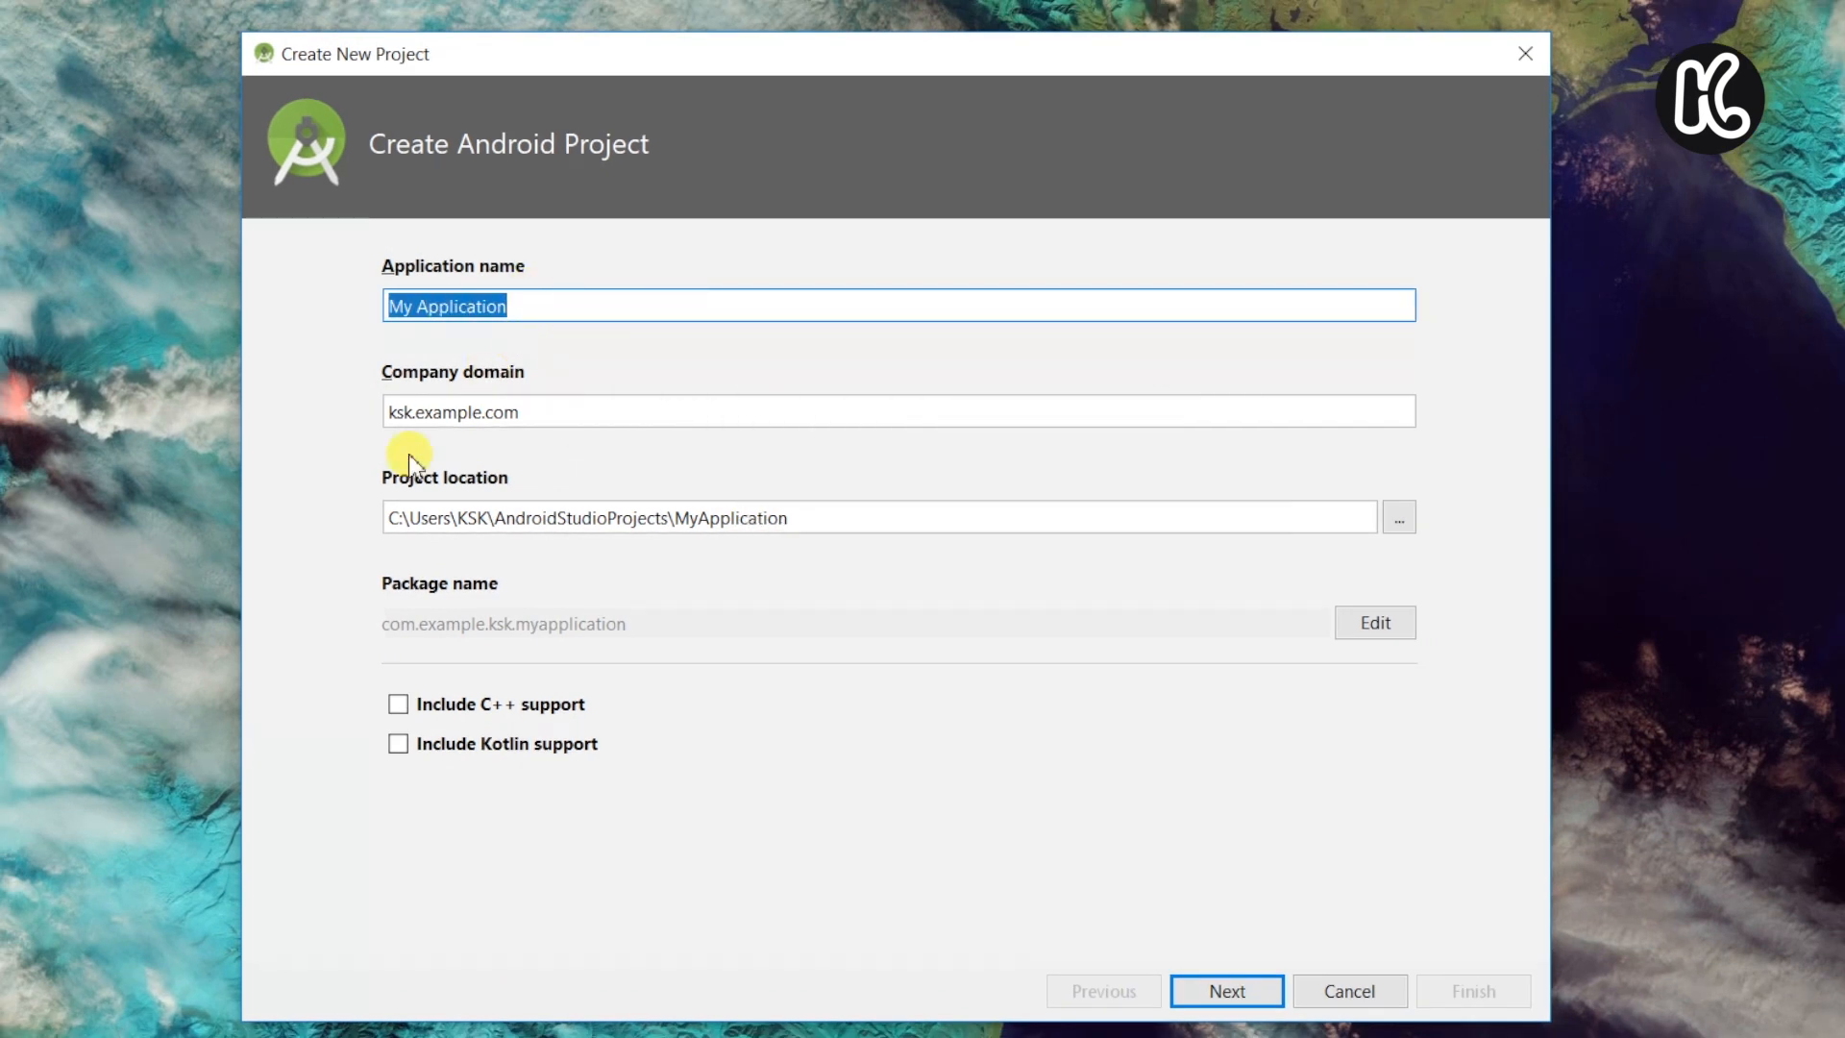
pyautogui.click(1225, 991)
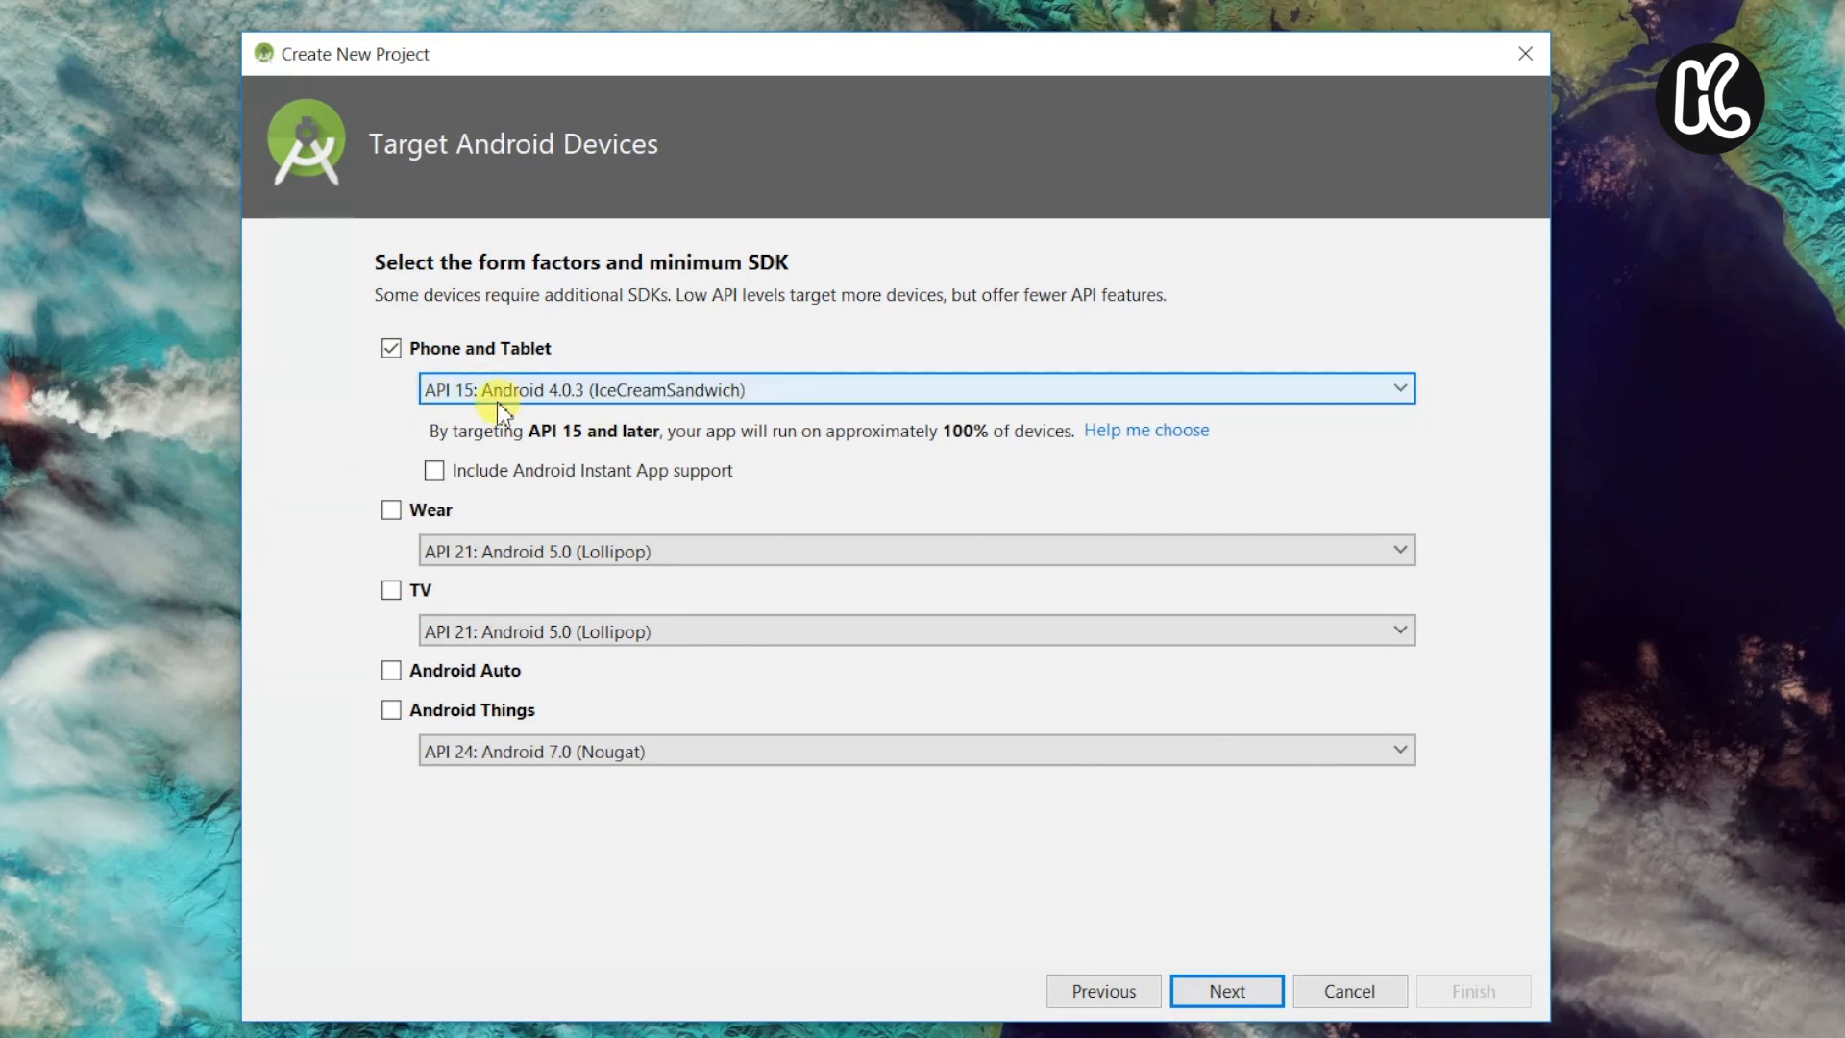
pyautogui.moveTo(784, 774)
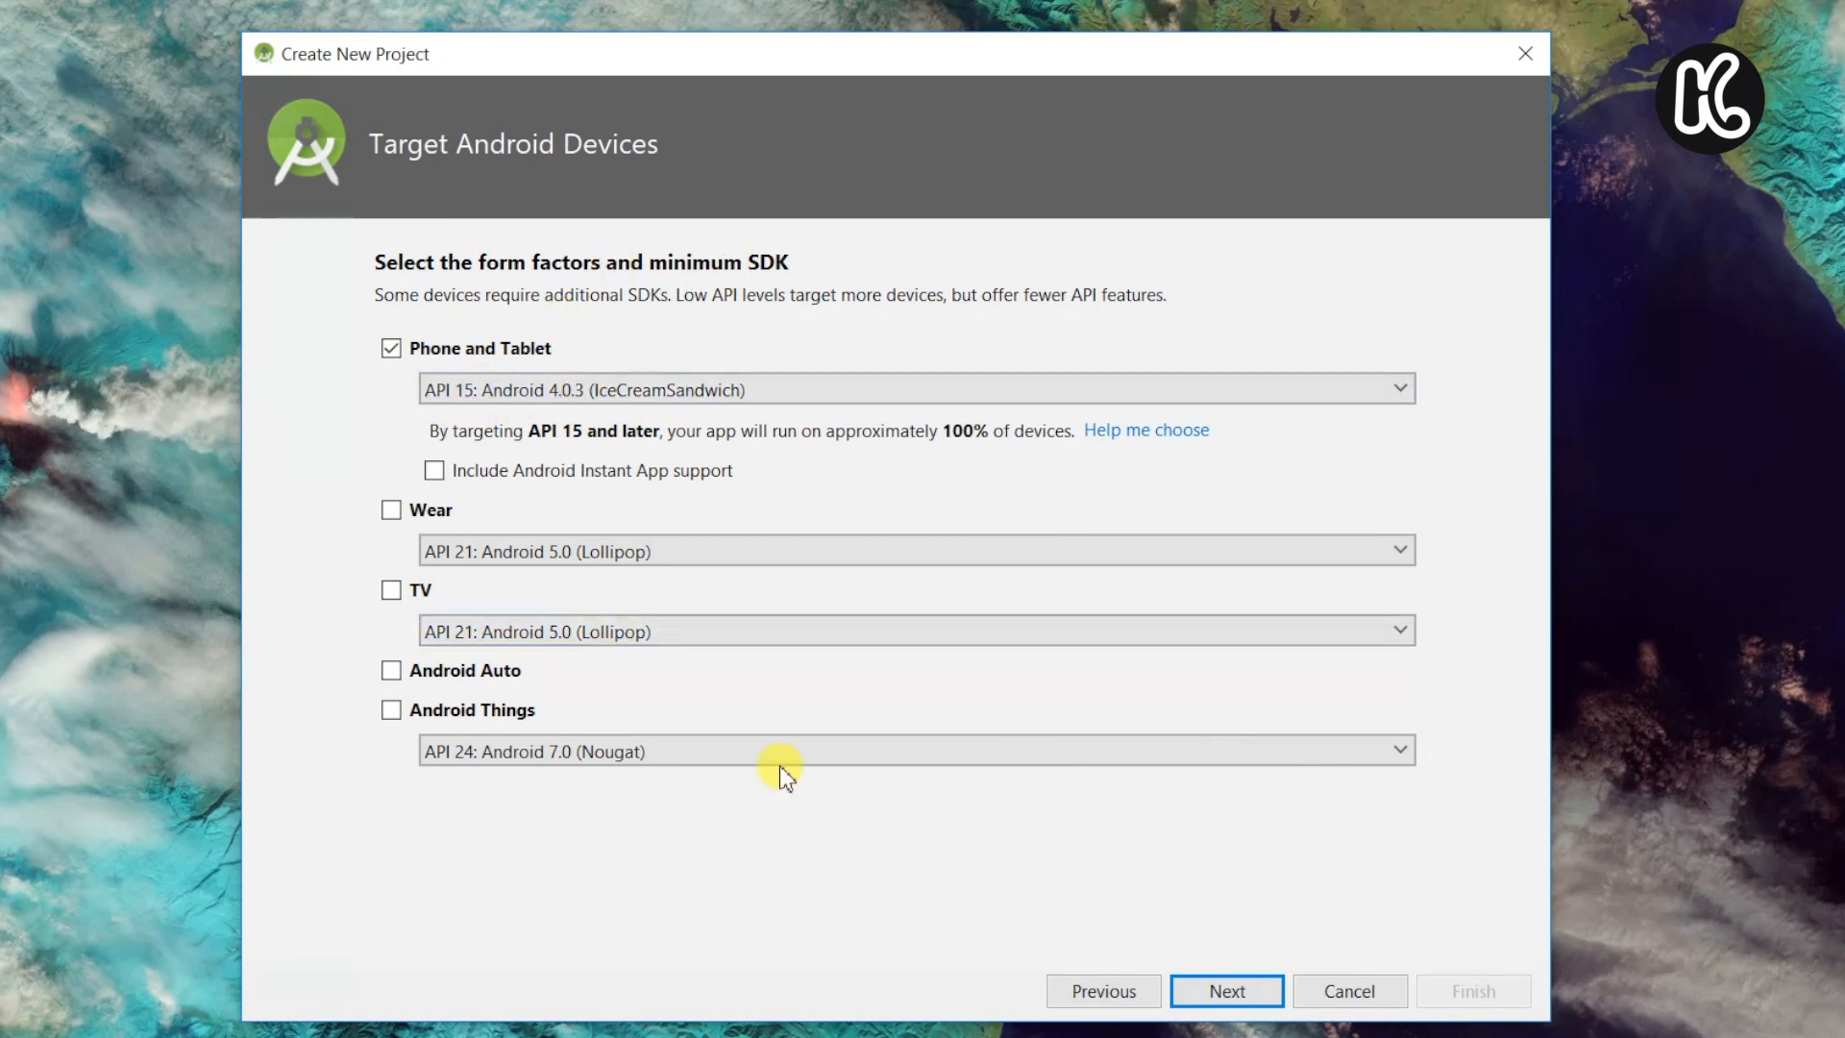
pyautogui.click(1225, 990)
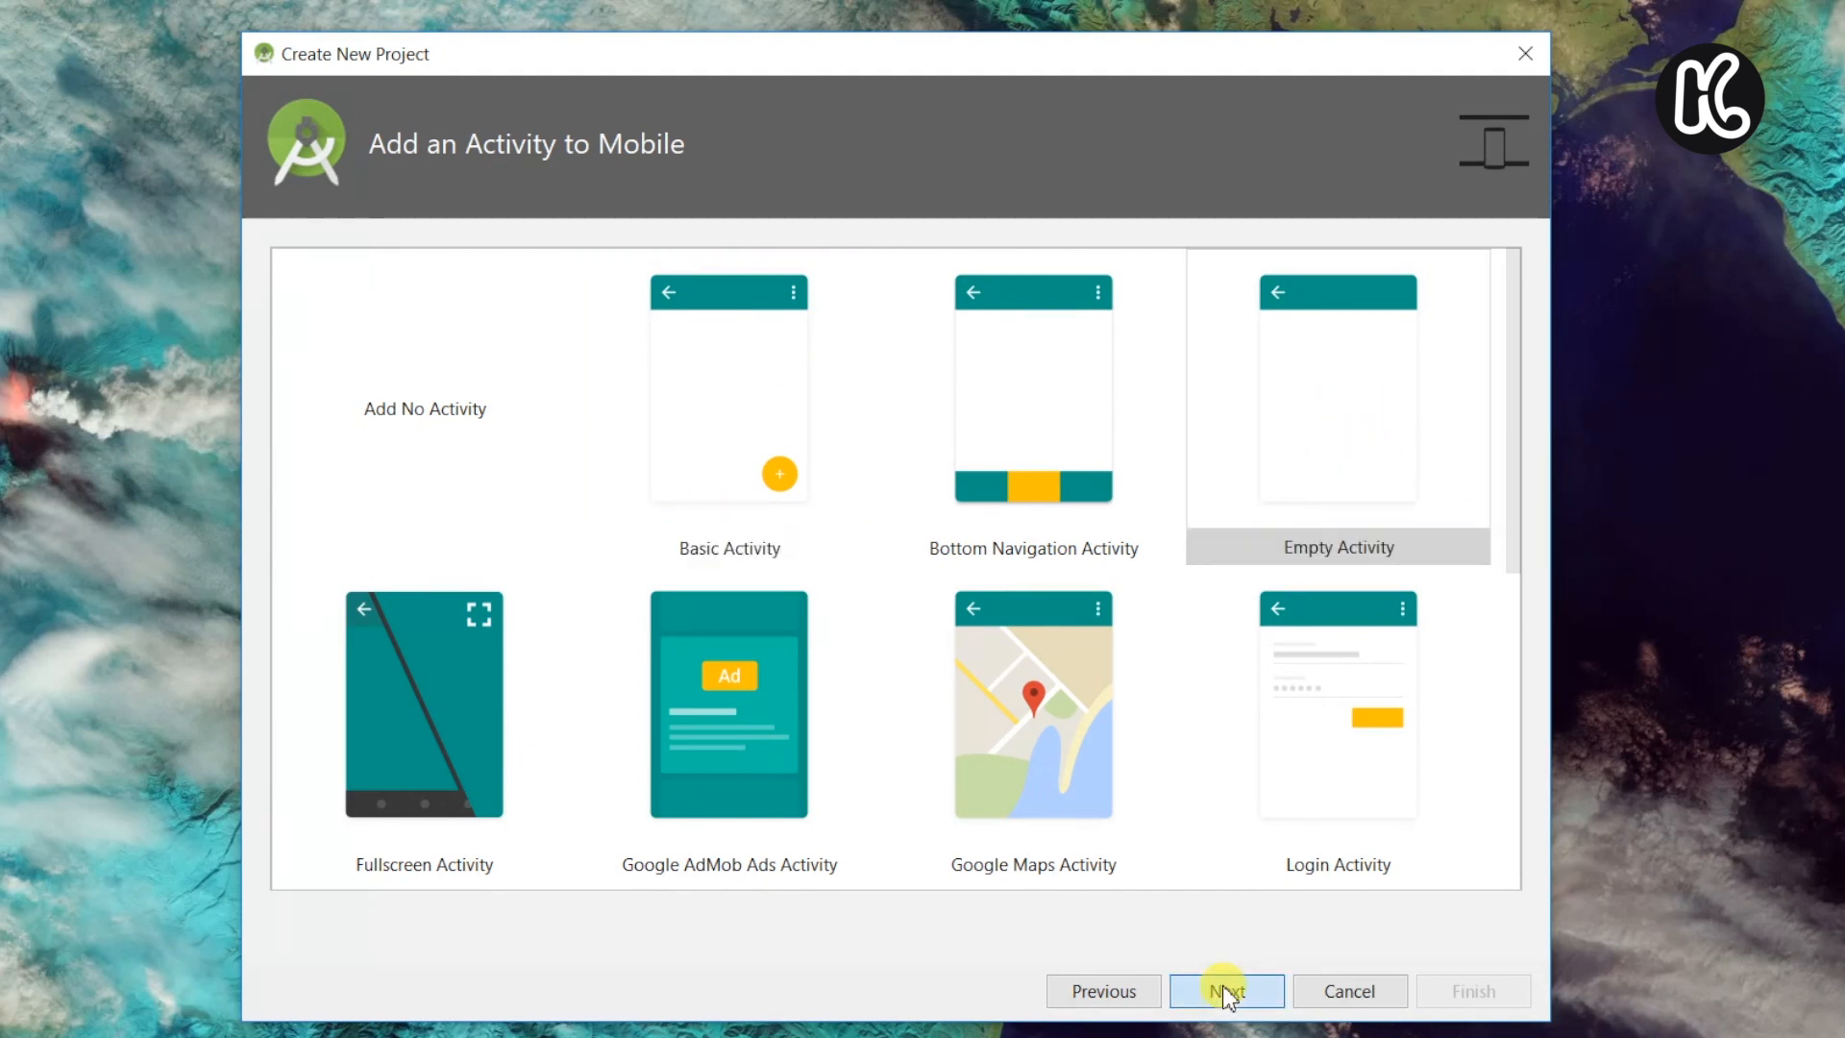
pyautogui.click(1227, 992)
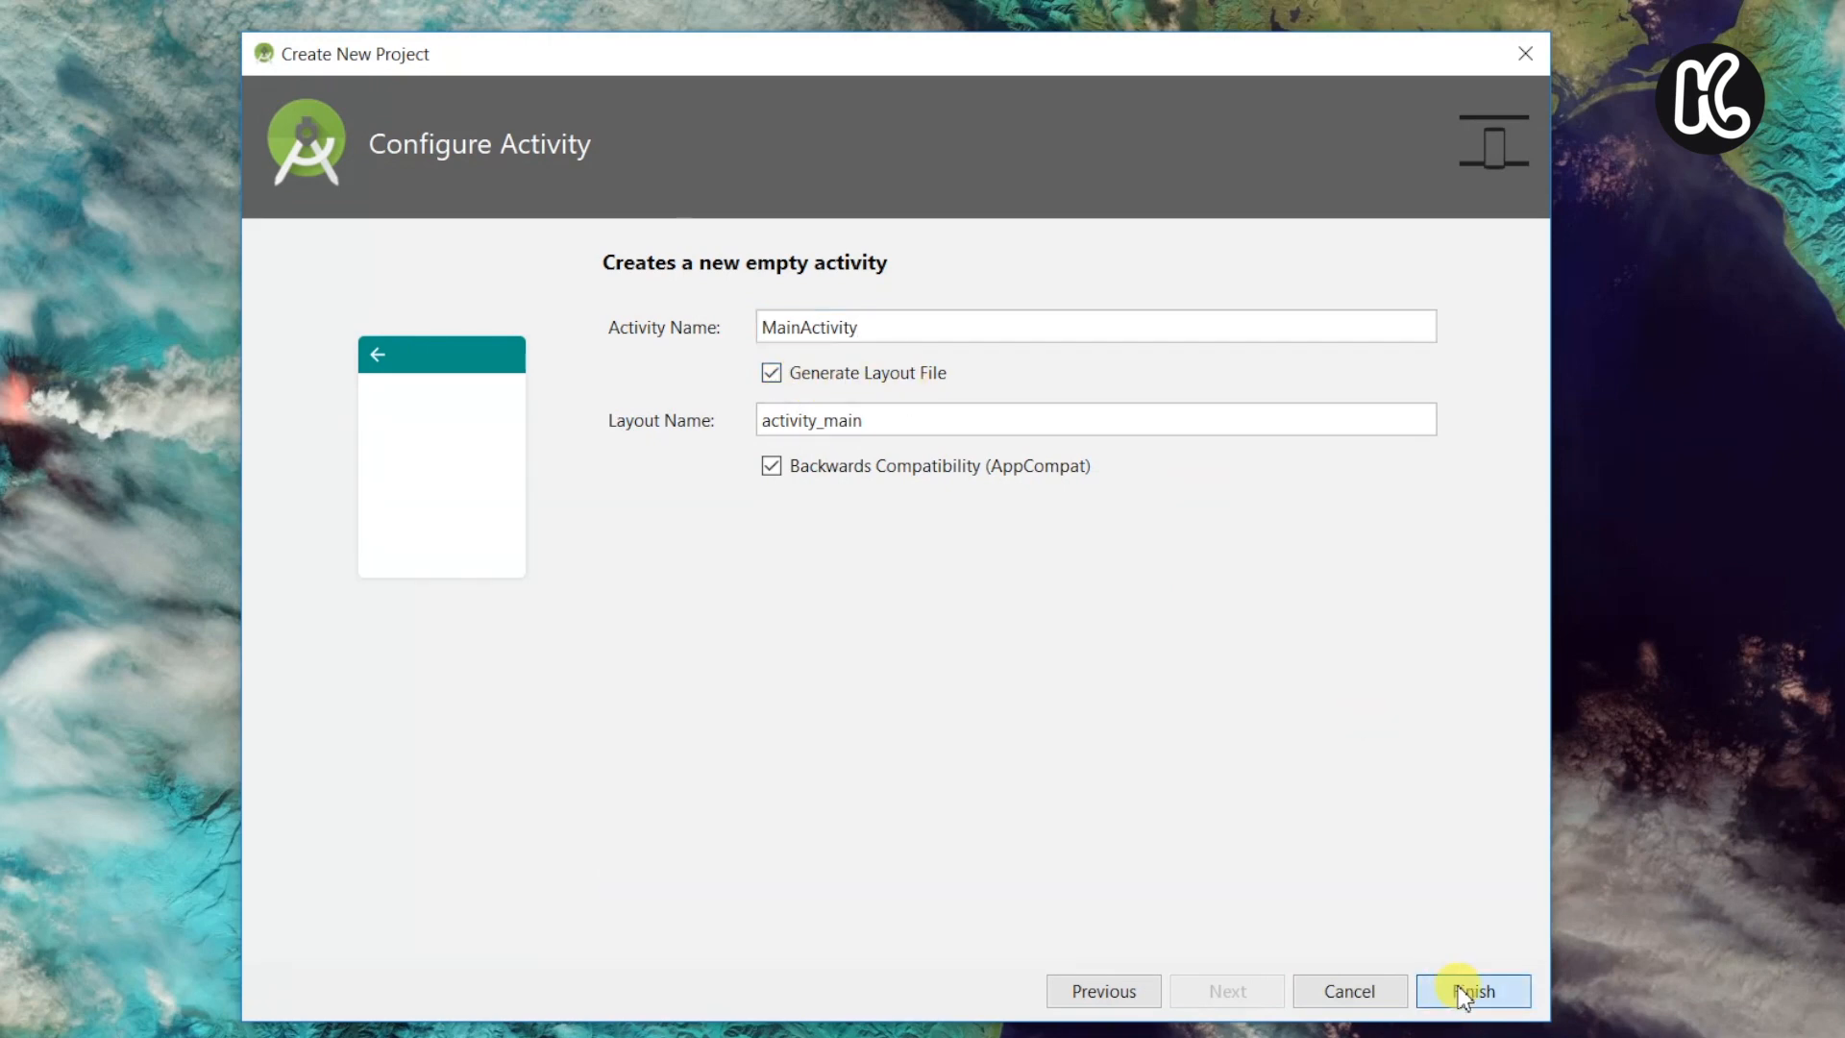
# - Finish Configure Activity for MyApplication and close the Tip of the Day dialog
pyautogui.click(1472, 991)
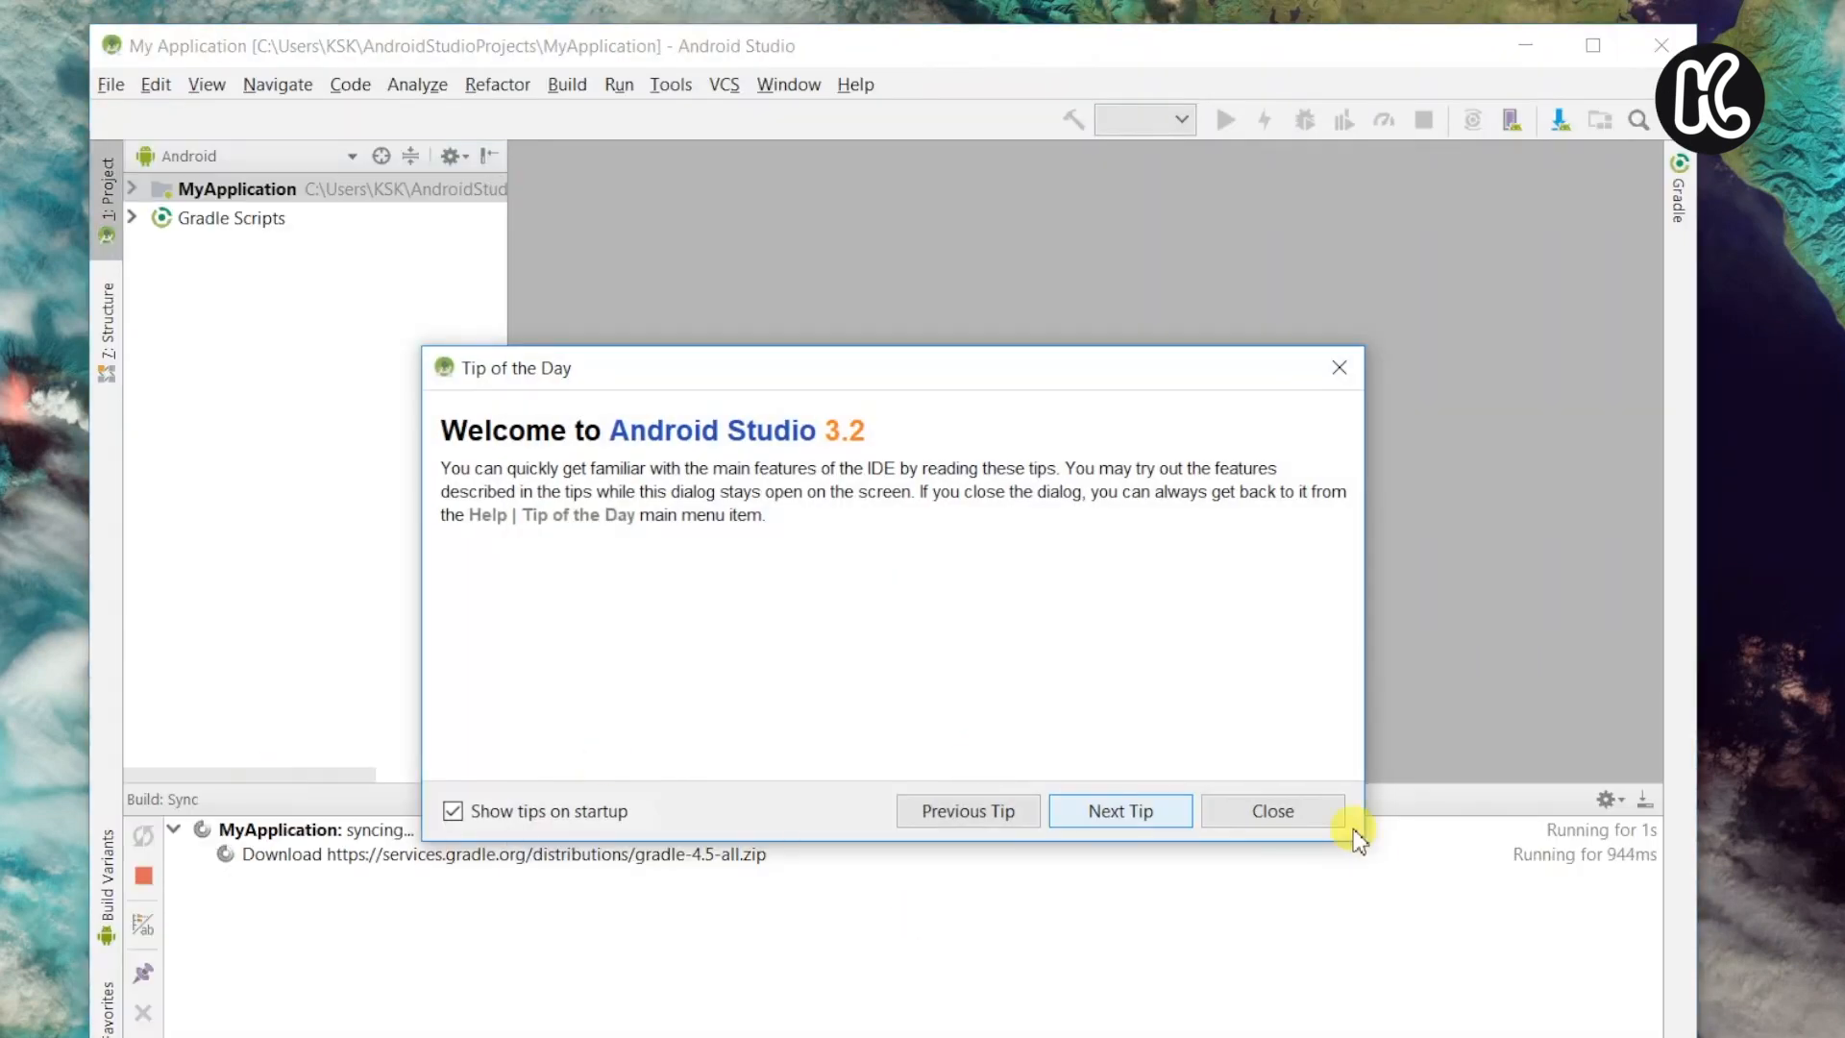
pyautogui.click(1270, 811)
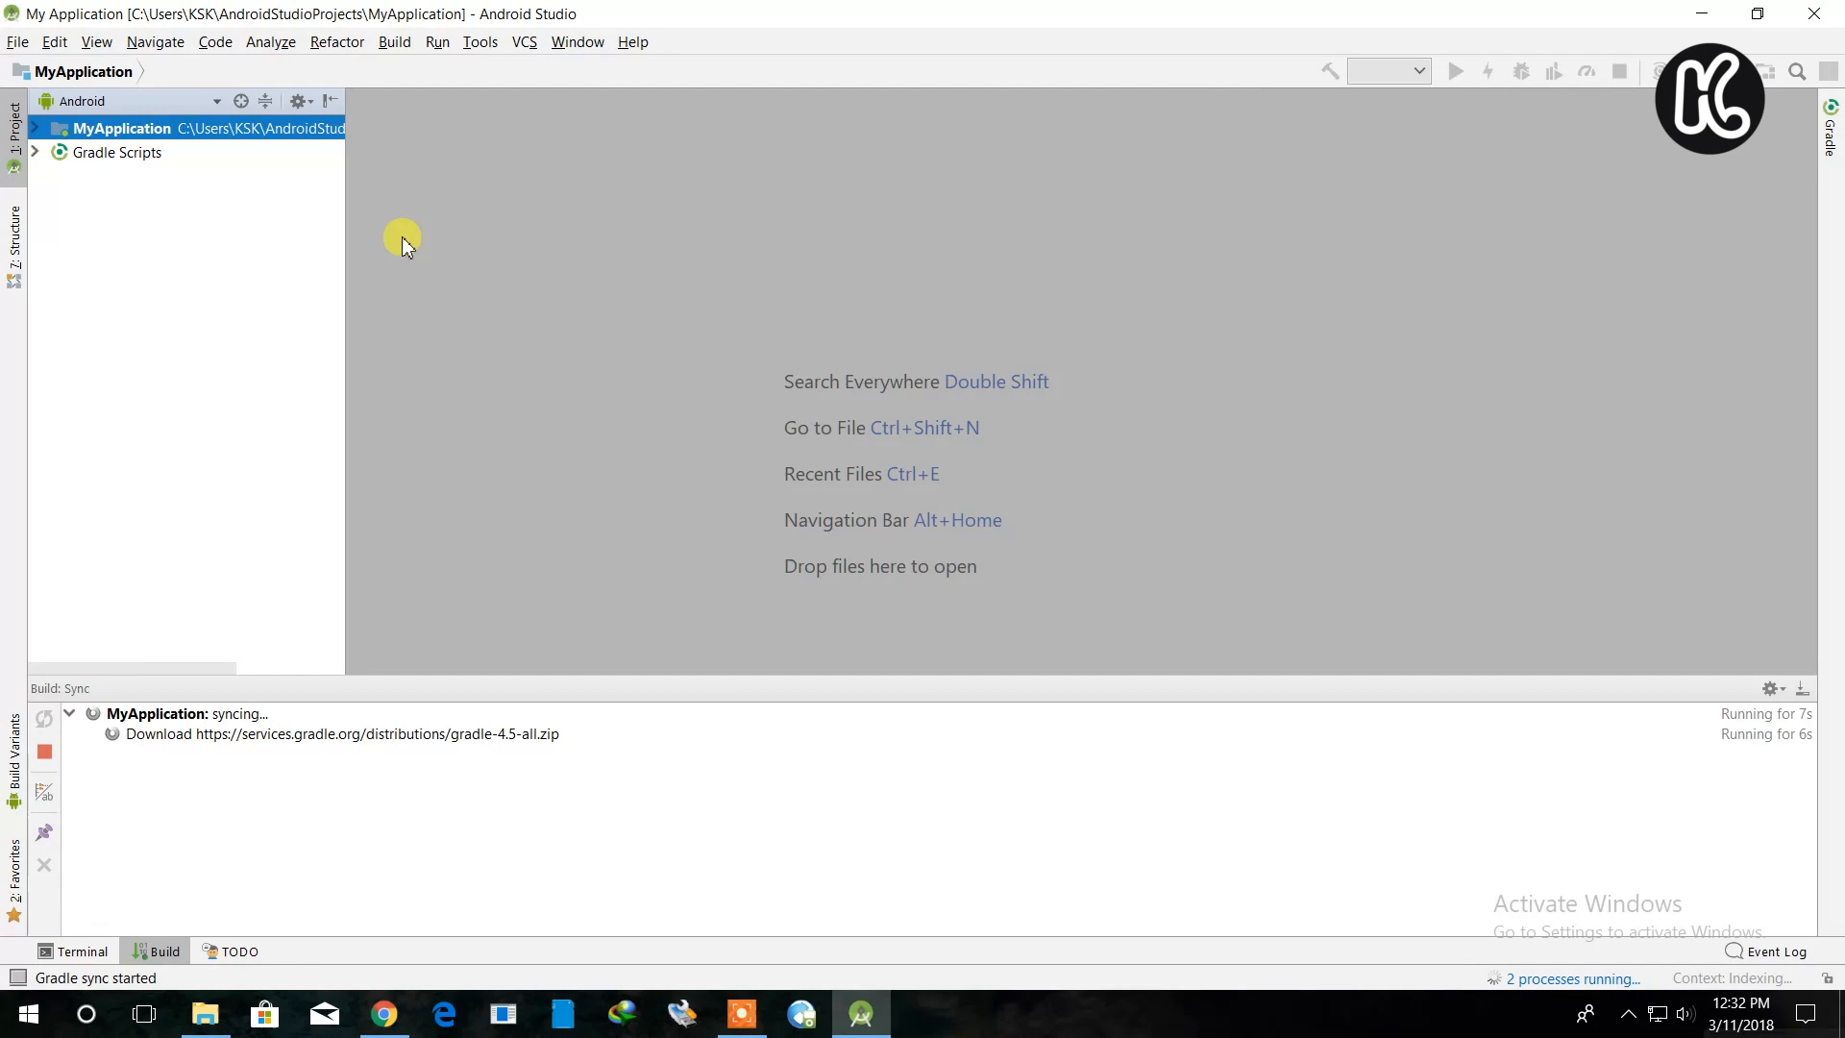
pyautogui.moveTo(496, 758)
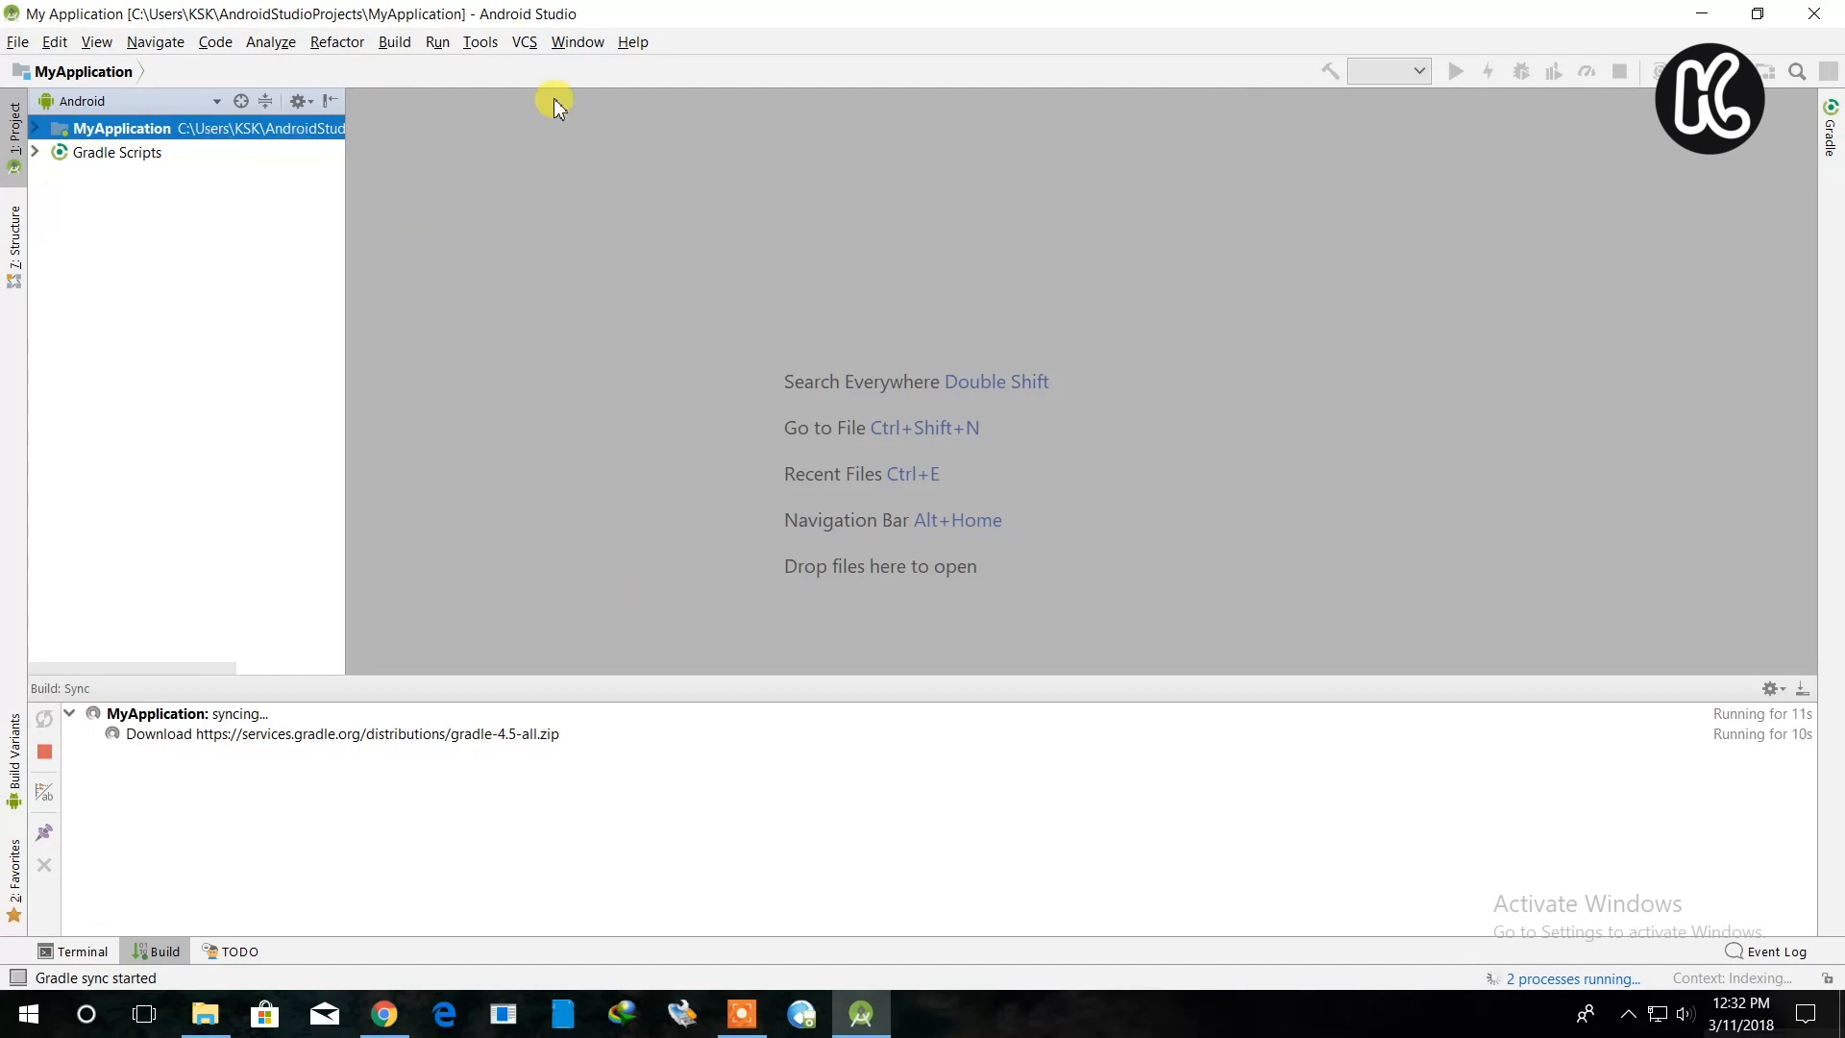
# - Use Help > Find Action to search 'avd', listing AVD Manager
pyautogui.click(633, 40)
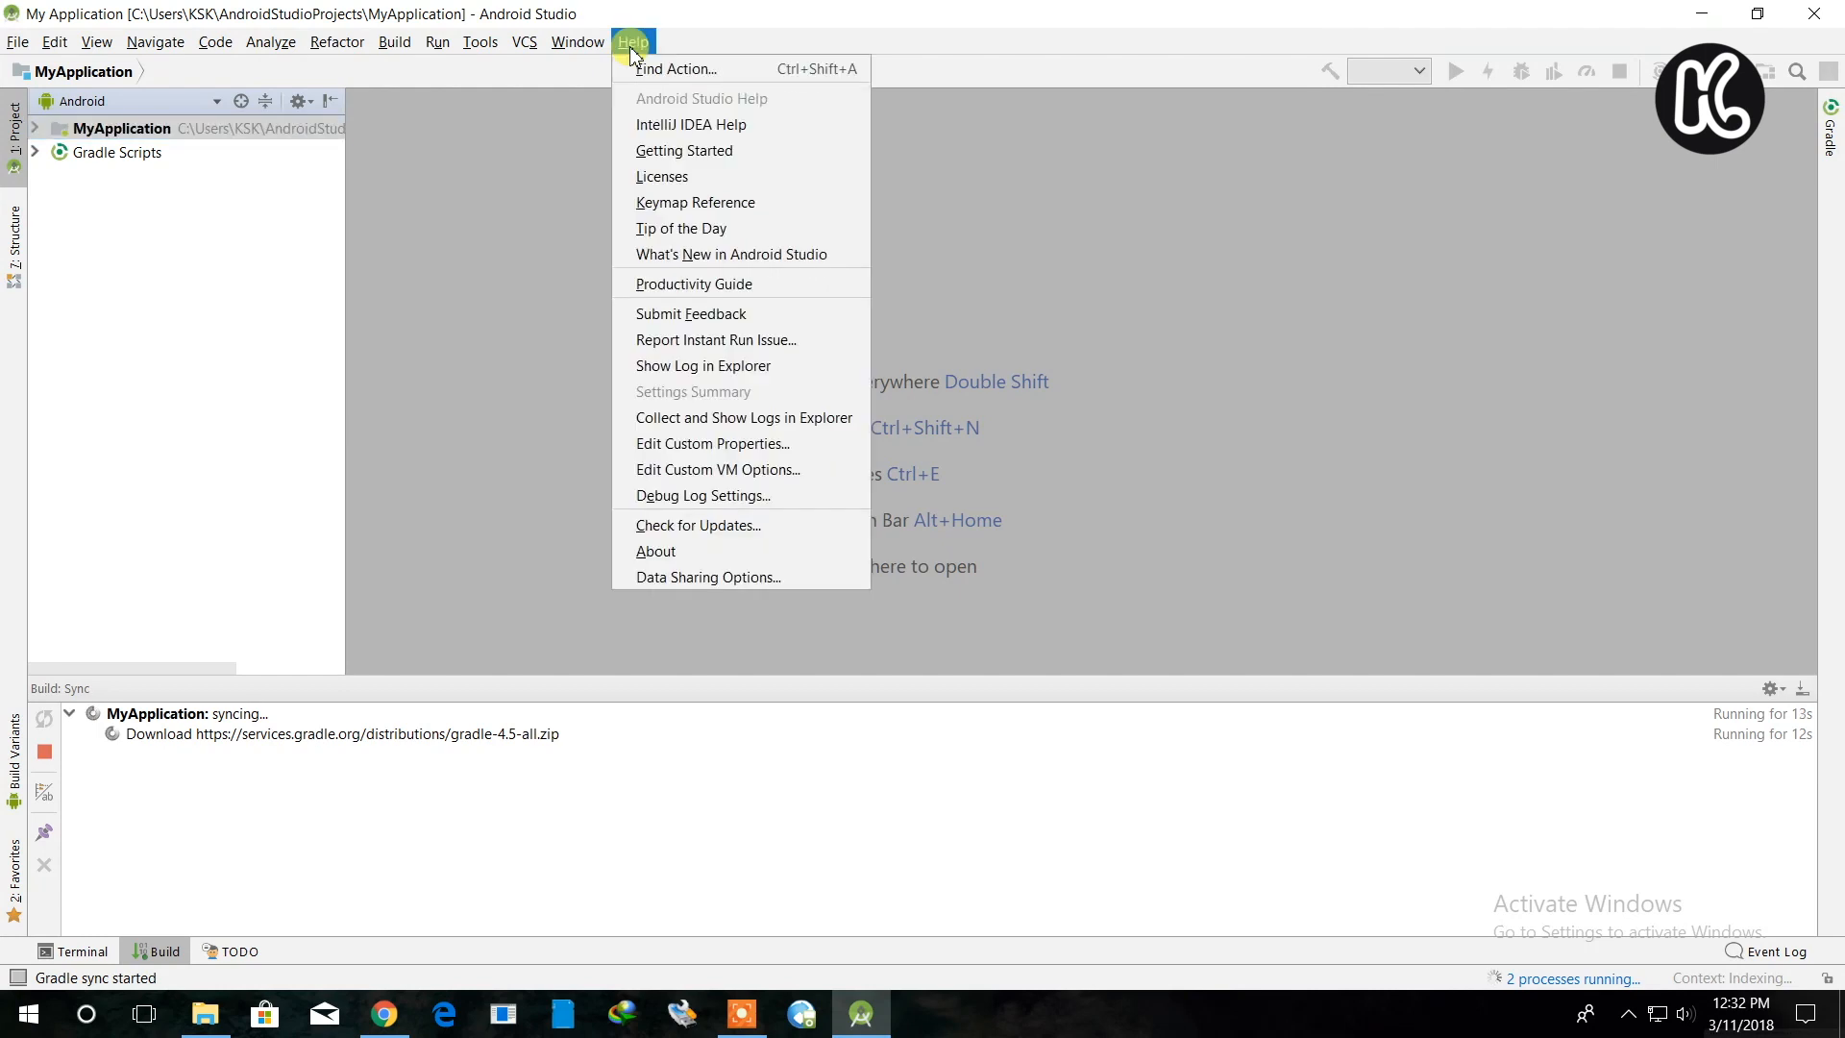
pyautogui.moveTo(675, 69)
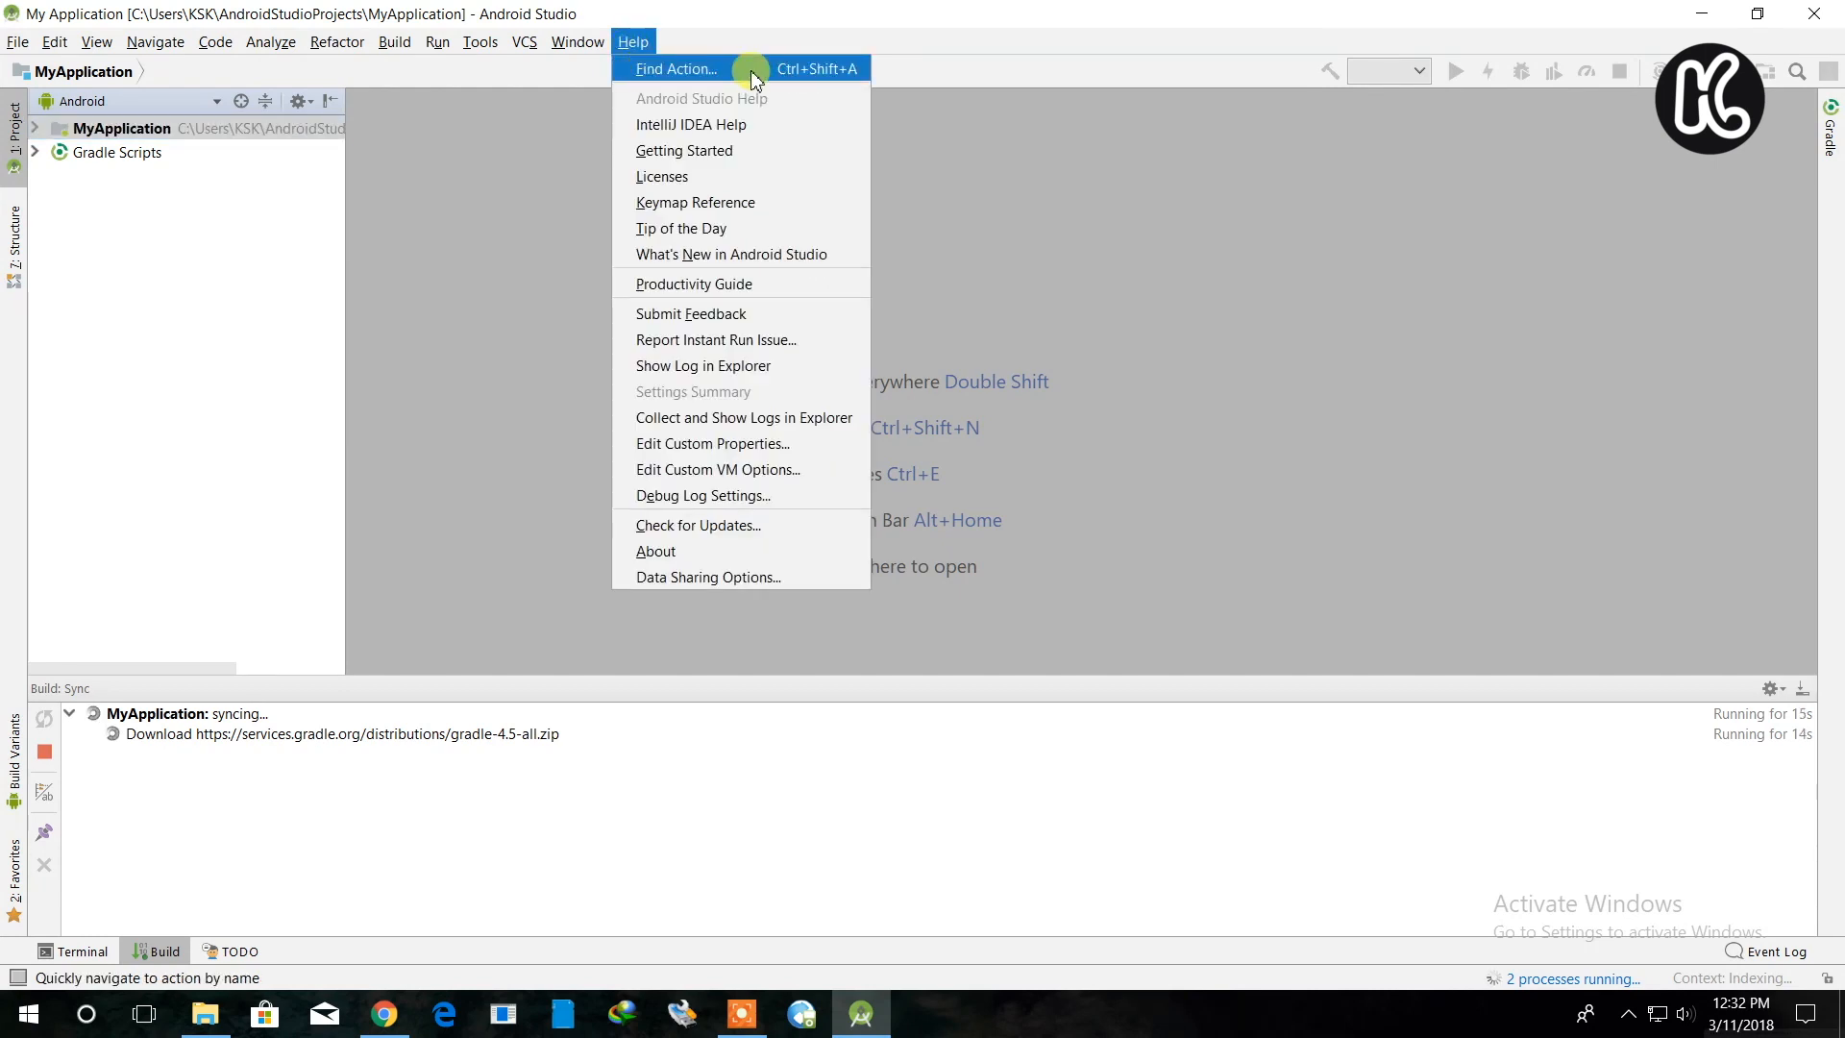
pyautogui.click(674, 69)
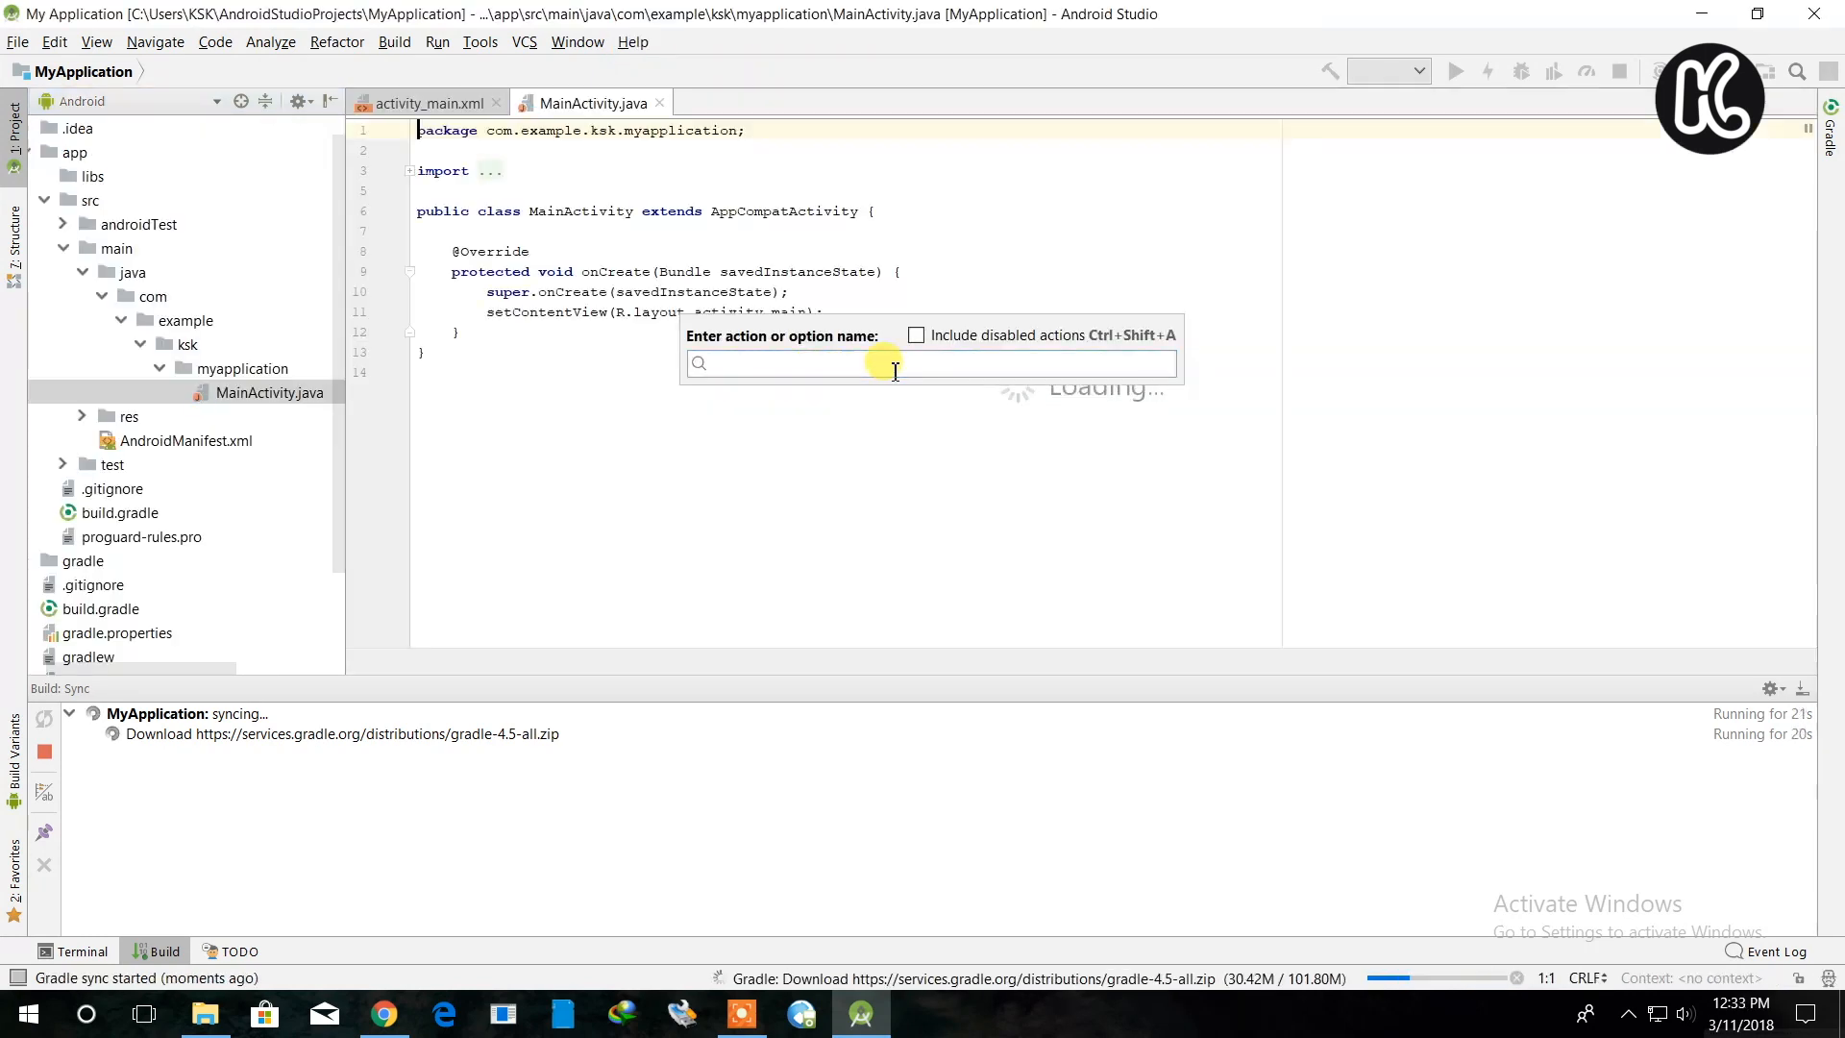
pyautogui.write('avd')
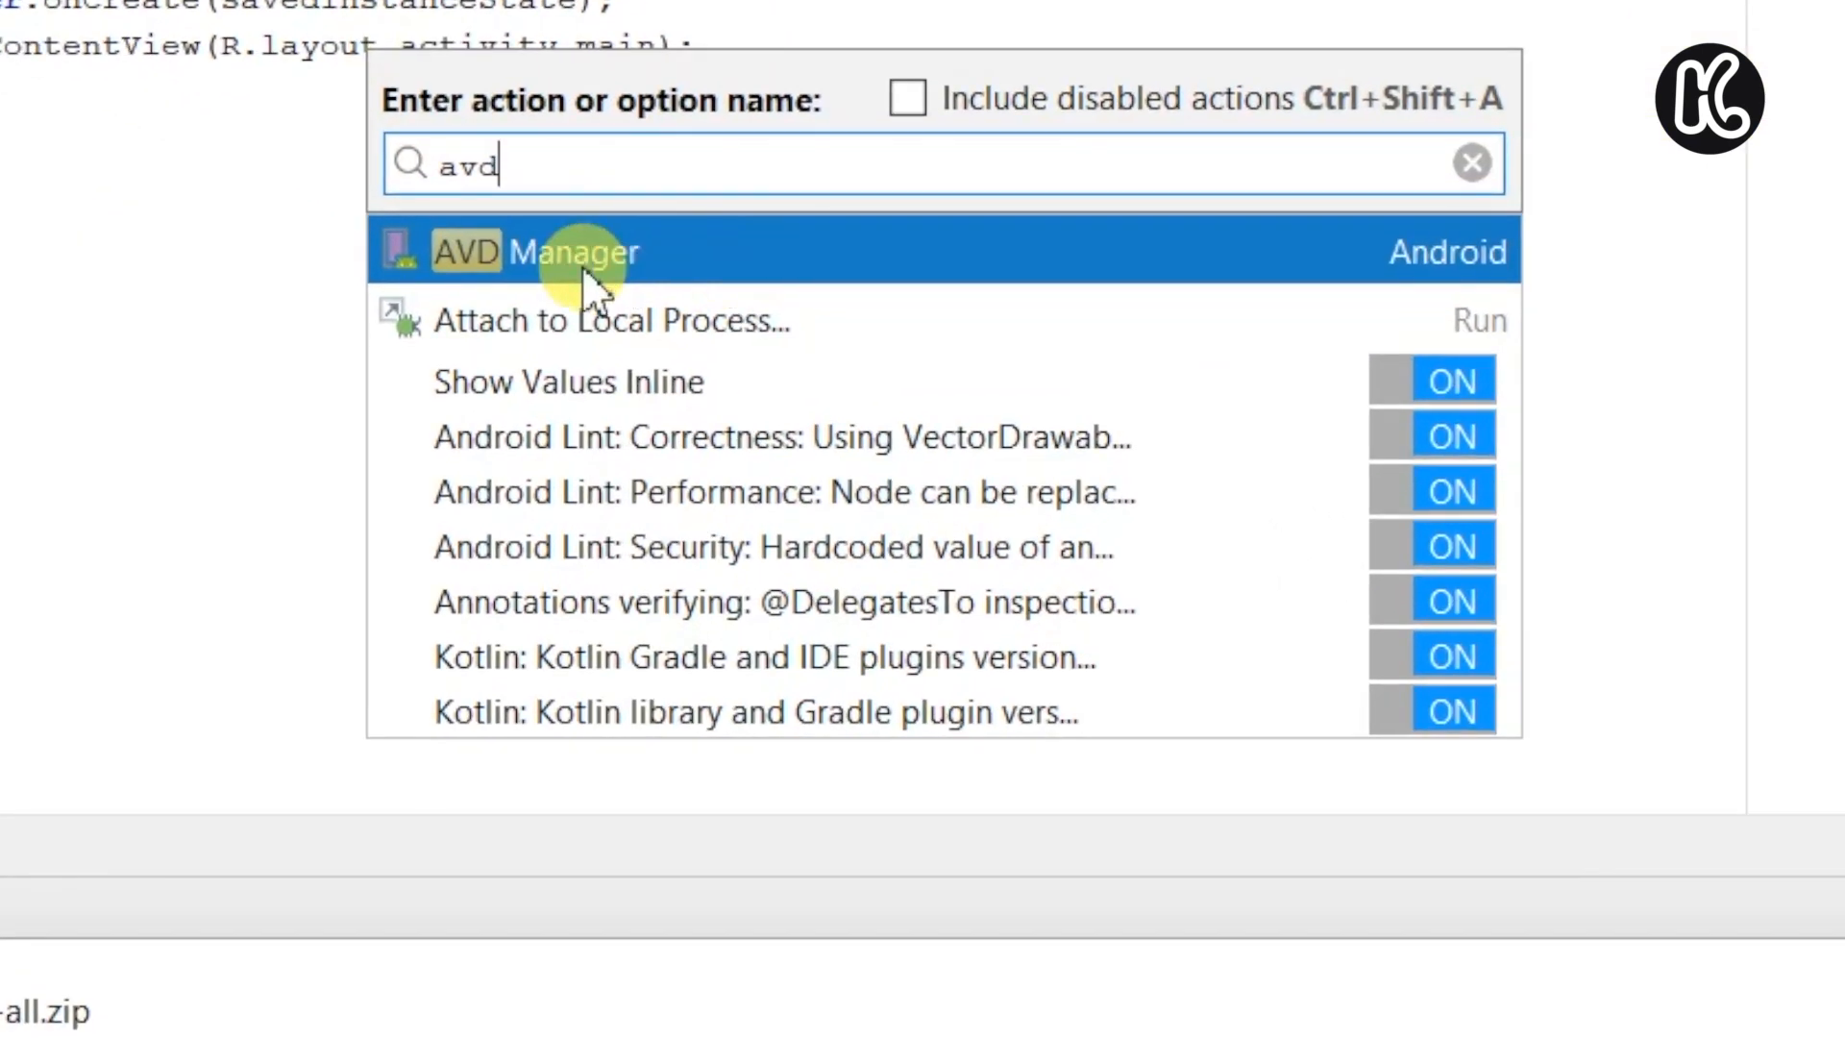
pyautogui.moveTo(749, 265)
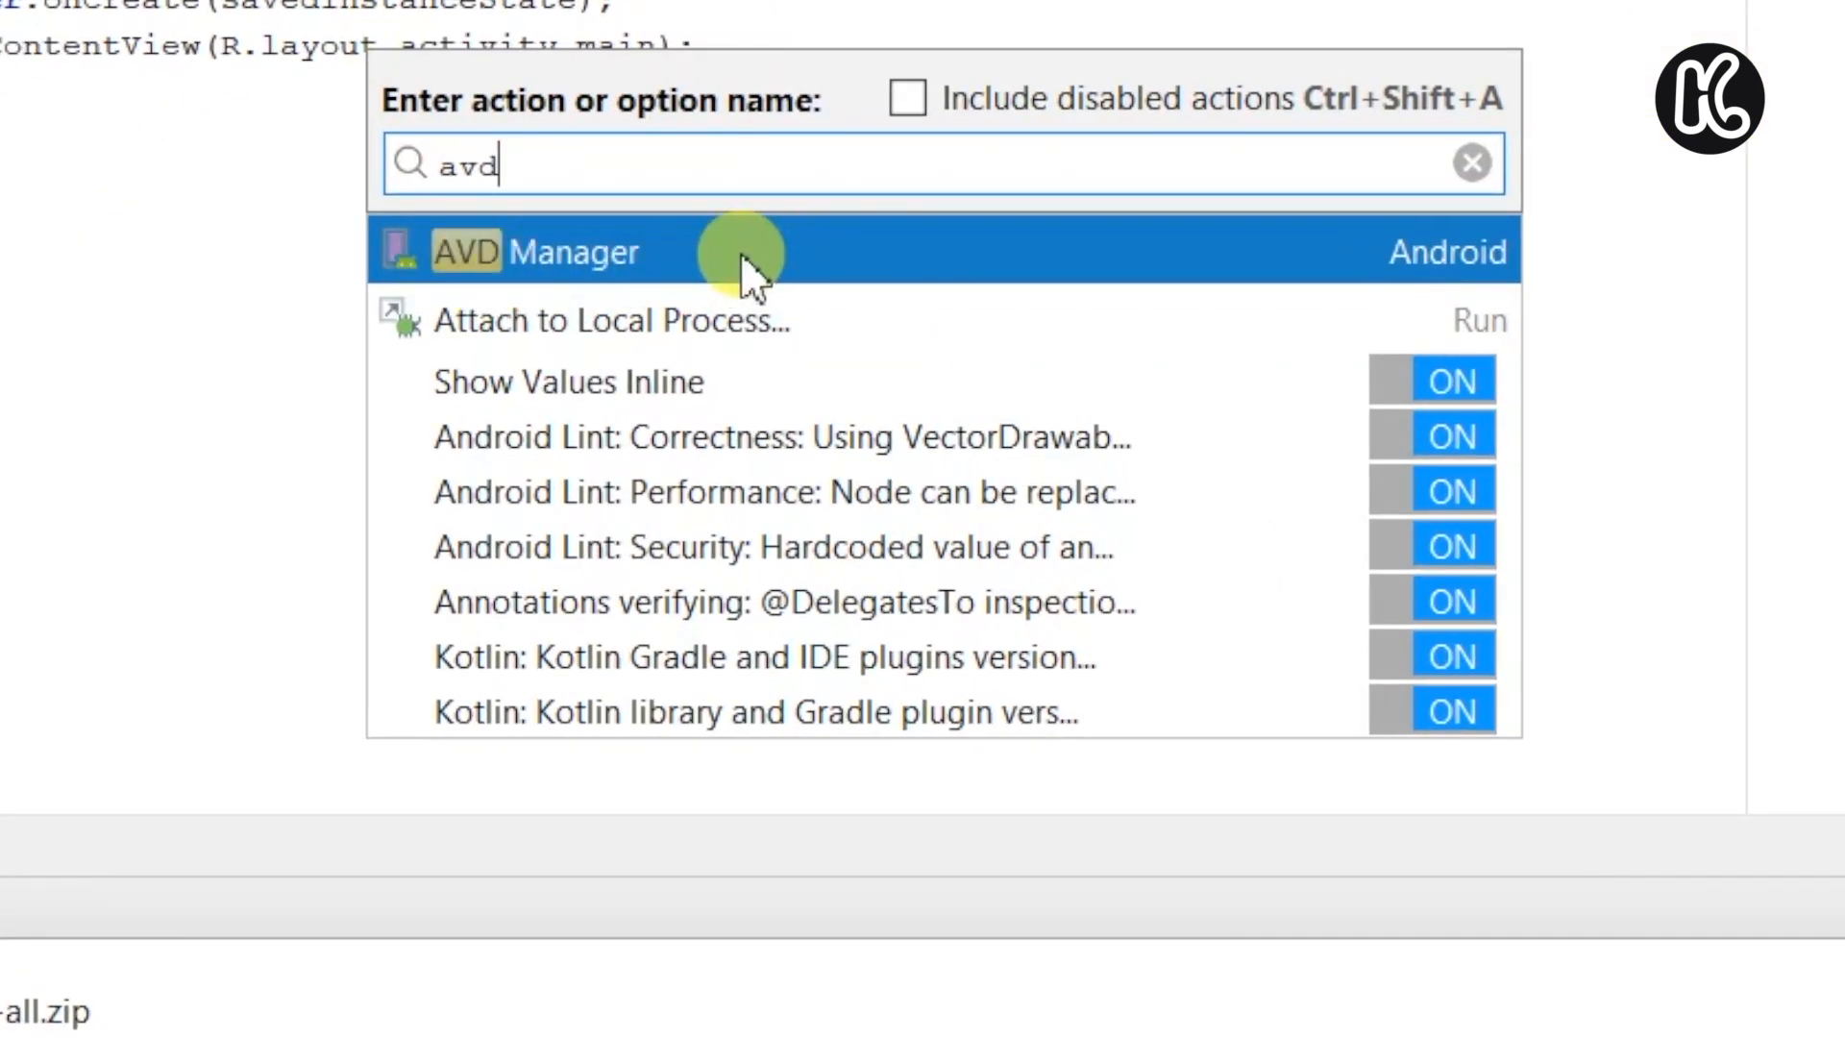
pyautogui.moveTo(836, 265)
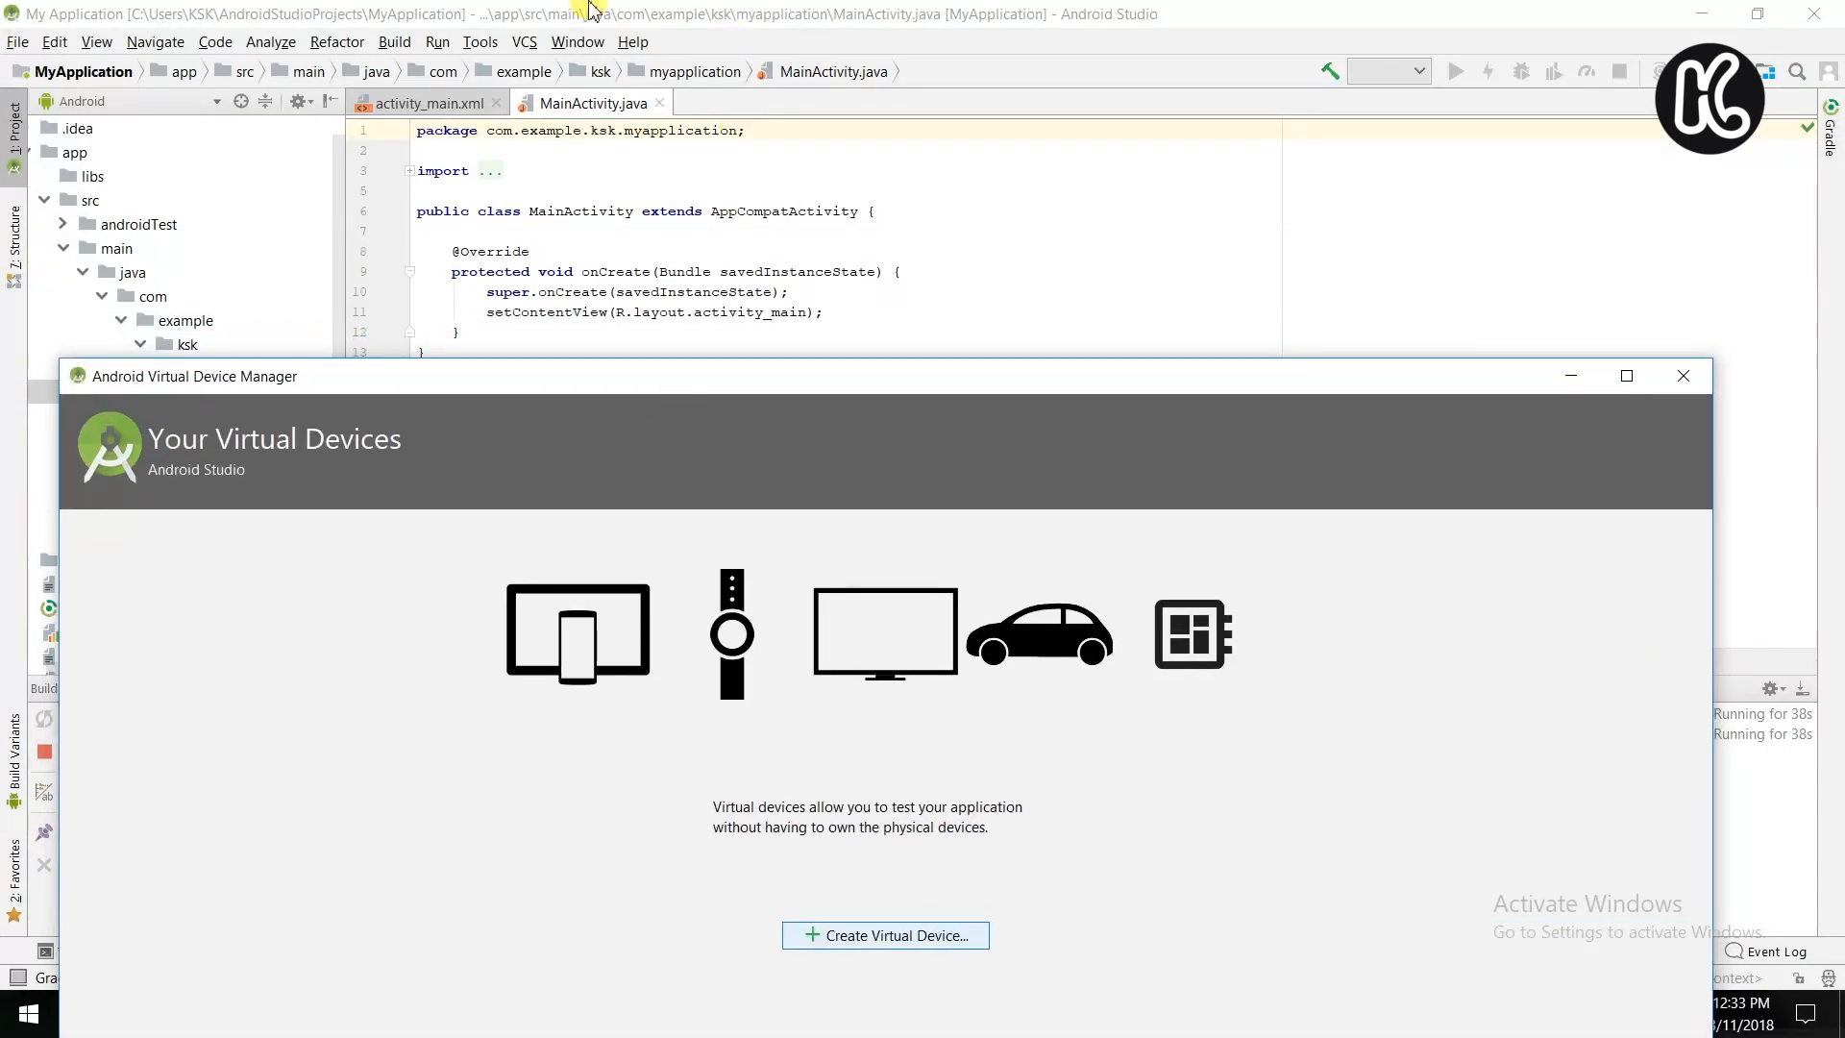
# - Maximize AVD Manager, begin a new virtual device and select Pixel as the phone hardware
pyautogui.click(1626, 375)
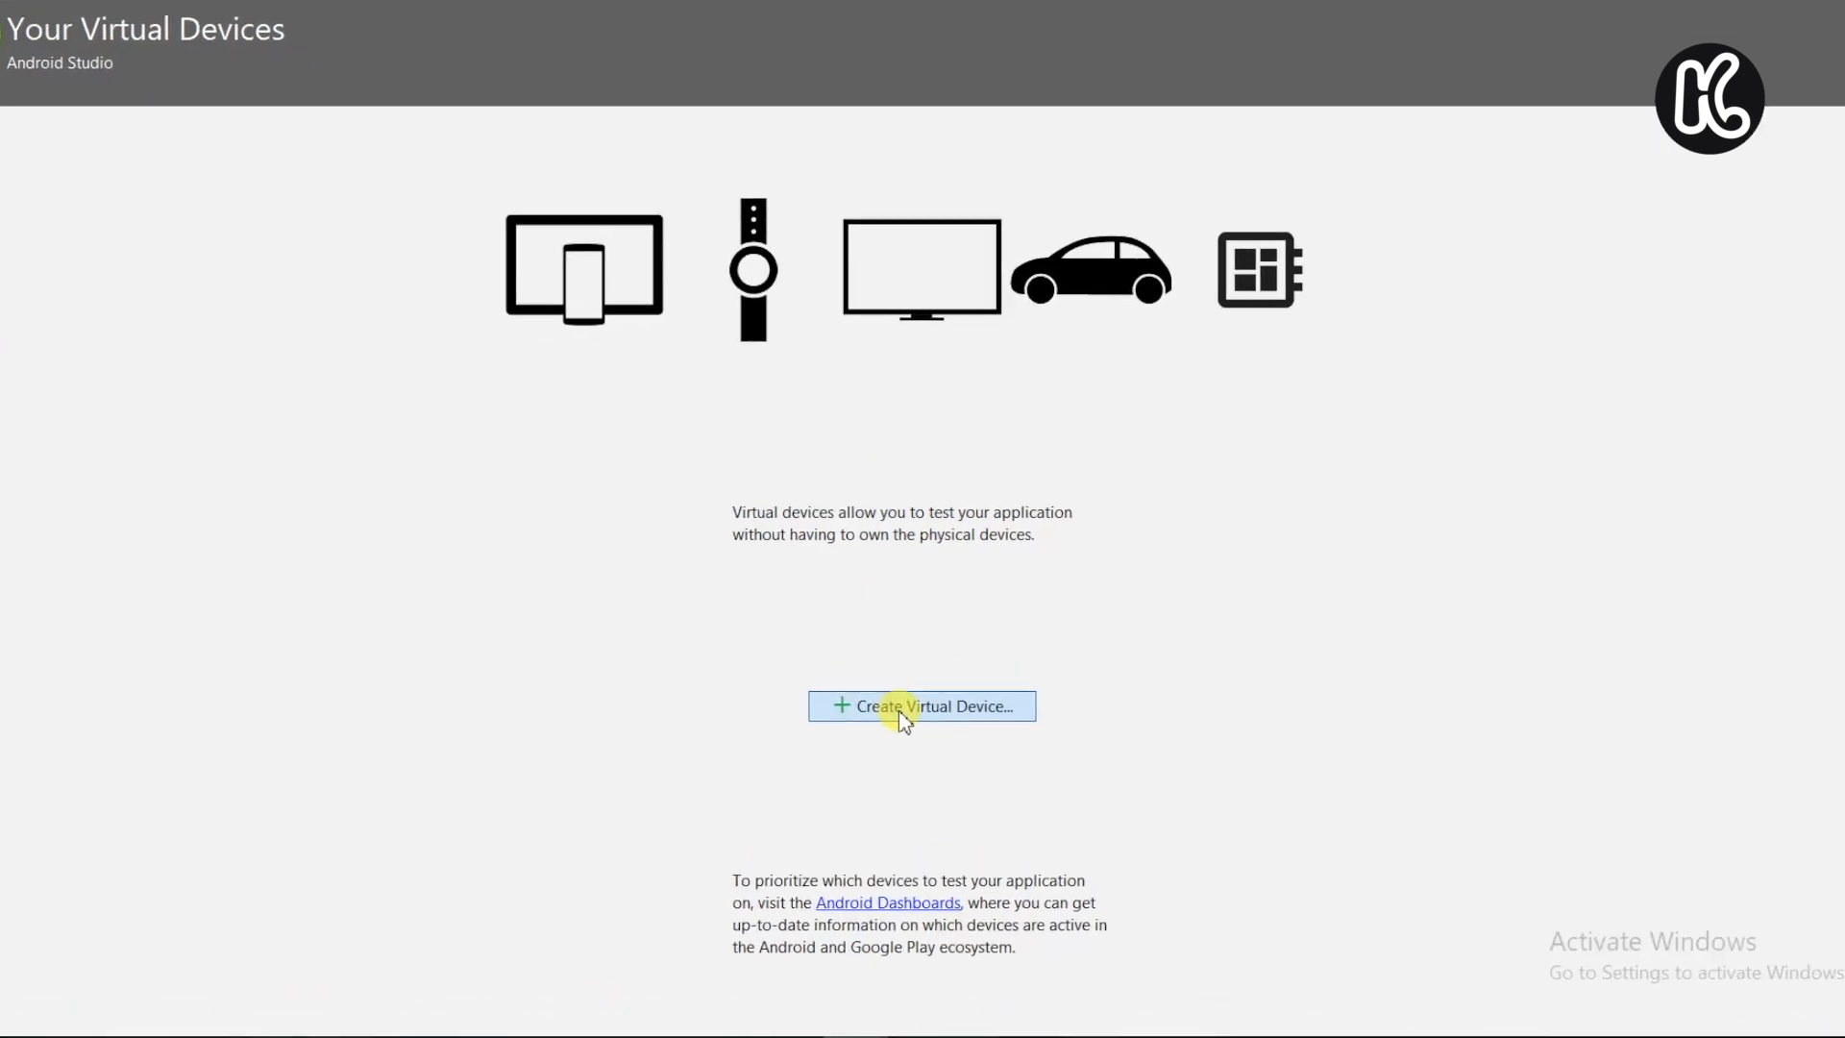
pyautogui.click(921, 706)
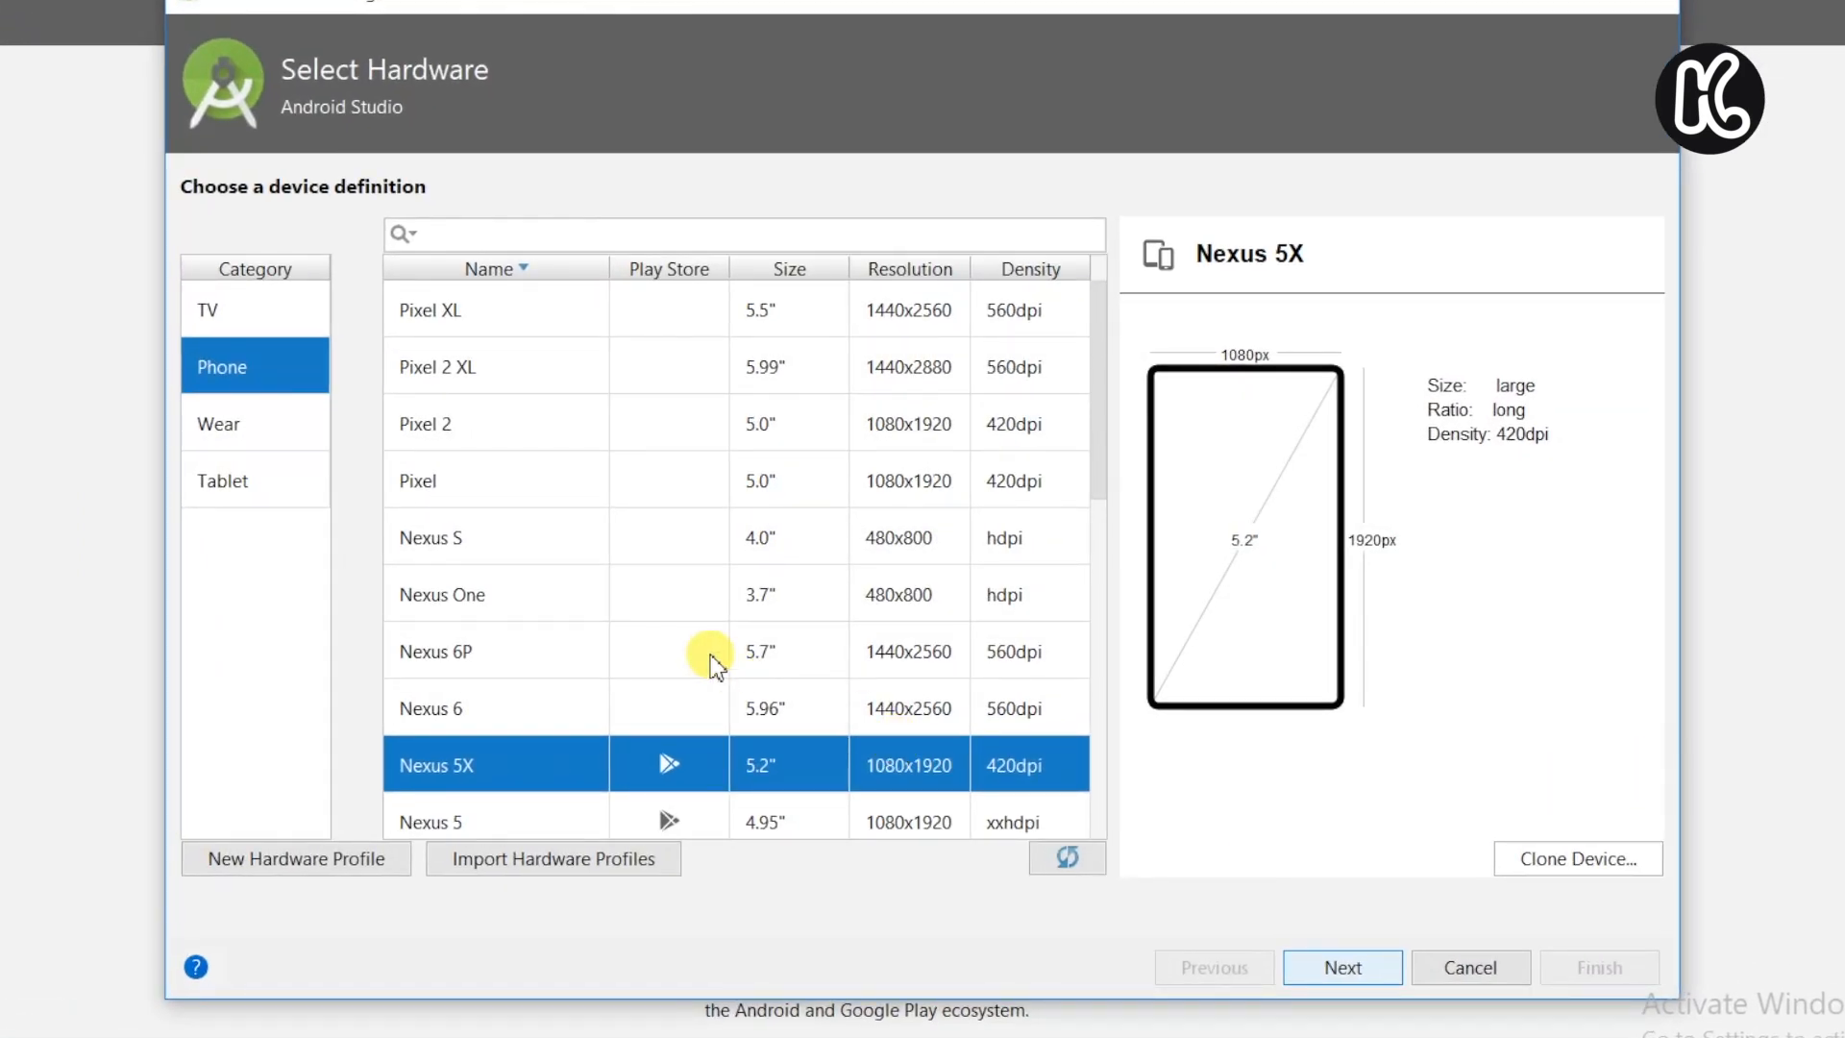
pyautogui.moveTo(444, 338)
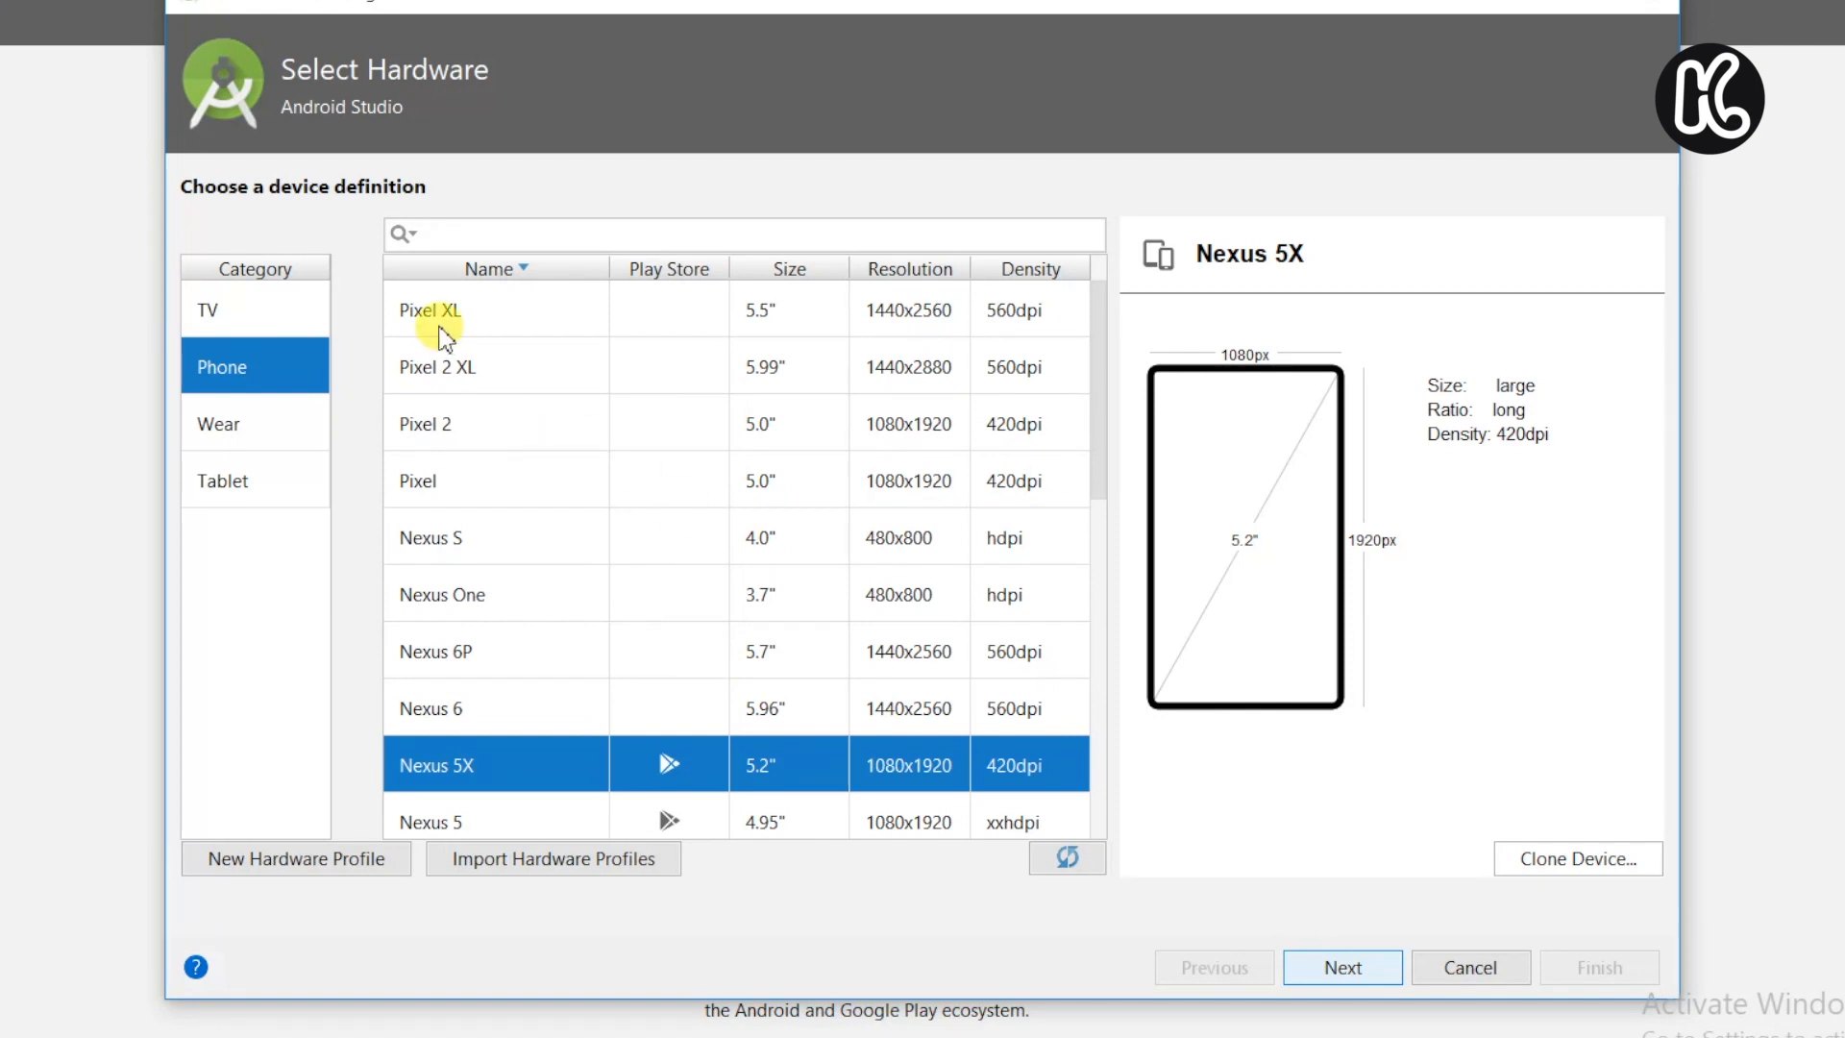
pyautogui.click(471, 478)
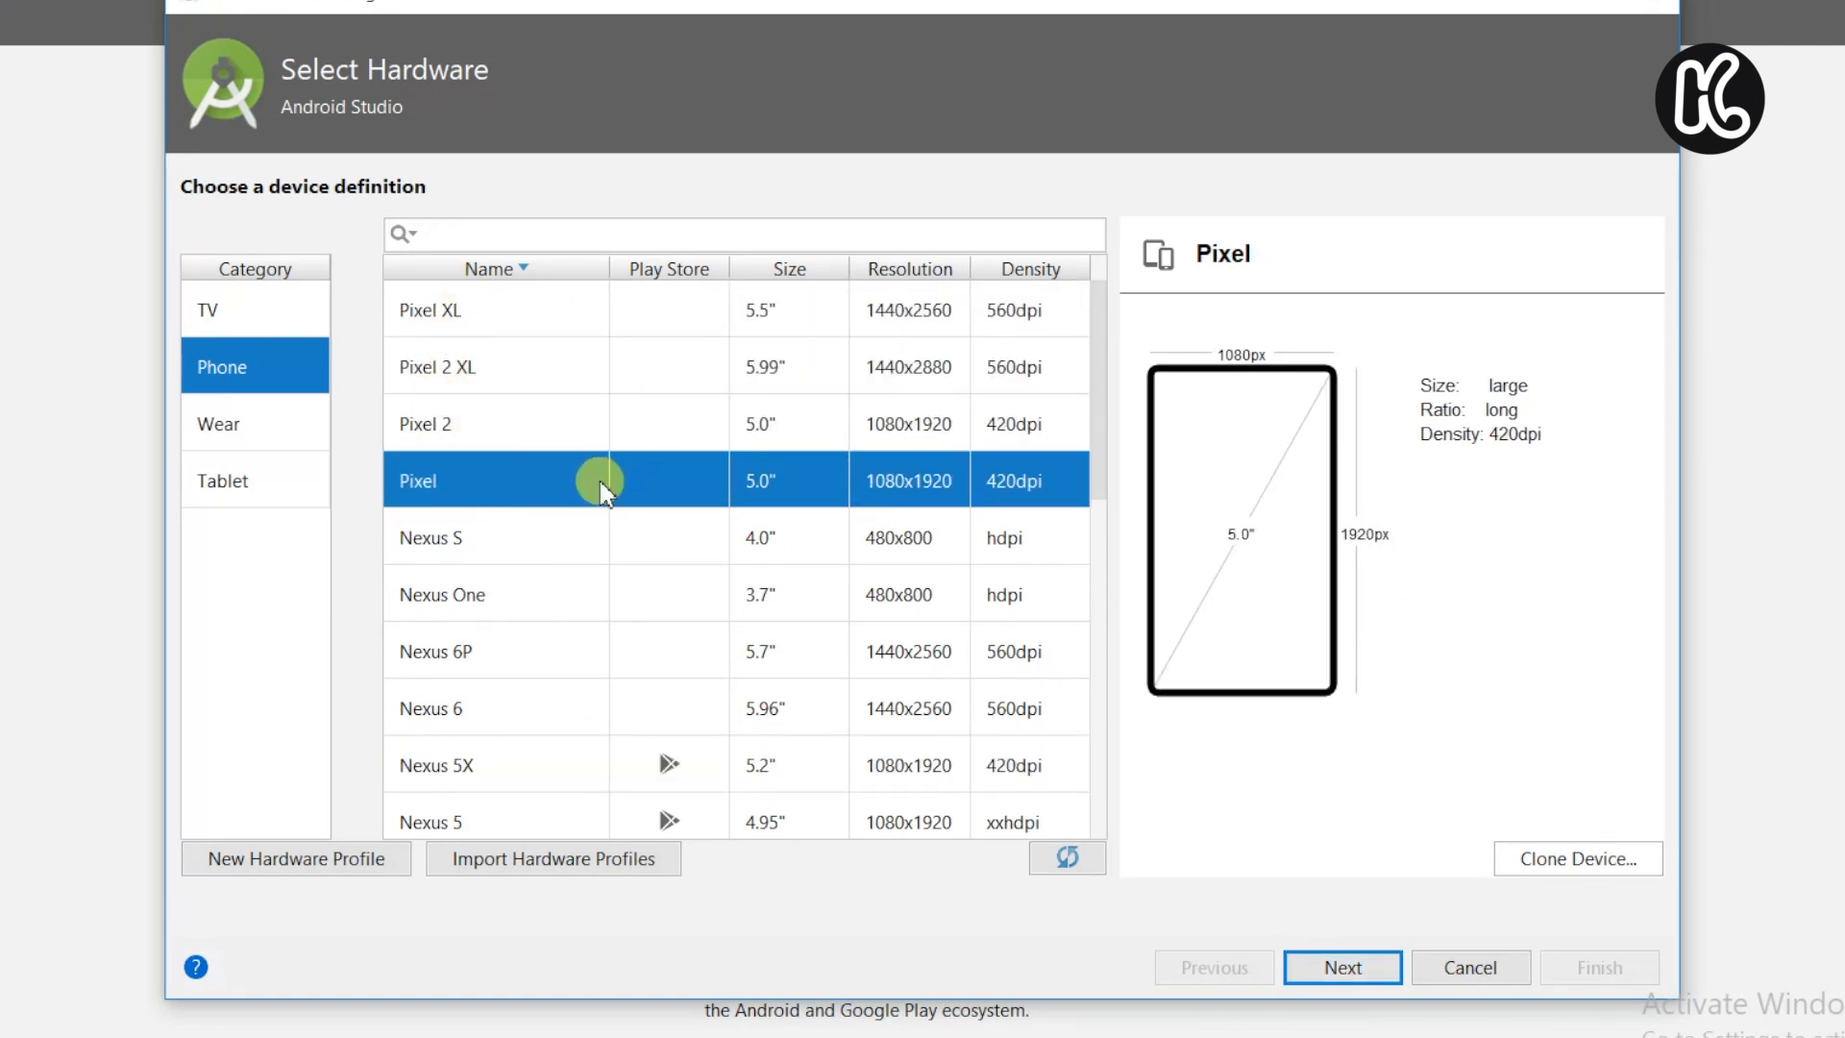
# - Proceed to system image selection with the Android P (Google APIs) image chosen
pyautogui.click(1344, 967)
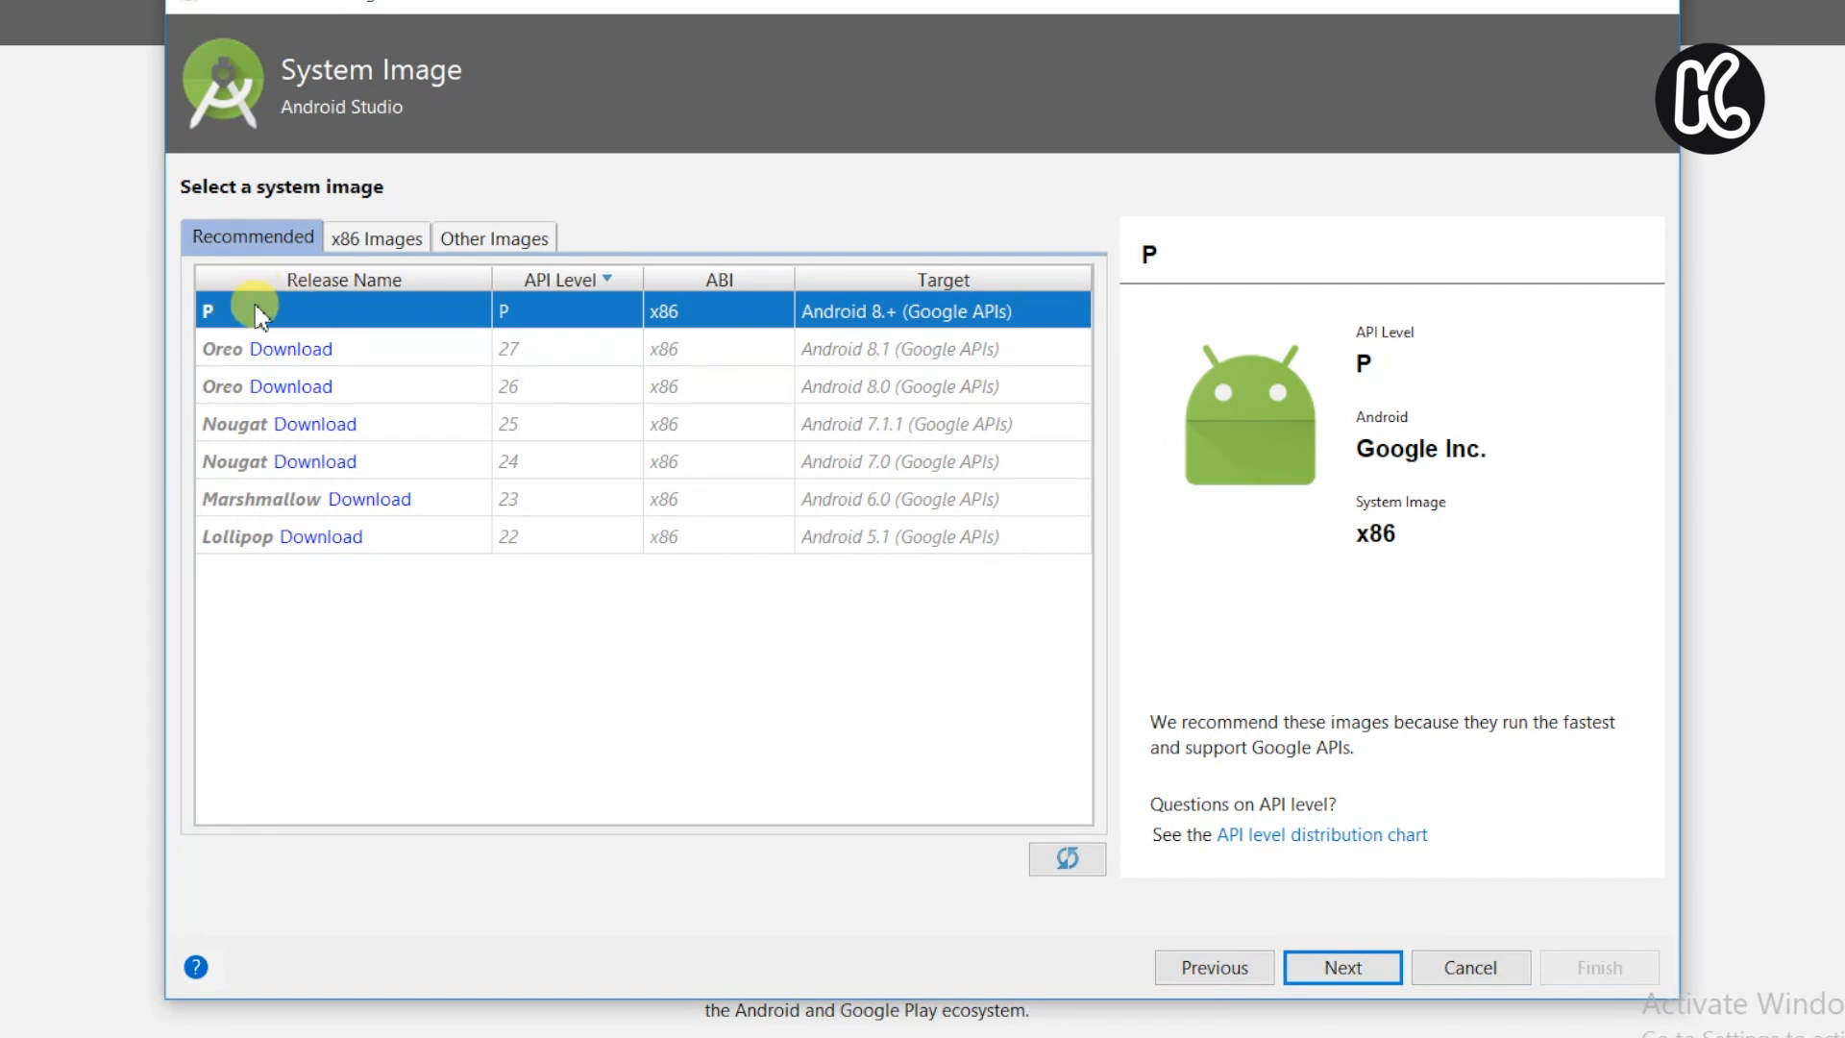
pyautogui.moveTo(1009, 511)
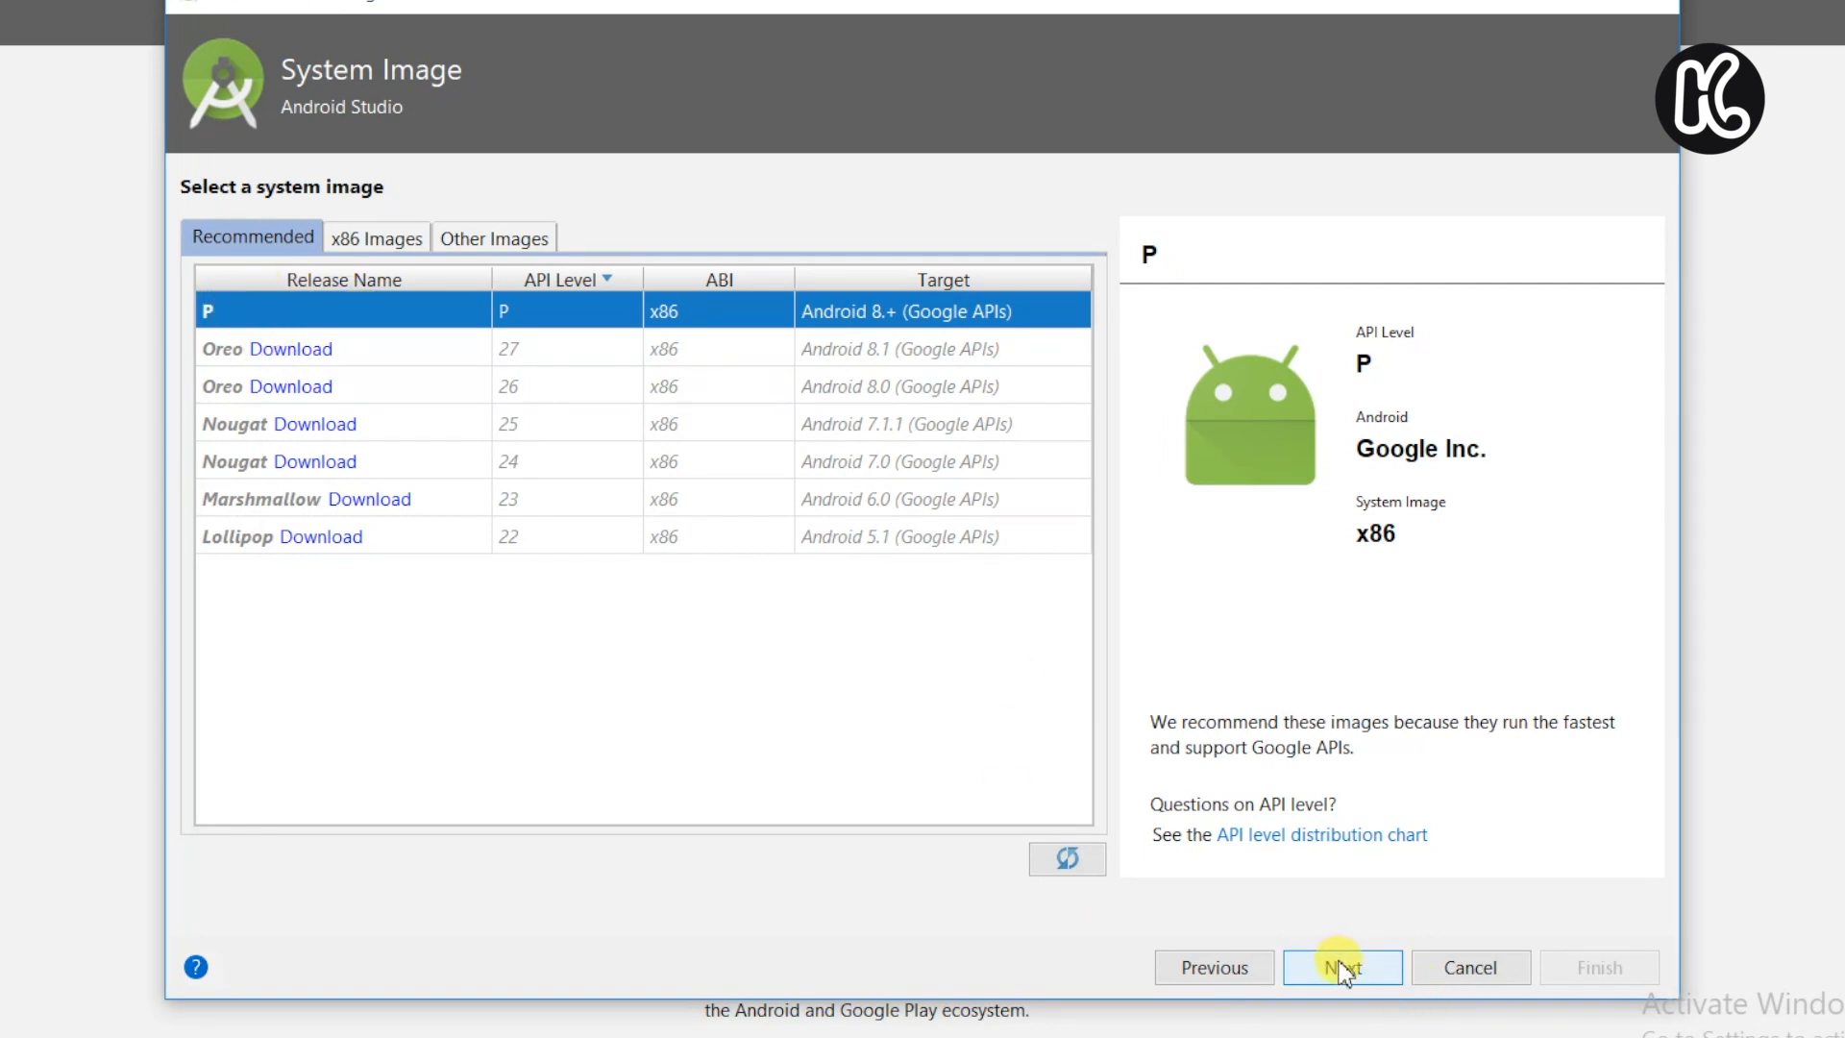
# - Keep Portrait orientation, set Internal Storage to 8 GB in advanced settings, and create the Pixel API P device
pyautogui.click(1342, 967)
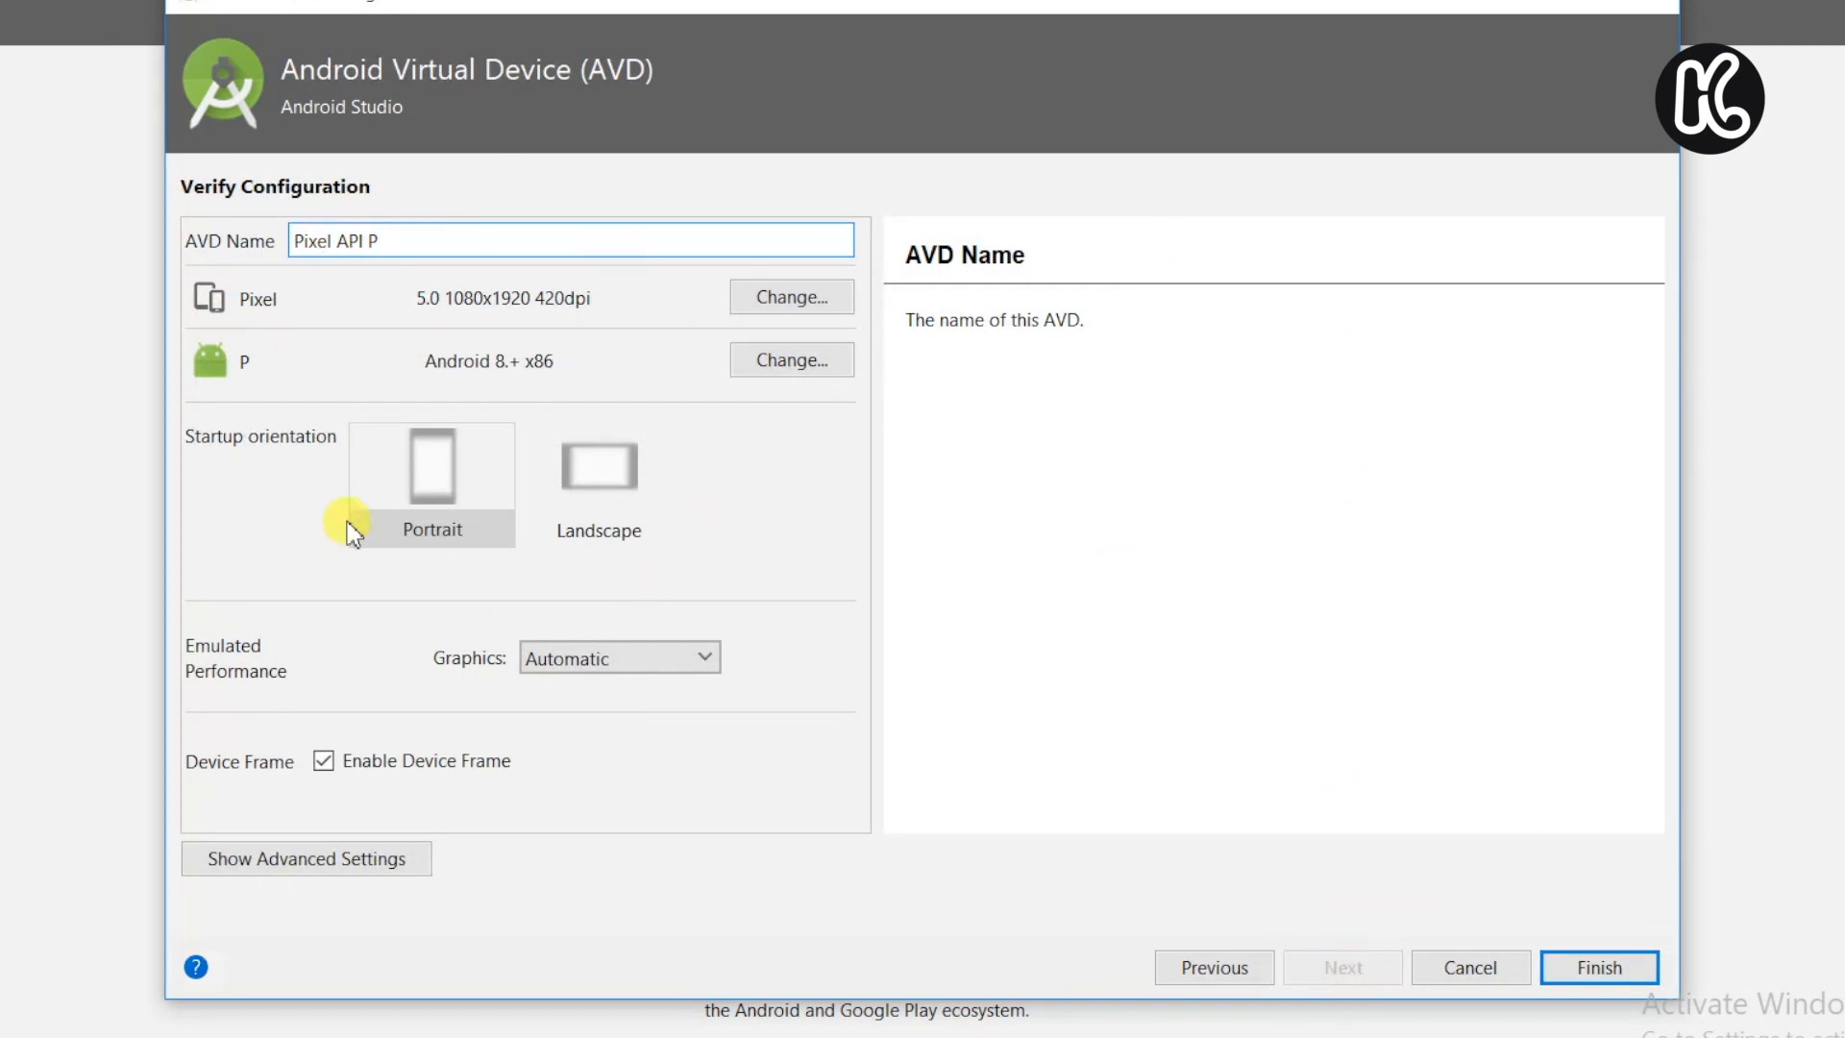
pyautogui.click(431, 469)
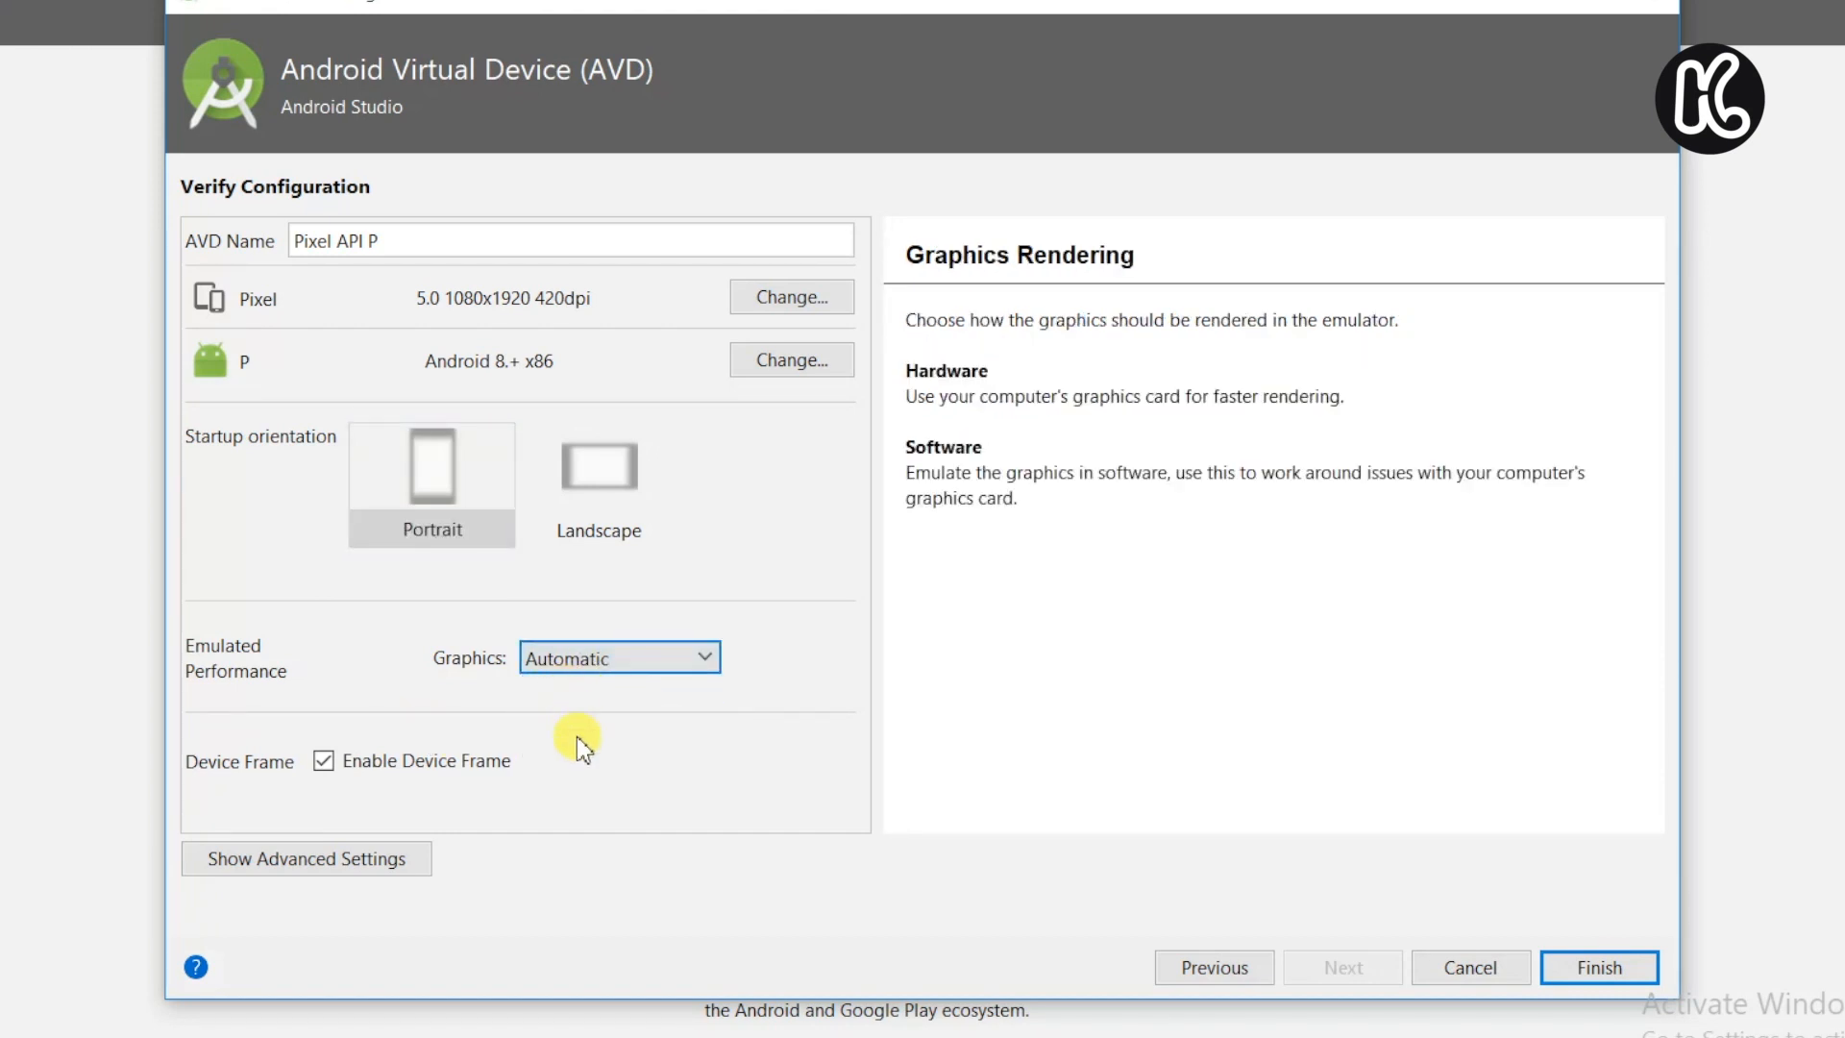
pyautogui.click(305, 857)
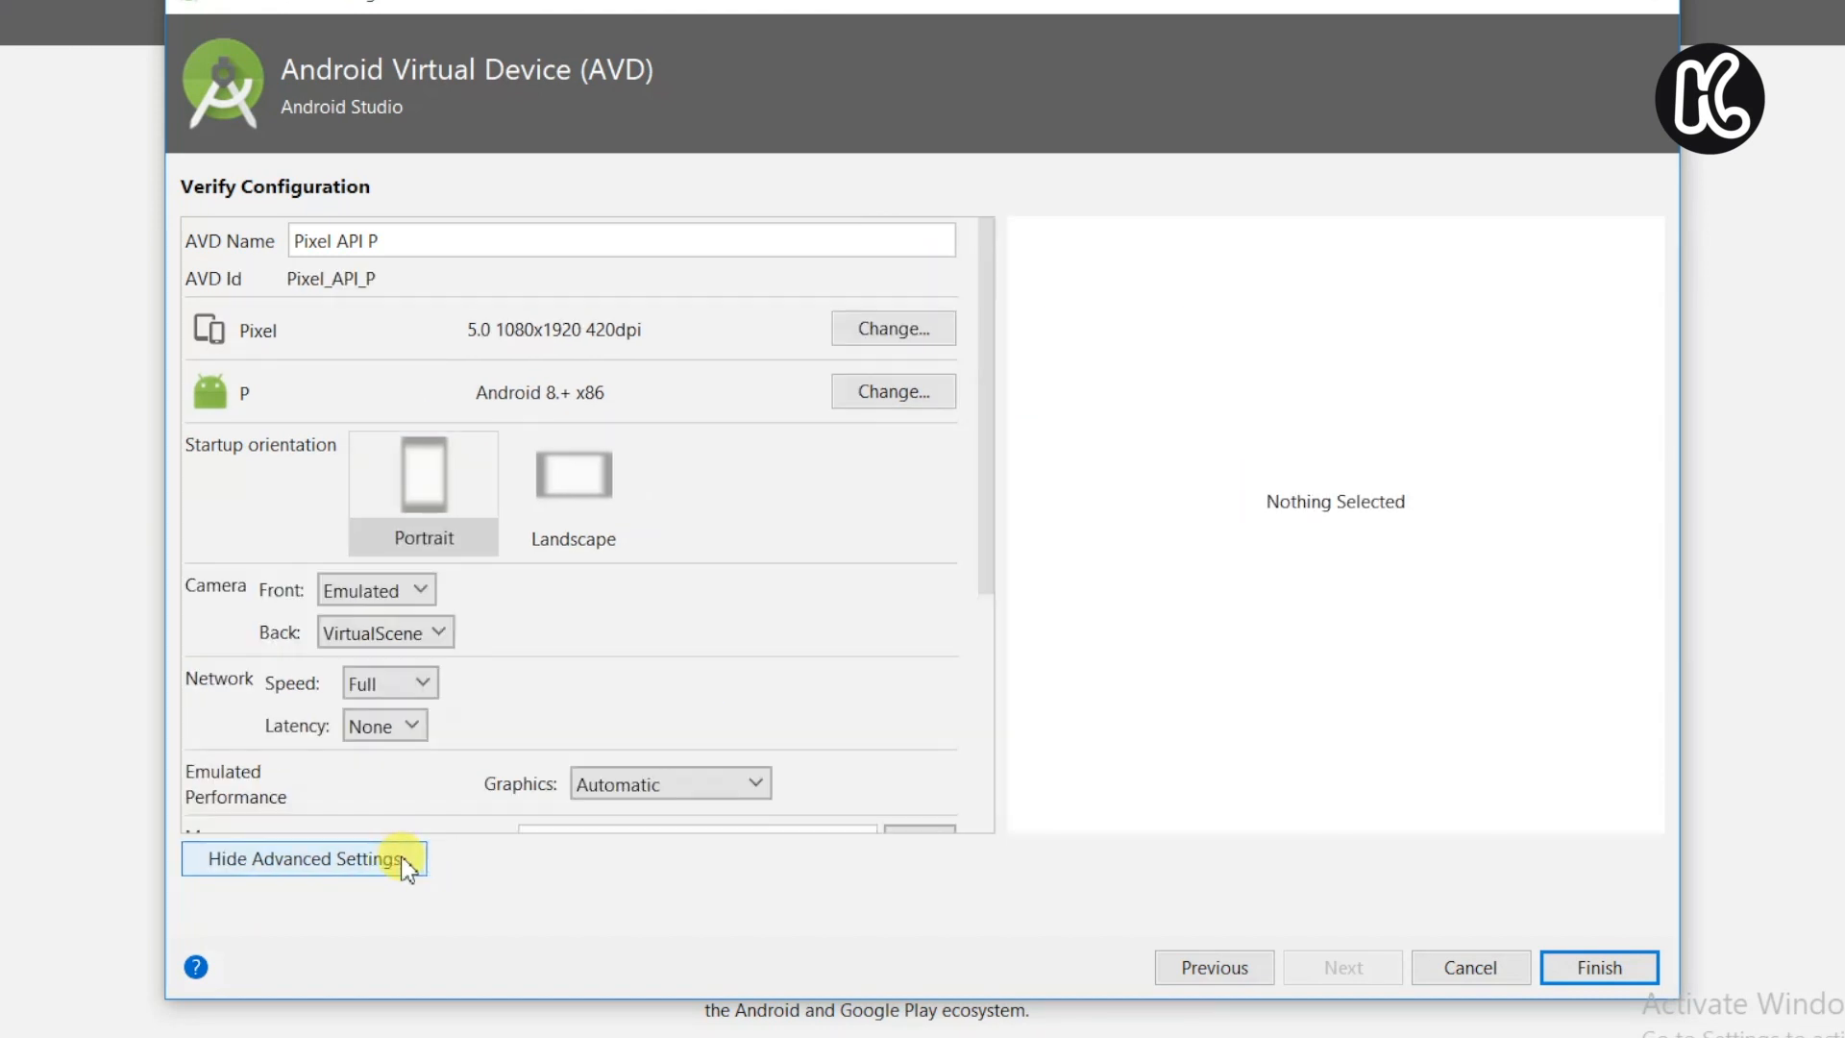
pyautogui.scroll(-3)
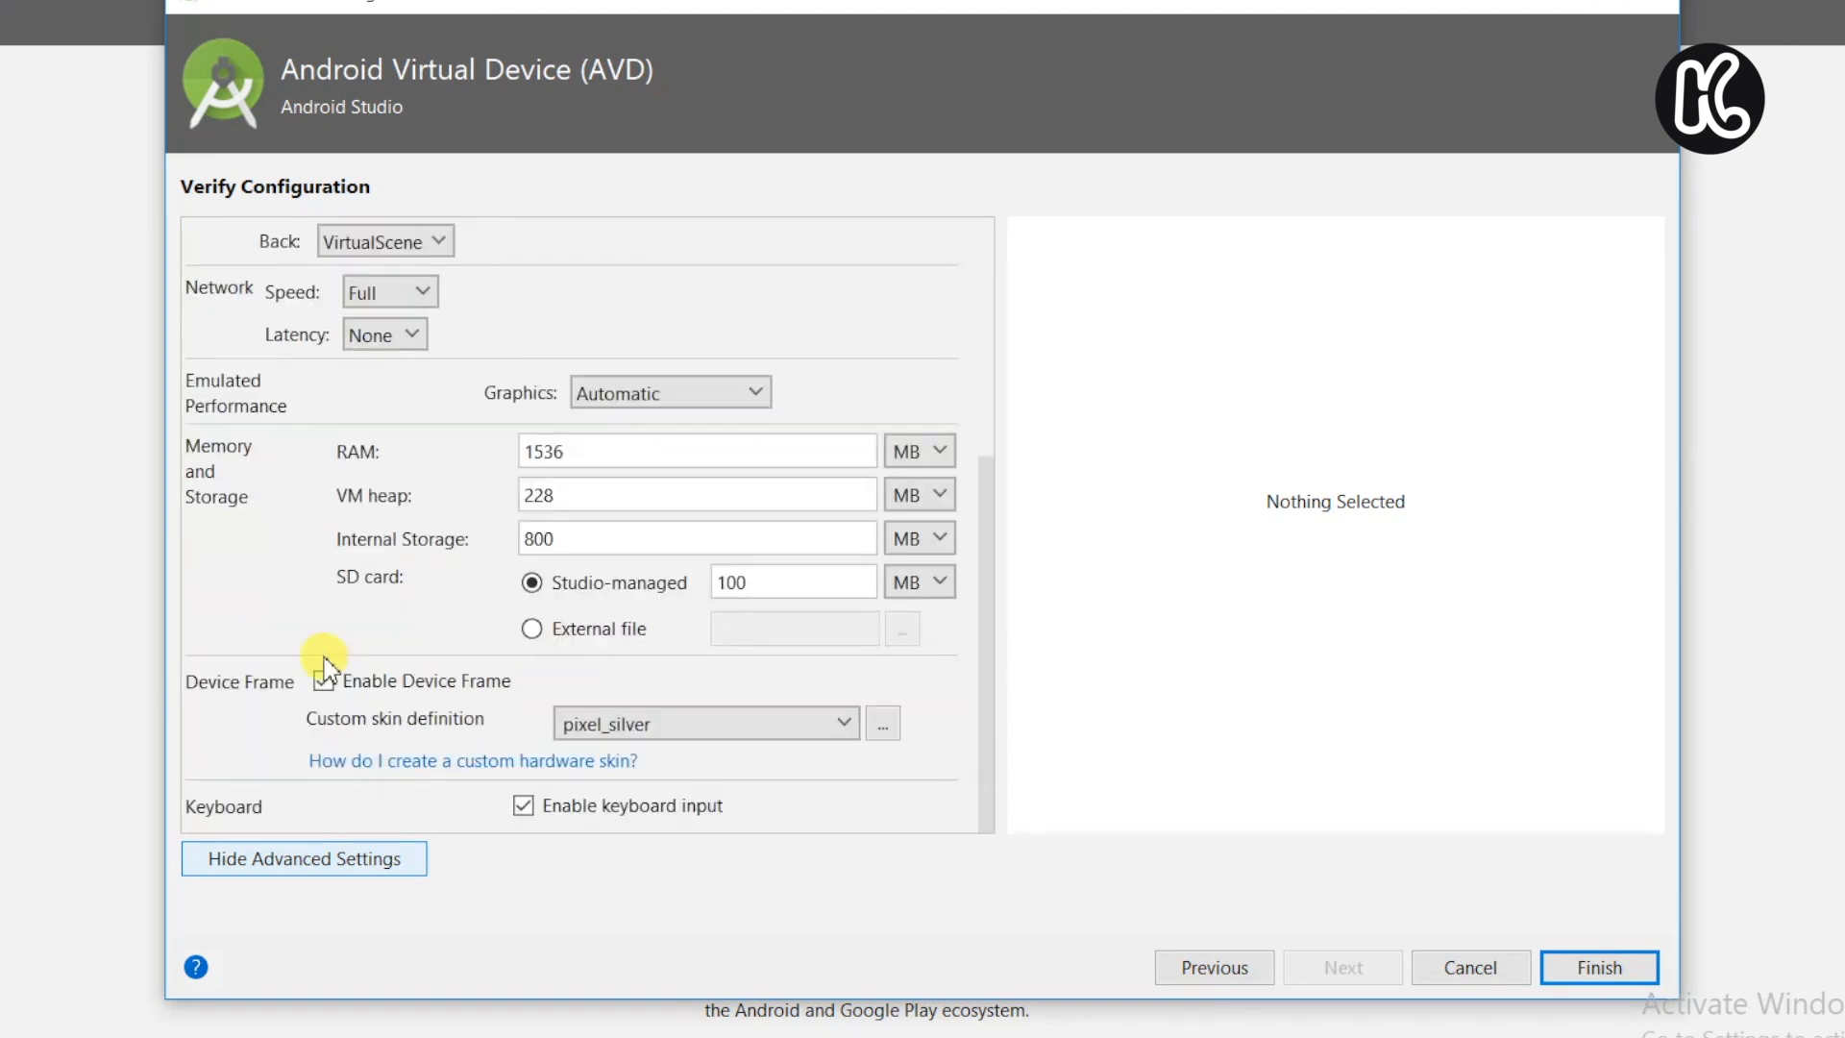
pyautogui.click(919, 538)
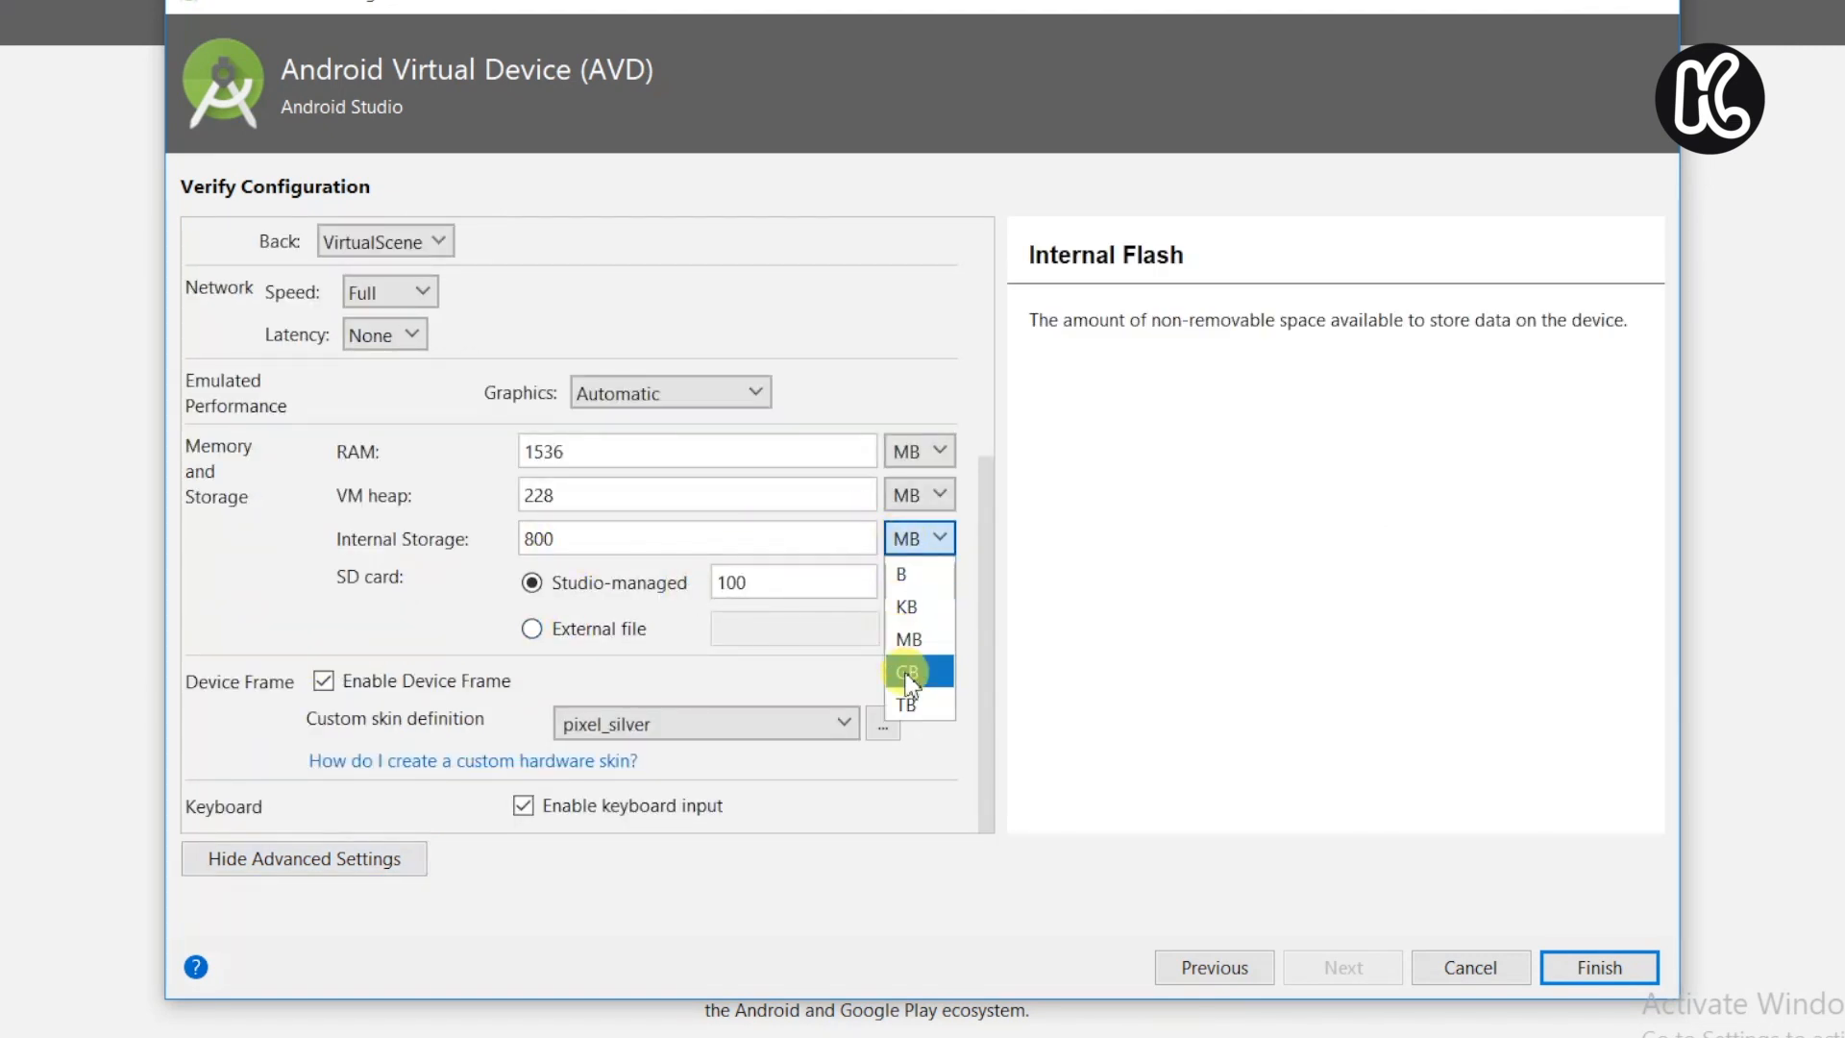
pyautogui.click(907, 671)
pyautogui.write('8')
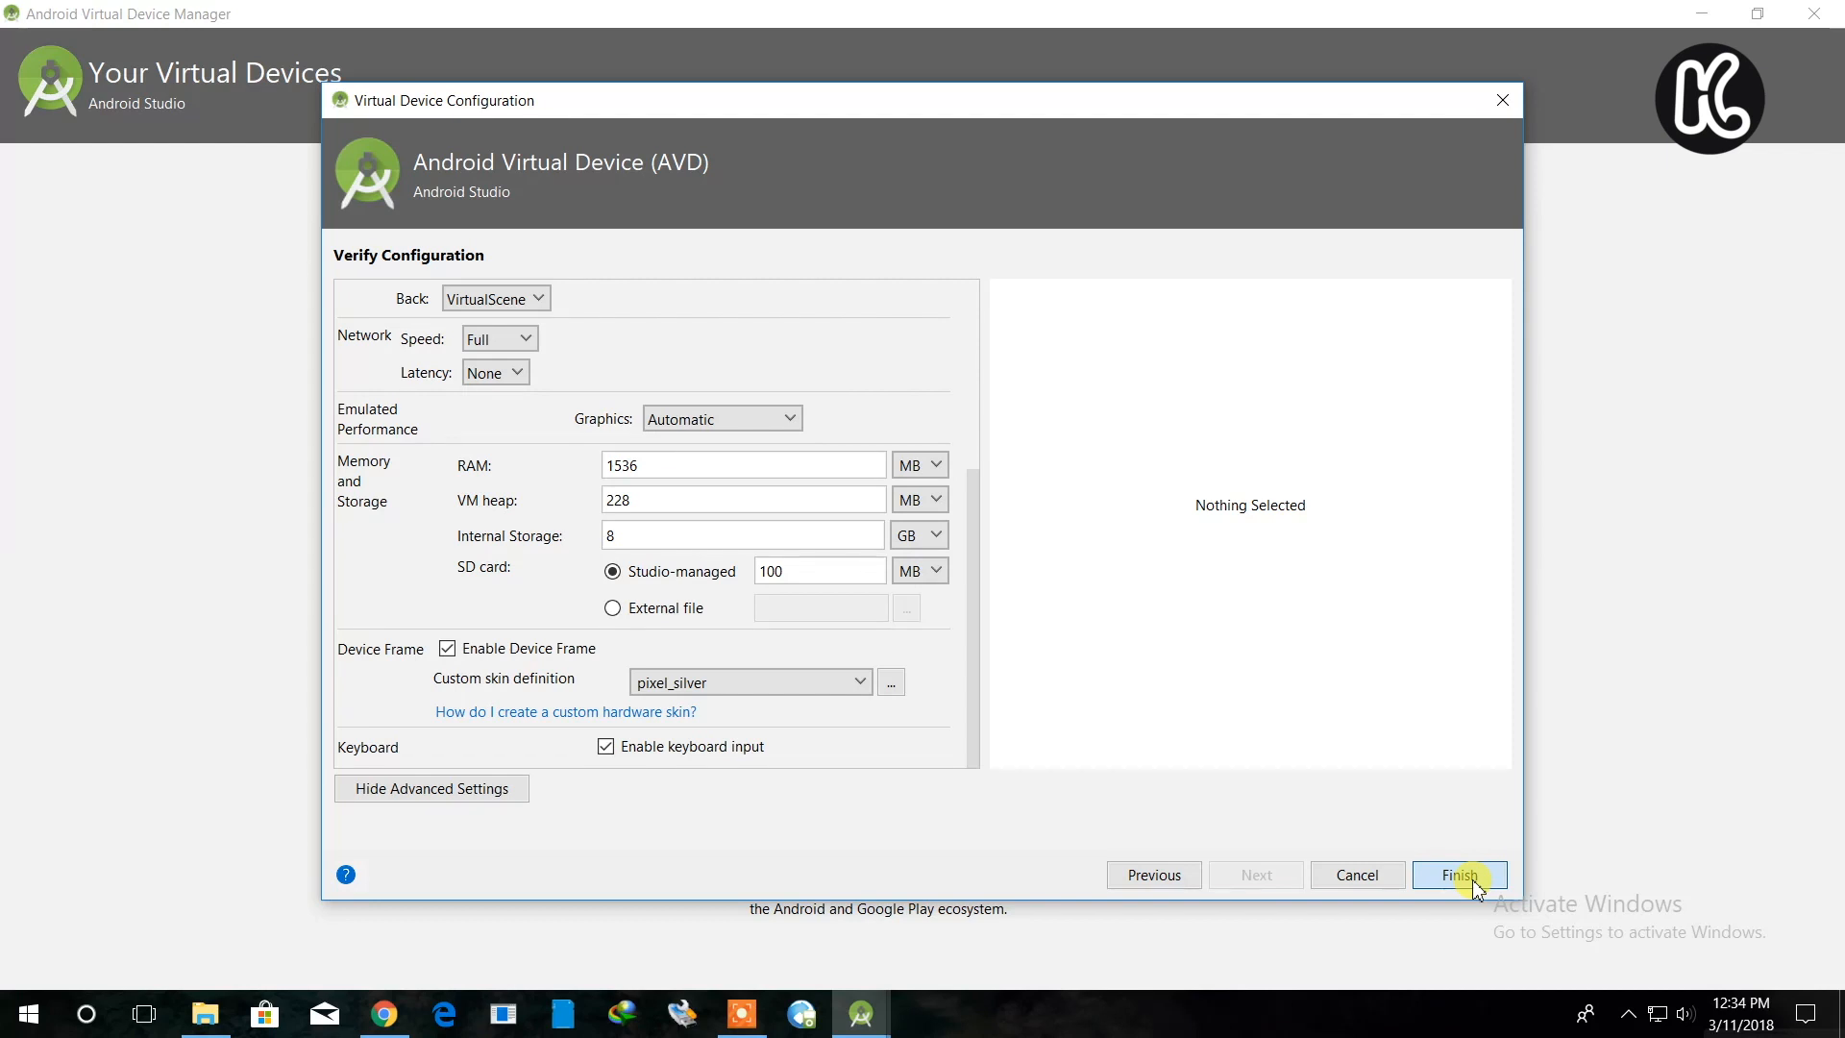
pyautogui.click(1459, 875)
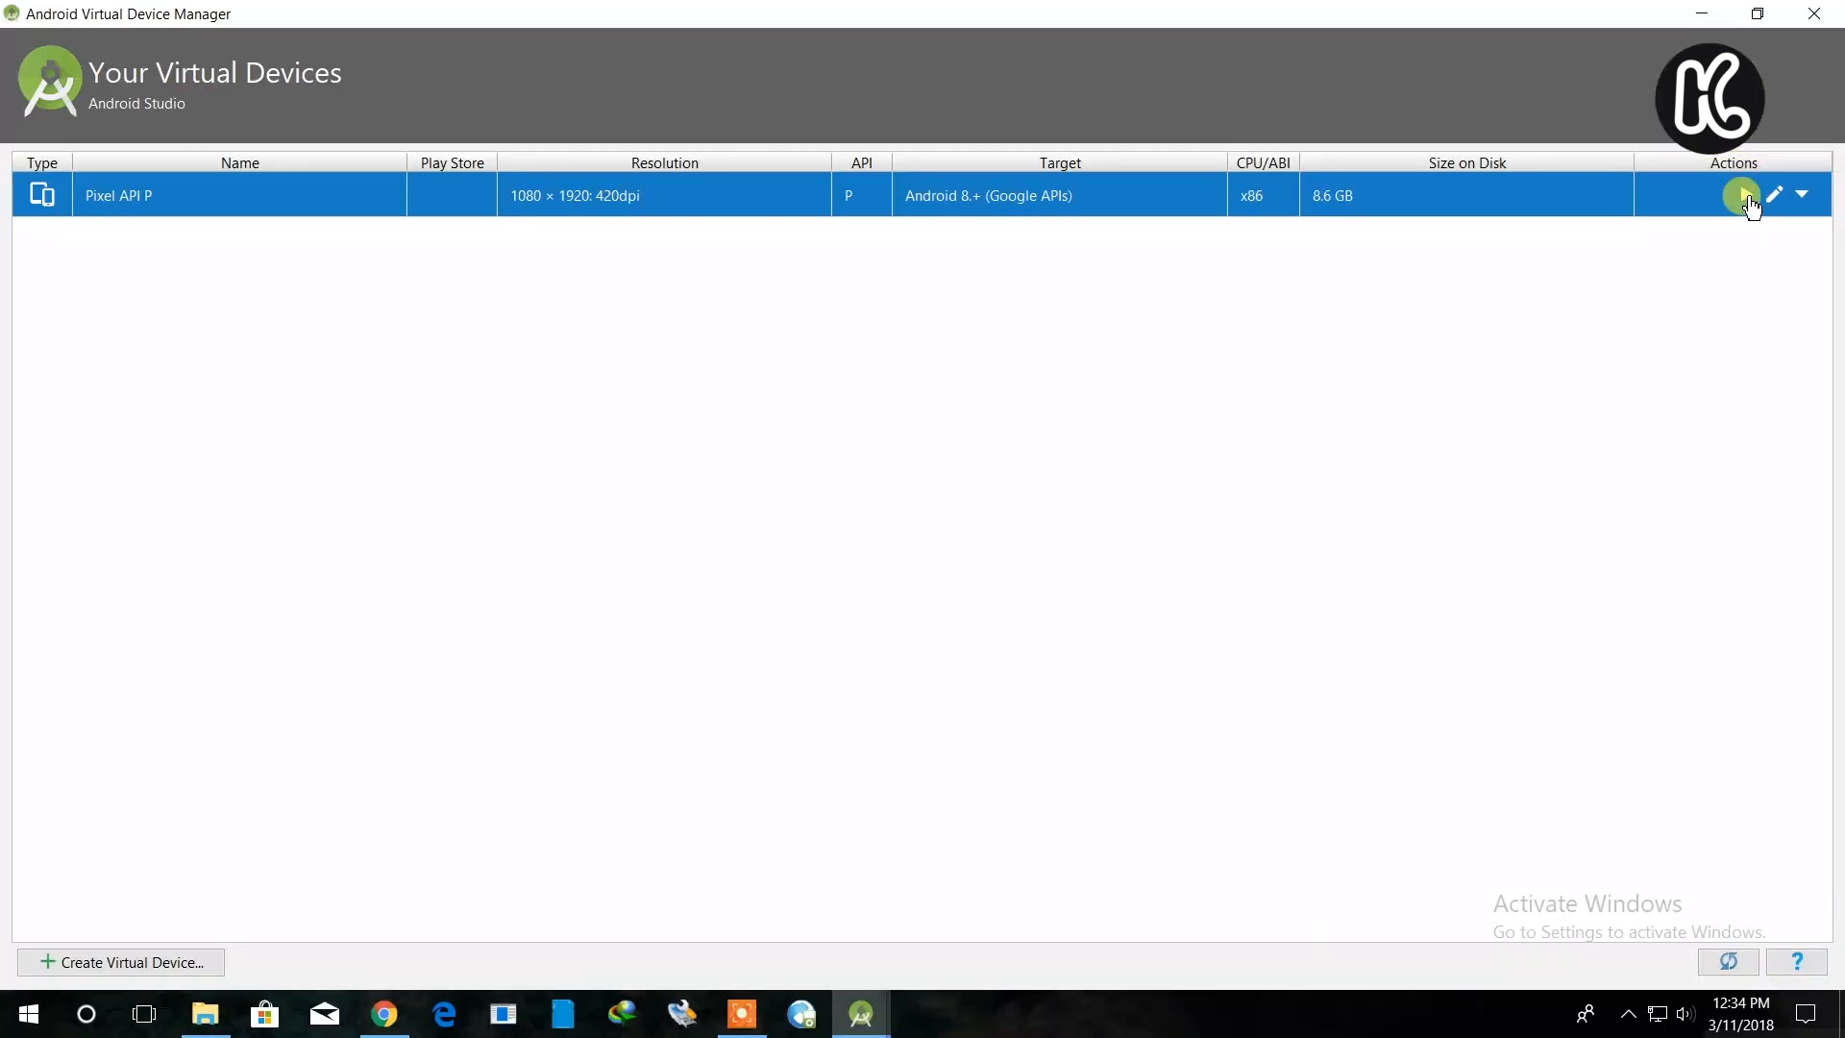
# - Launch the Pixel API P emulator so it boots to the Google logo
pyautogui.click(1745, 196)
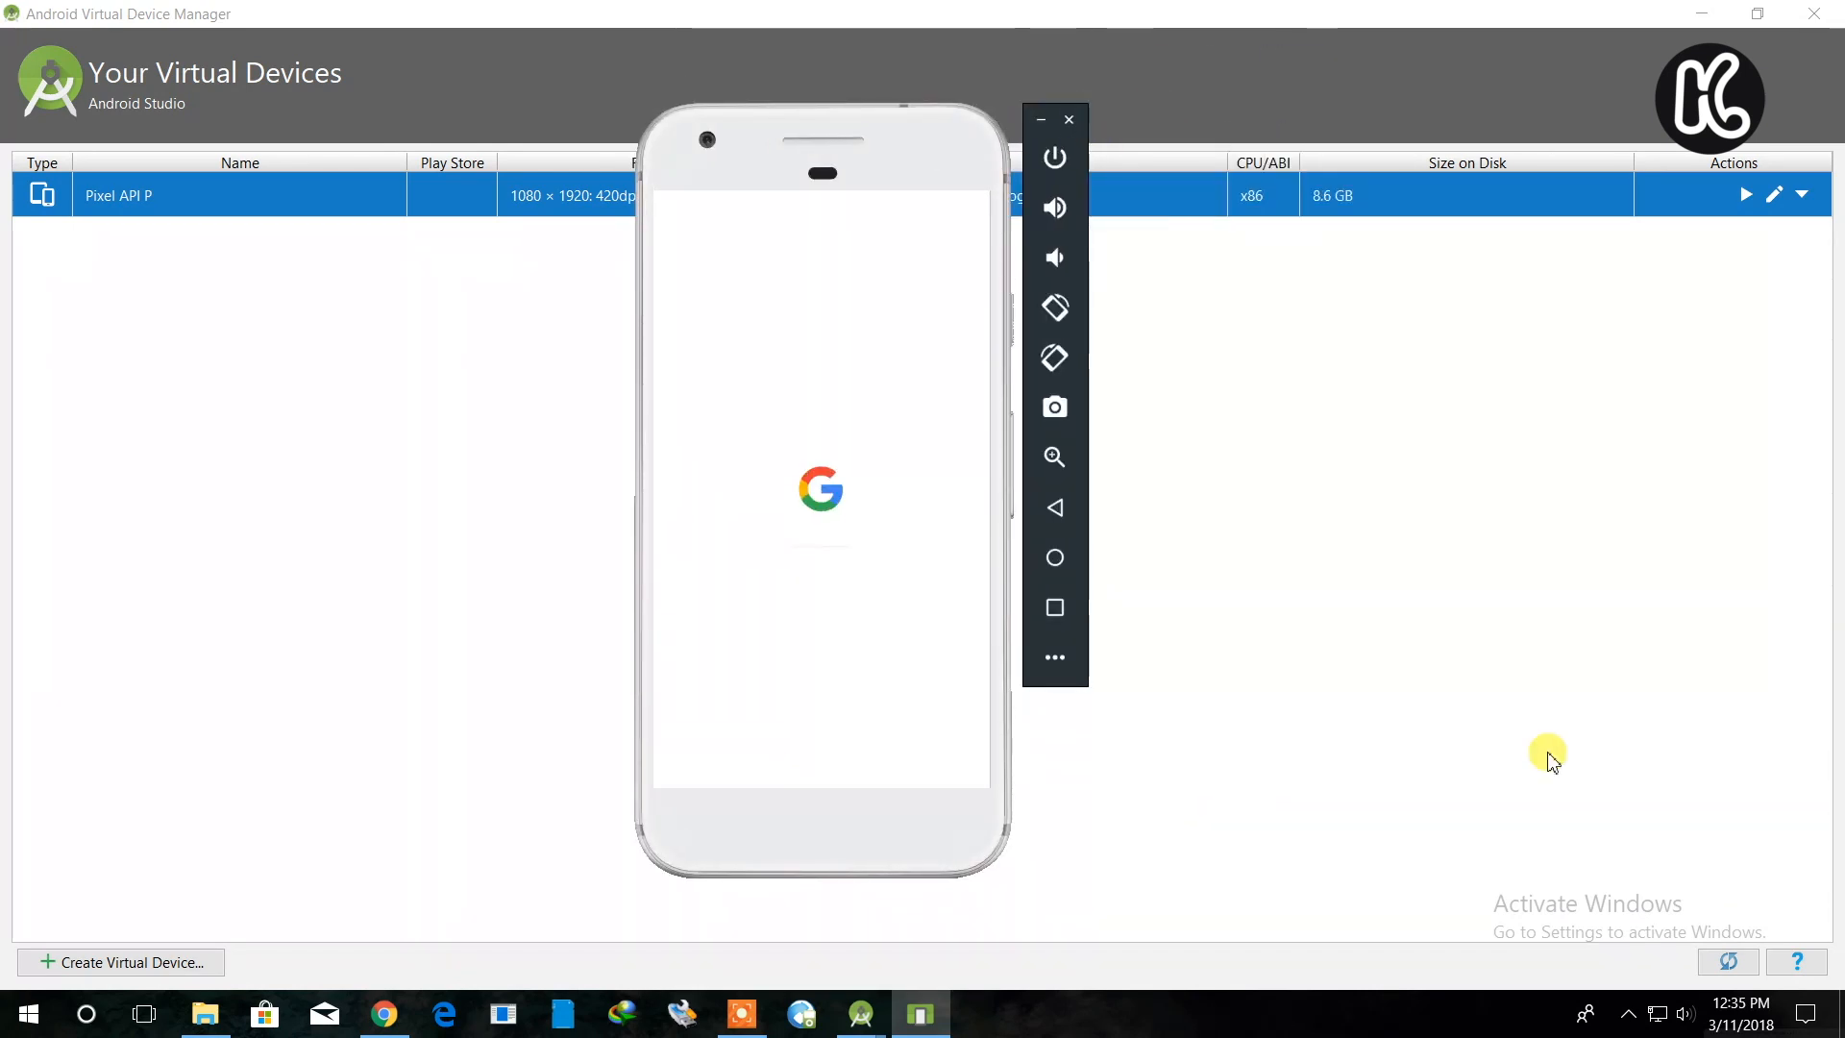
pyautogui.moveTo(1156, 884)
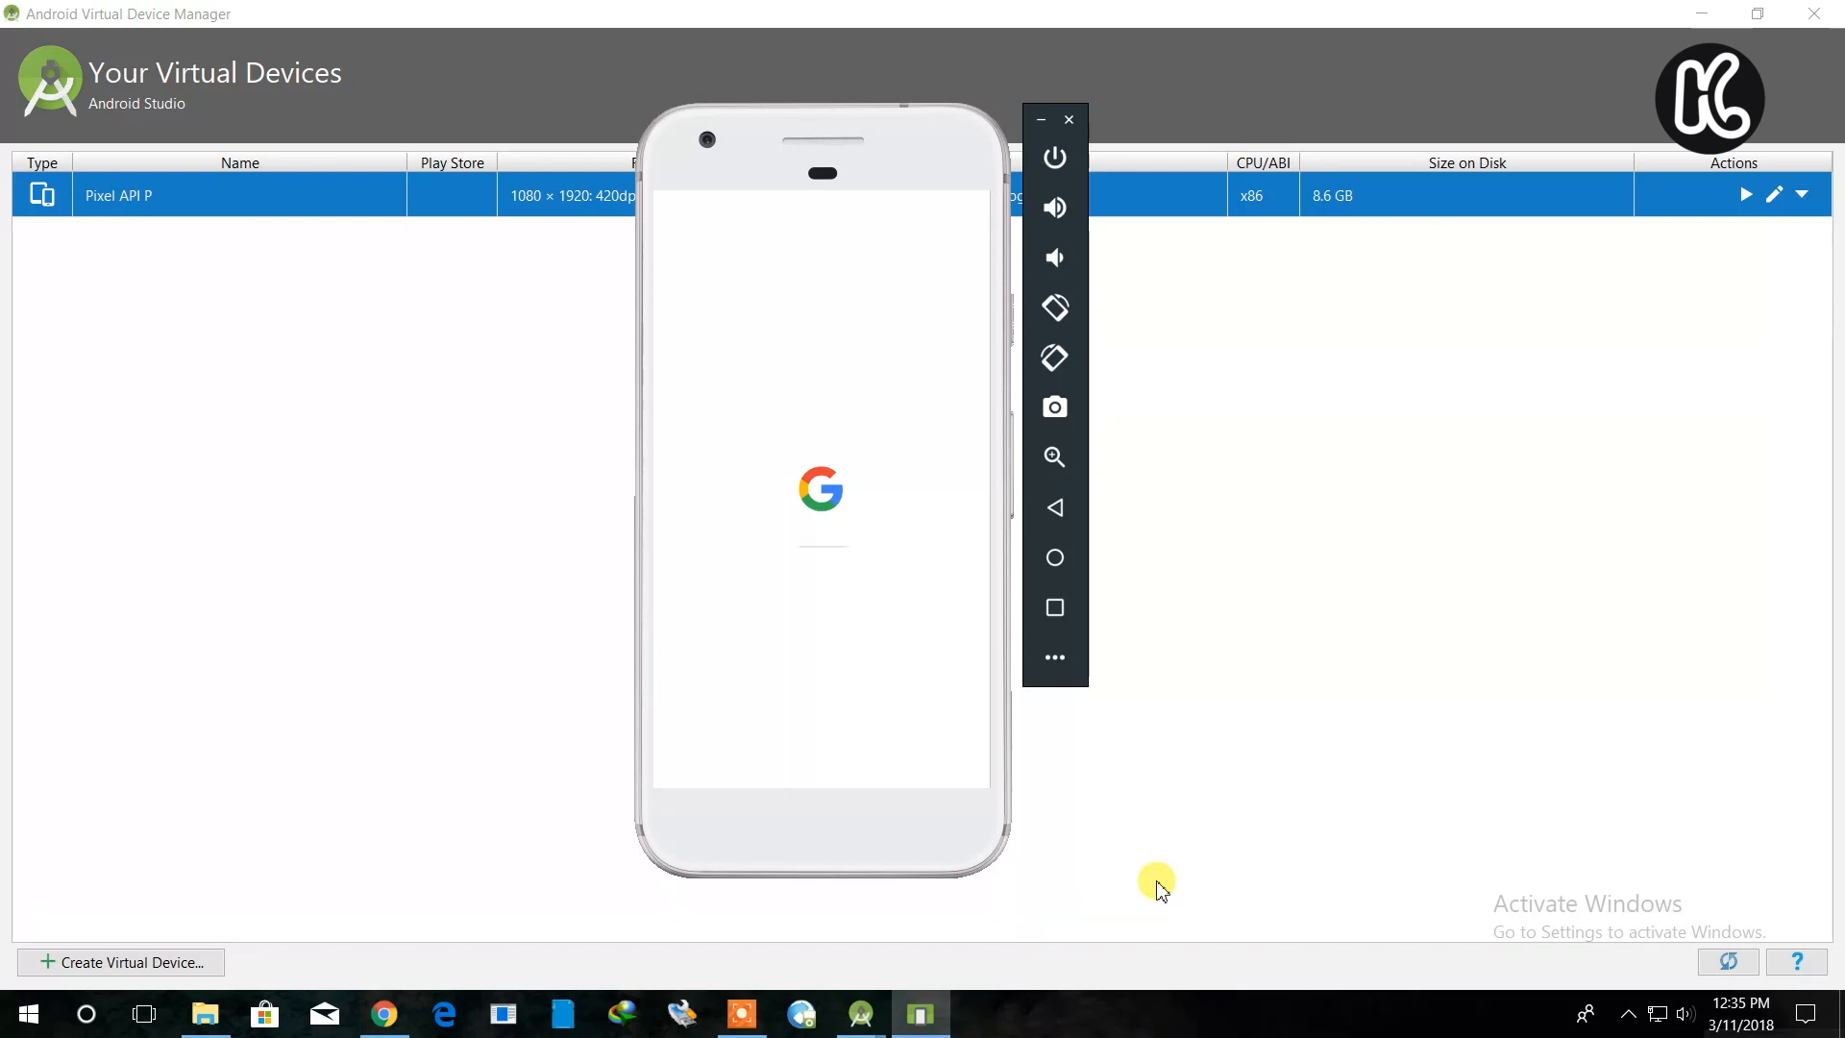